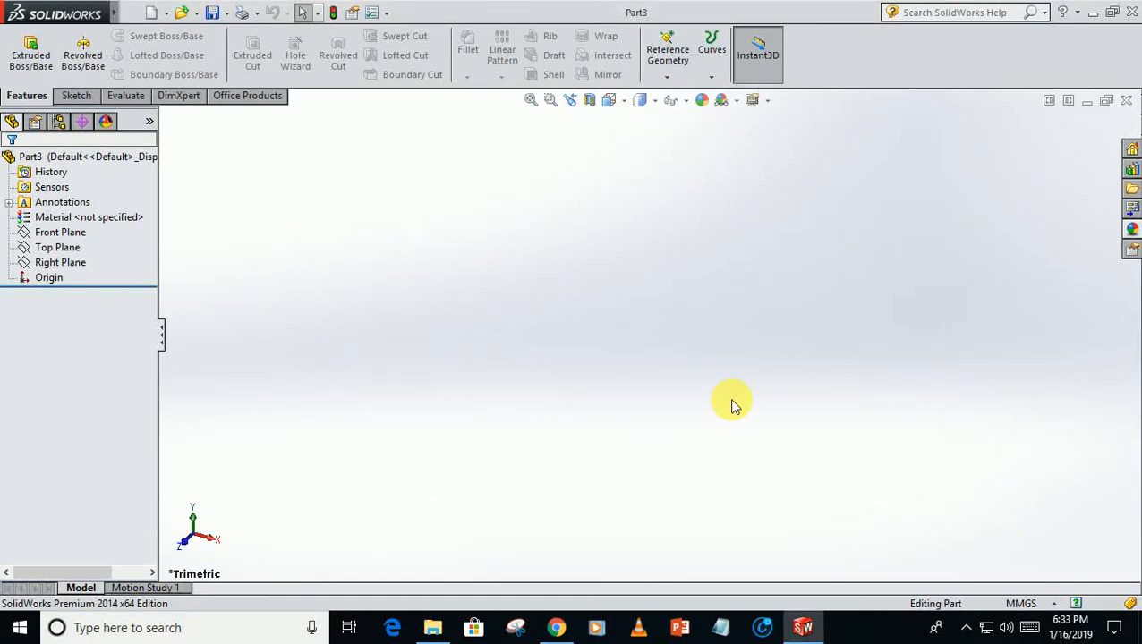
pyautogui.moveTo(725, 389)
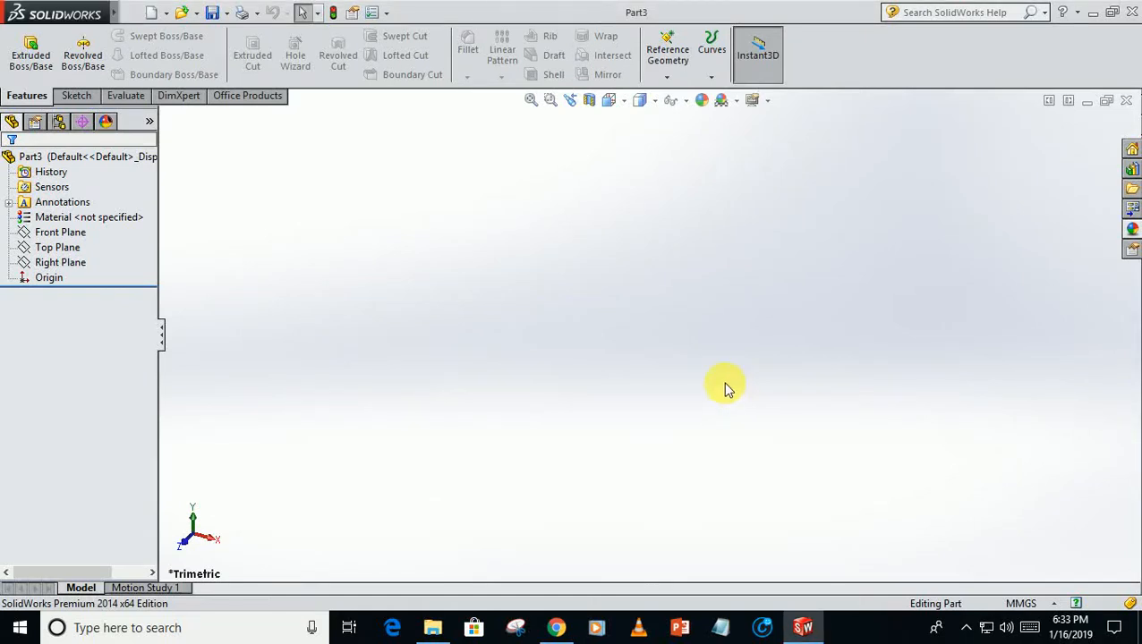
pyautogui.moveTo(774, 375)
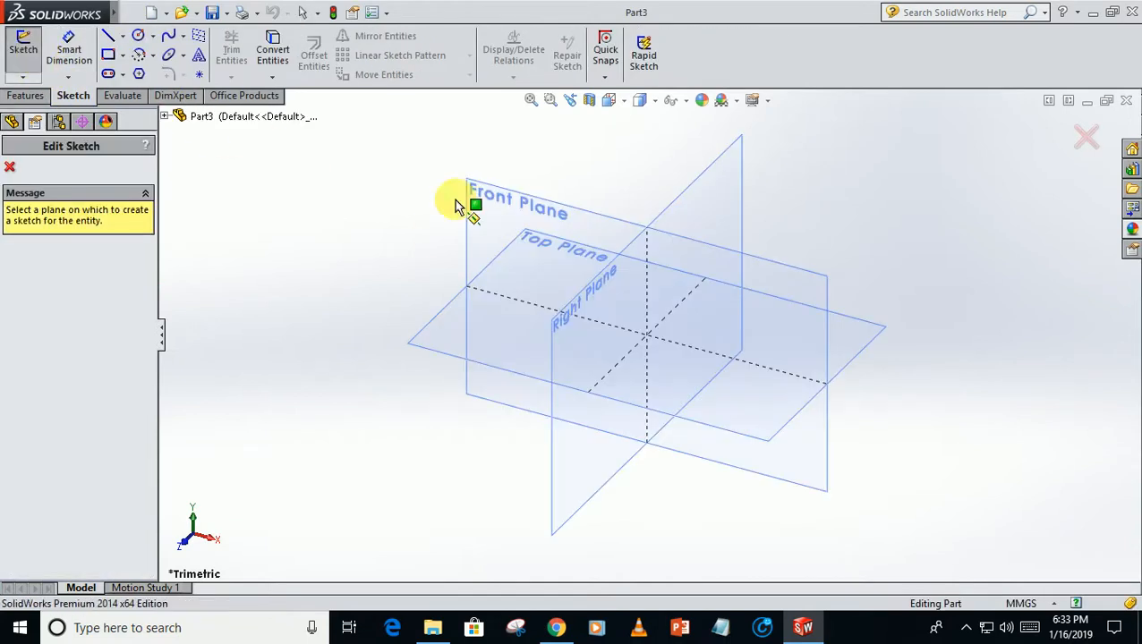
# Step: On the Front Plane, draw a horizontal centerline through the origin and a stepped bolt outline
pyautogui.click(518, 201)
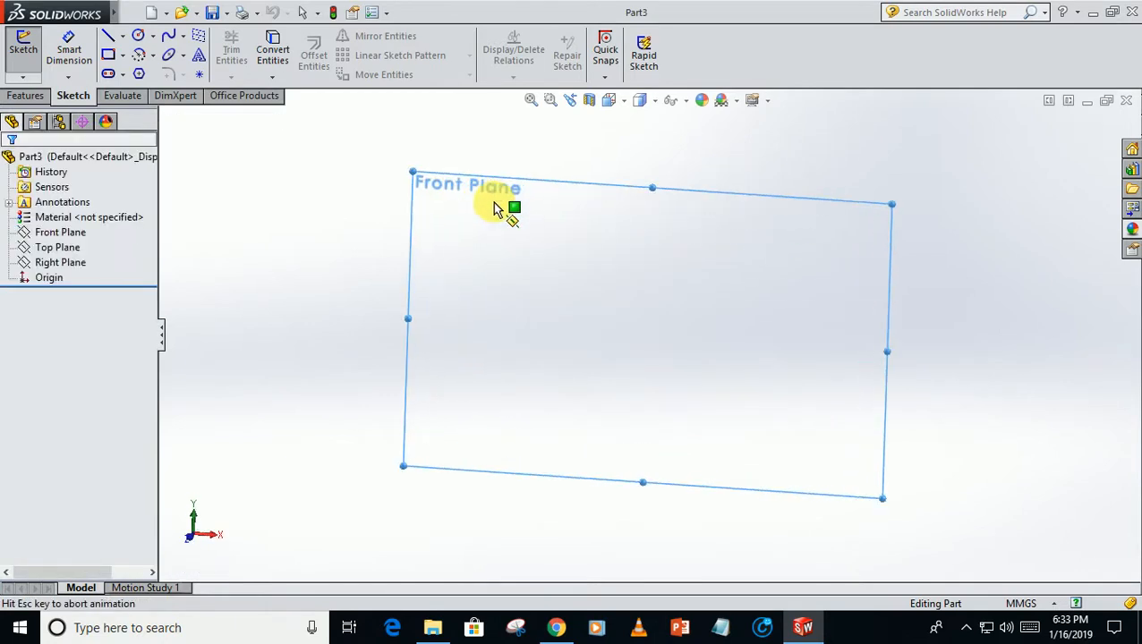
pyautogui.click(140, 74)
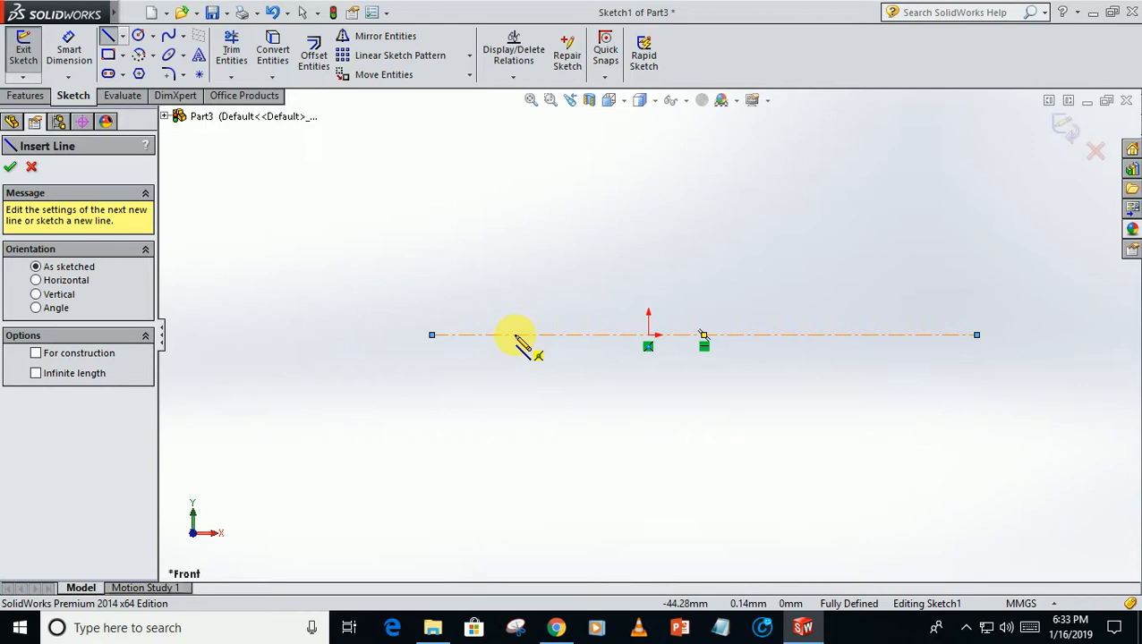
pyautogui.click(958, 336)
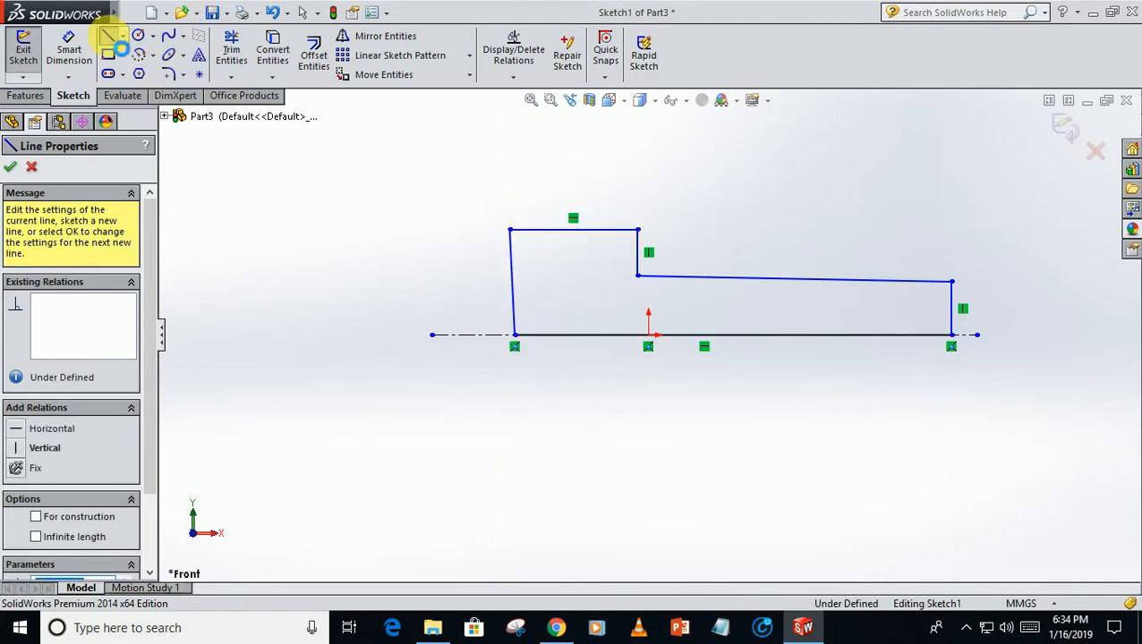
# Step: Add Horizontal and Vertical relations to the head's top, left and step edges
pyautogui.click(573, 230)
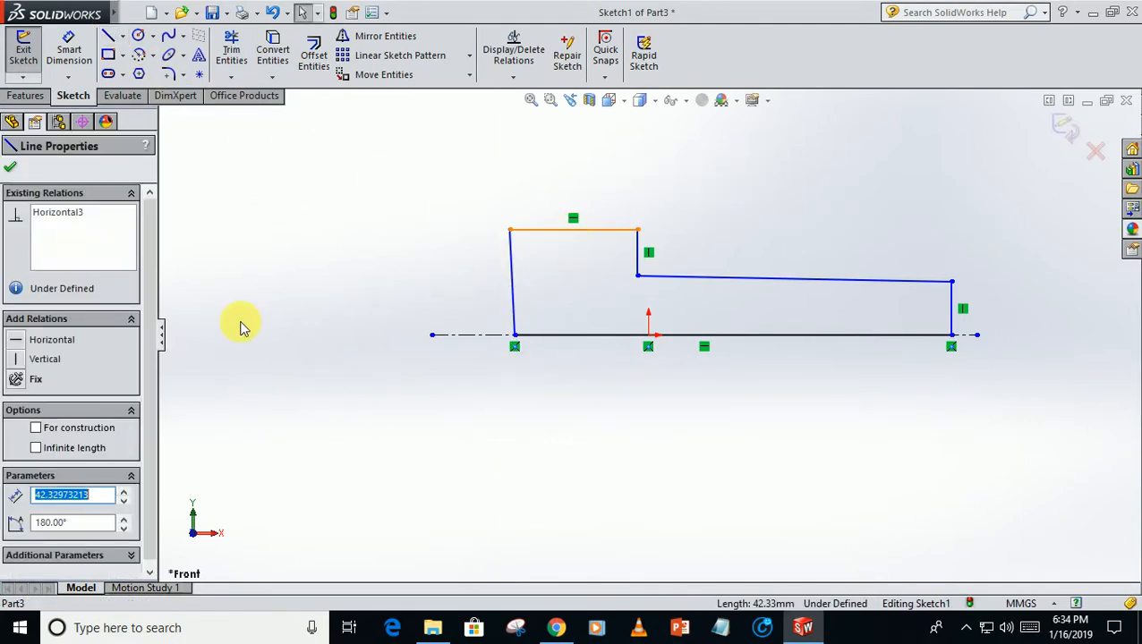
pyautogui.click(398, 263)
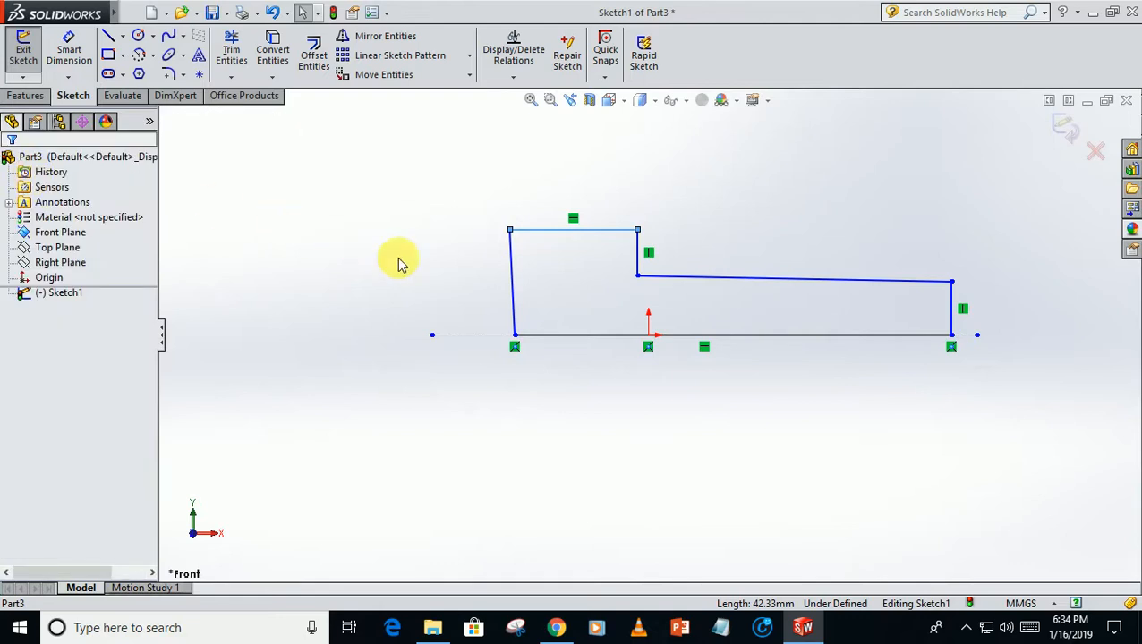
pyautogui.click(511, 287)
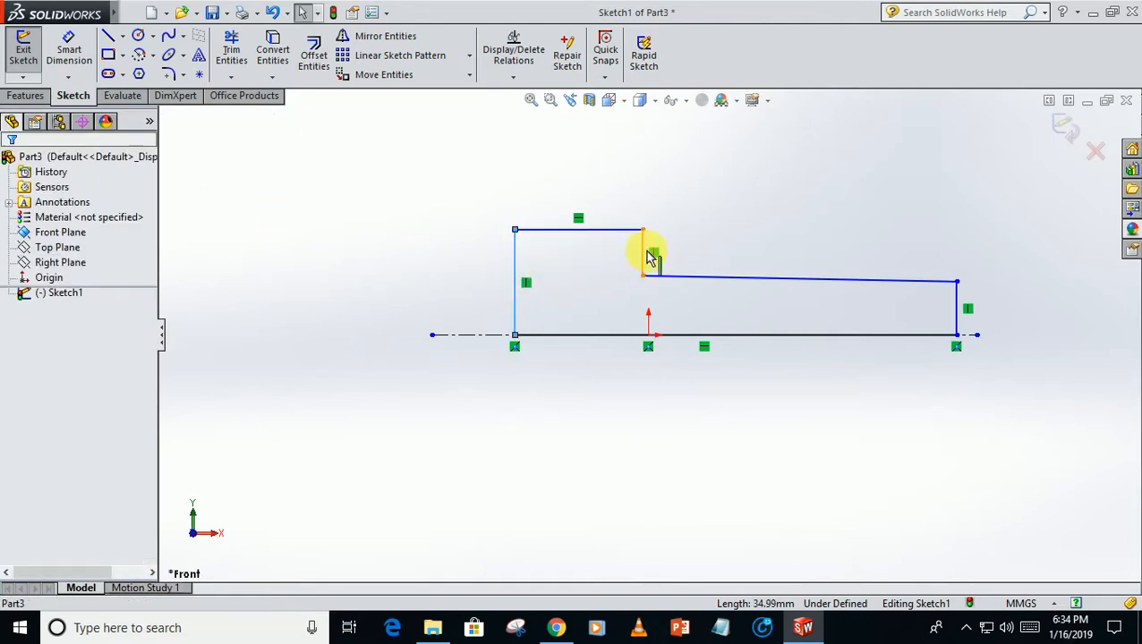
pyautogui.click(641, 252)
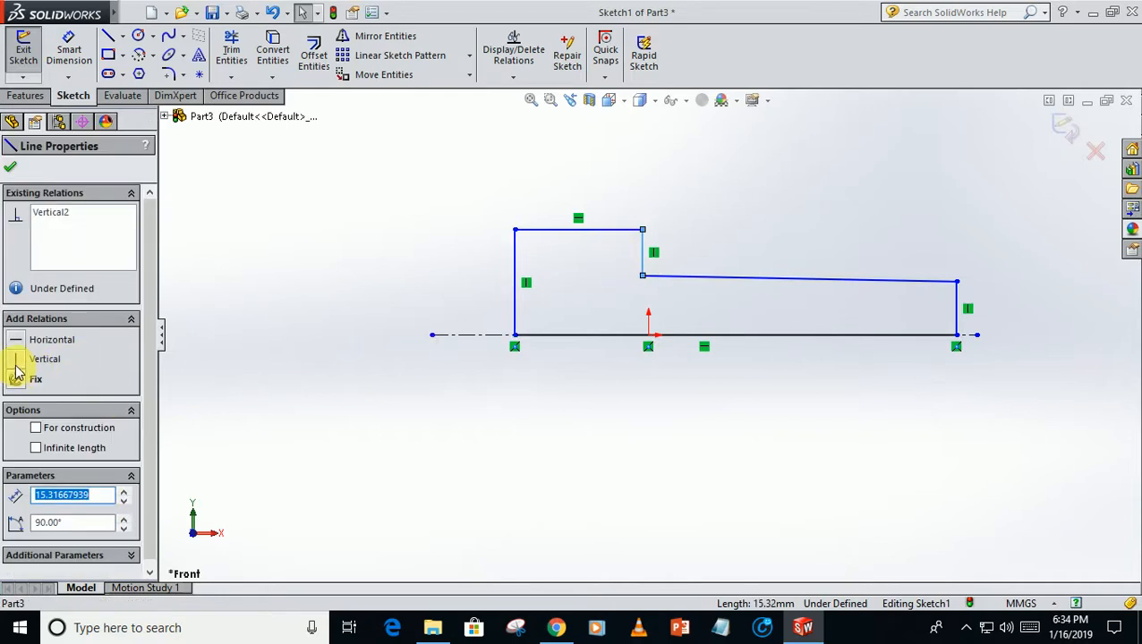
pyautogui.click(725, 284)
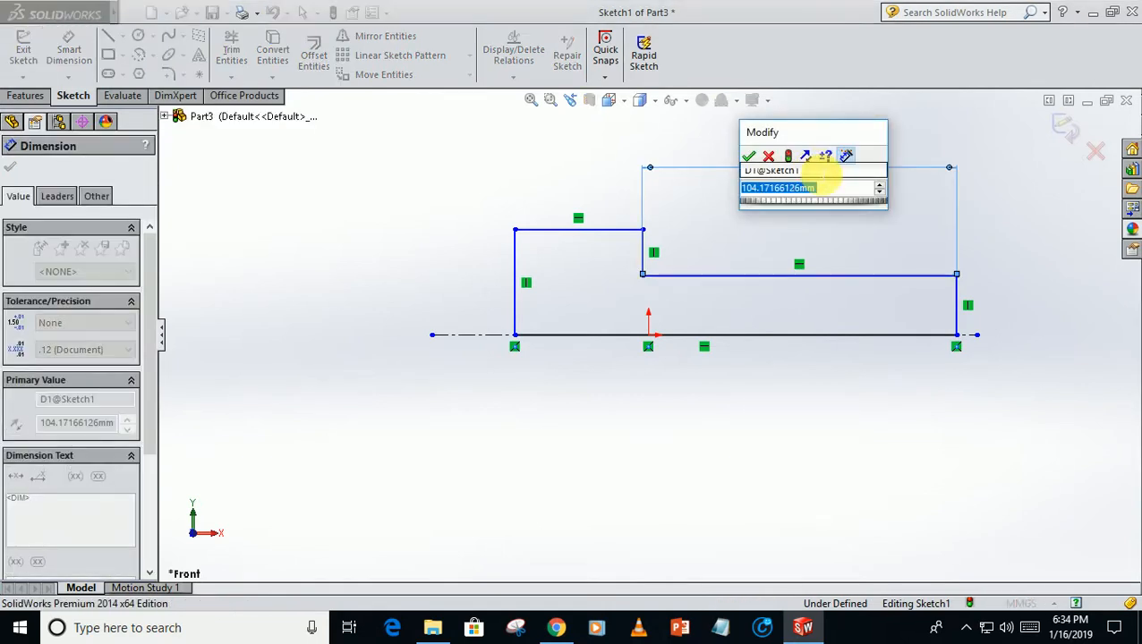
# Step: Dimension the shaft length 200, head length 80 and head height 40
pyautogui.write('200')
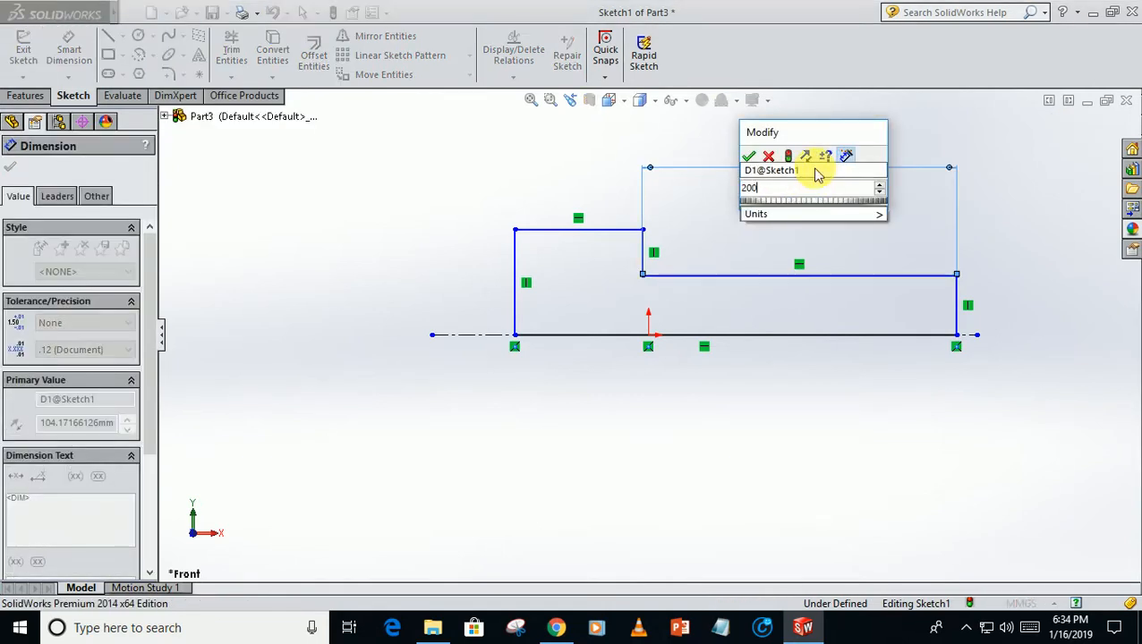
pyautogui.click(749, 155)
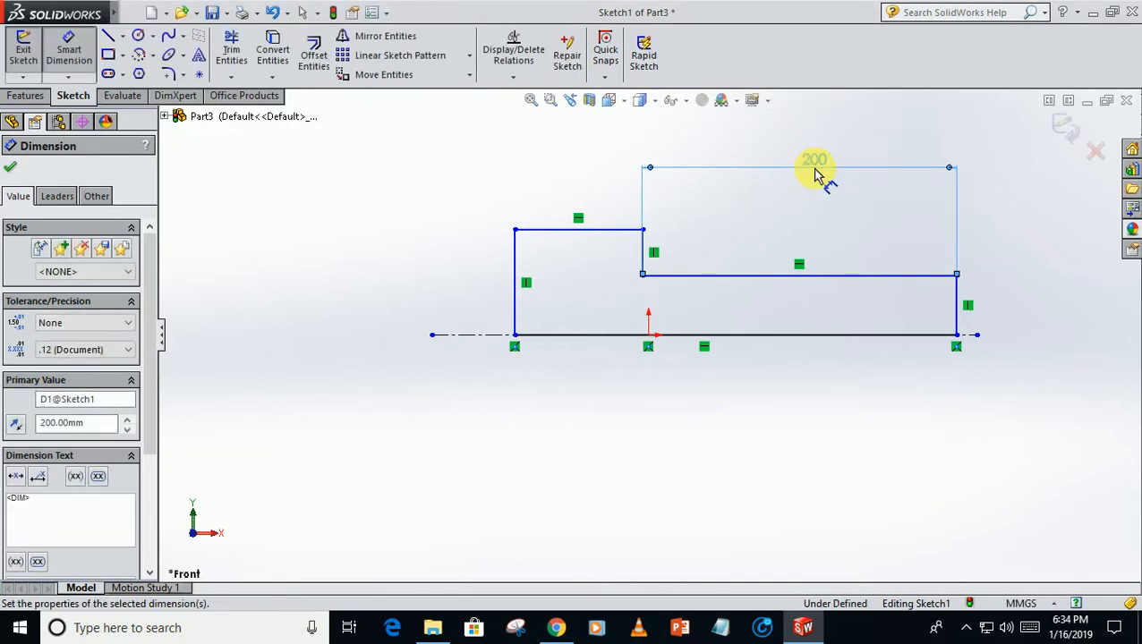
pyautogui.moveTo(564, 231)
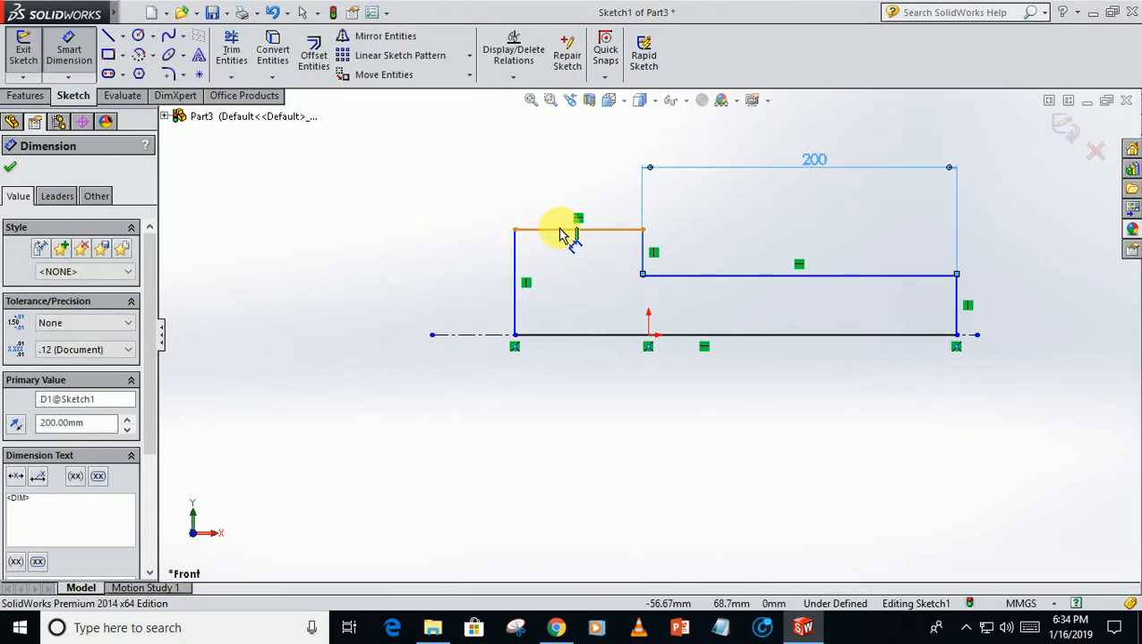
pyautogui.click(559, 231)
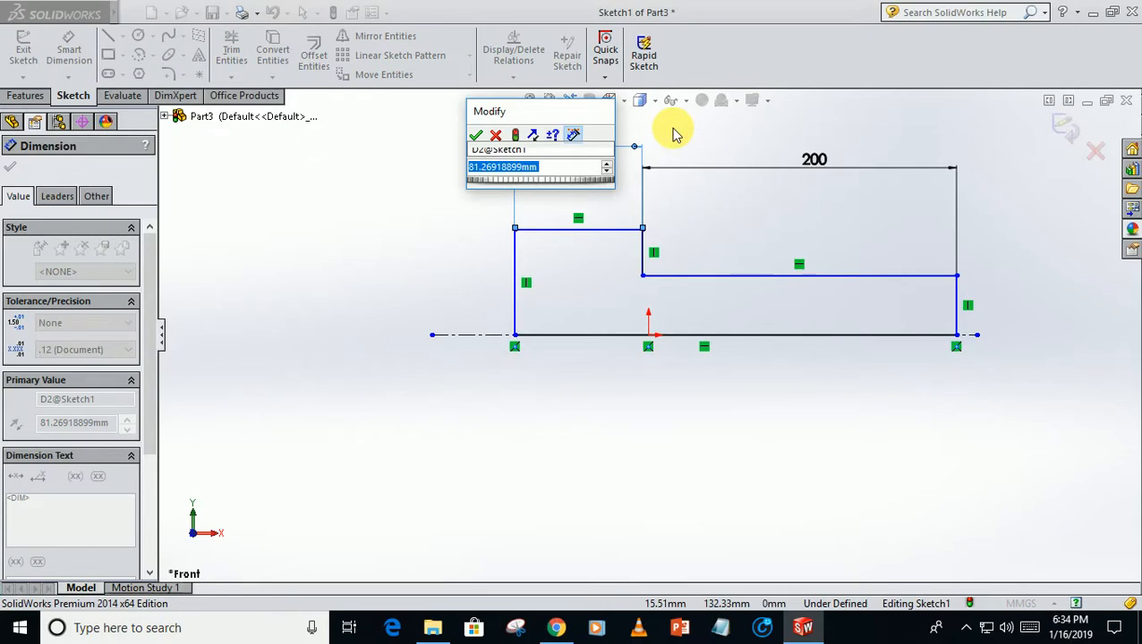
pyautogui.click(476, 135)
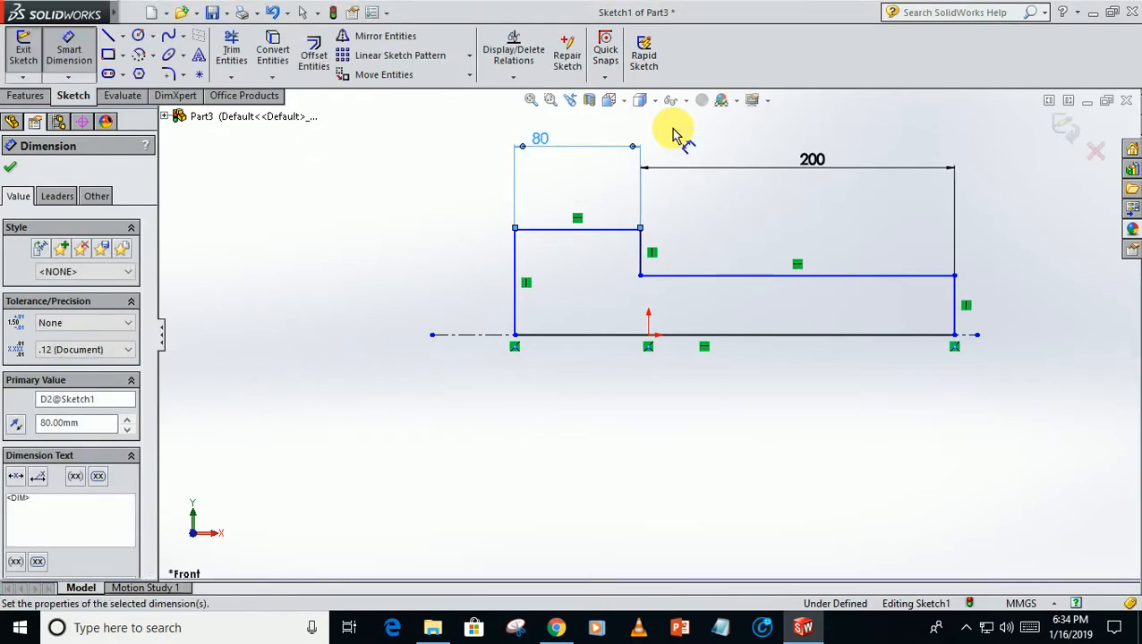
pyautogui.click(380, 278)
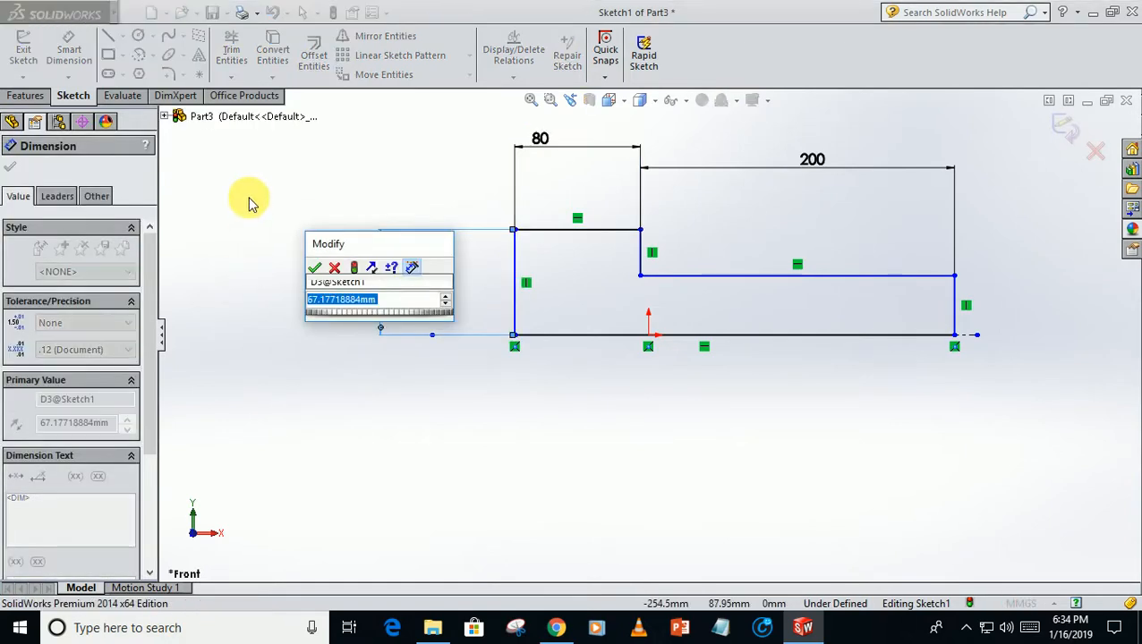
pyautogui.click(314, 268)
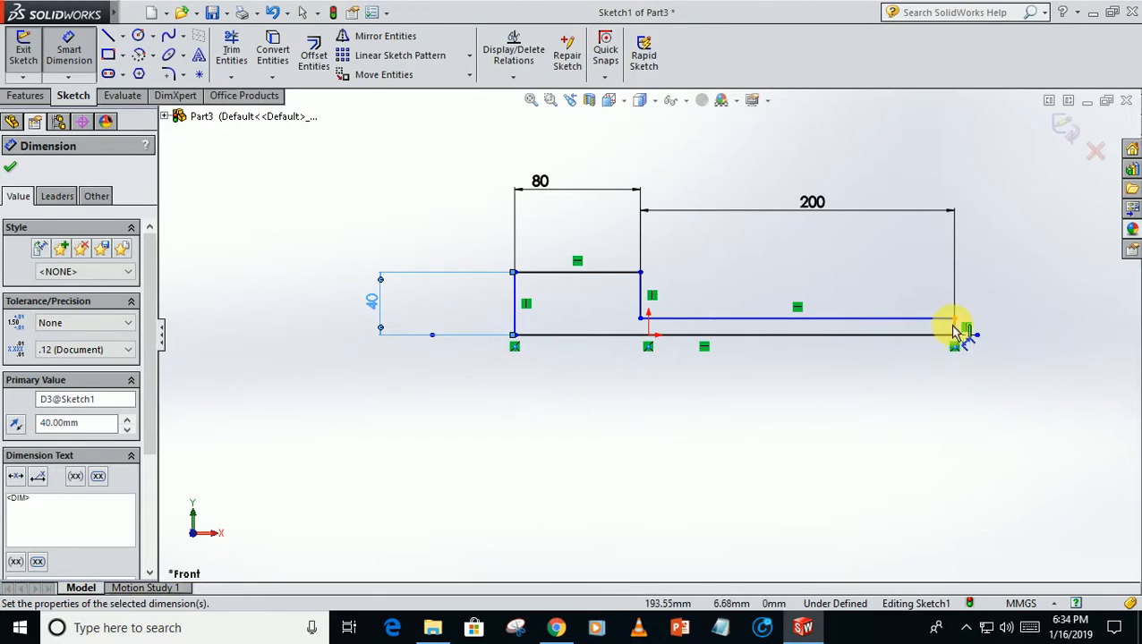
# Step: Dimension the shaft height 20 and change the head length to 60
pyautogui.click(953, 320)
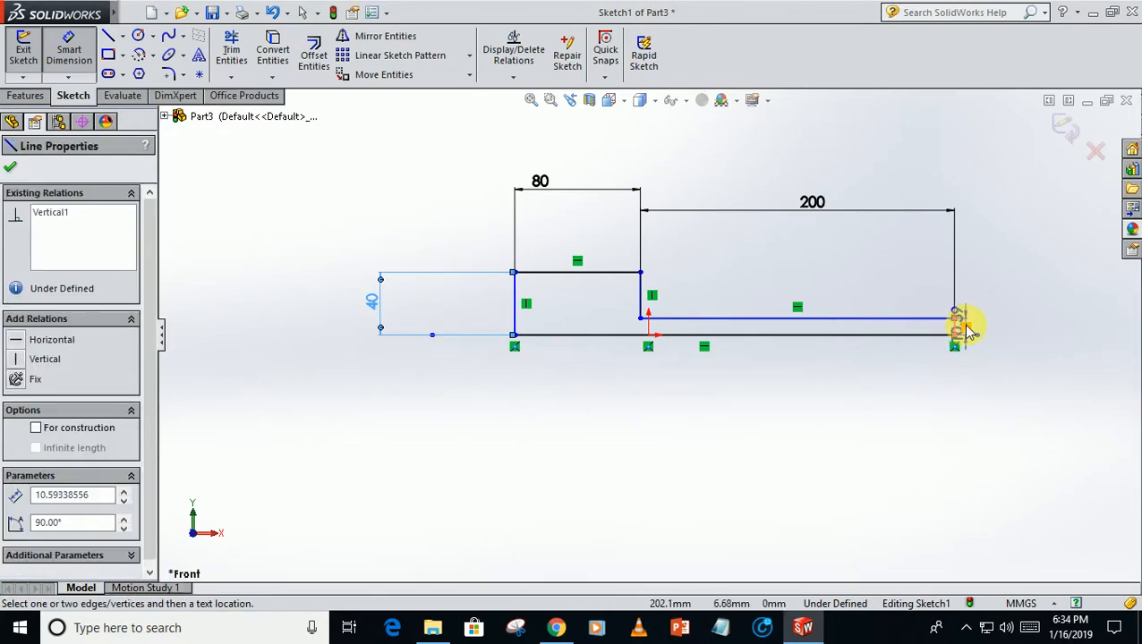
pyautogui.click(953, 320)
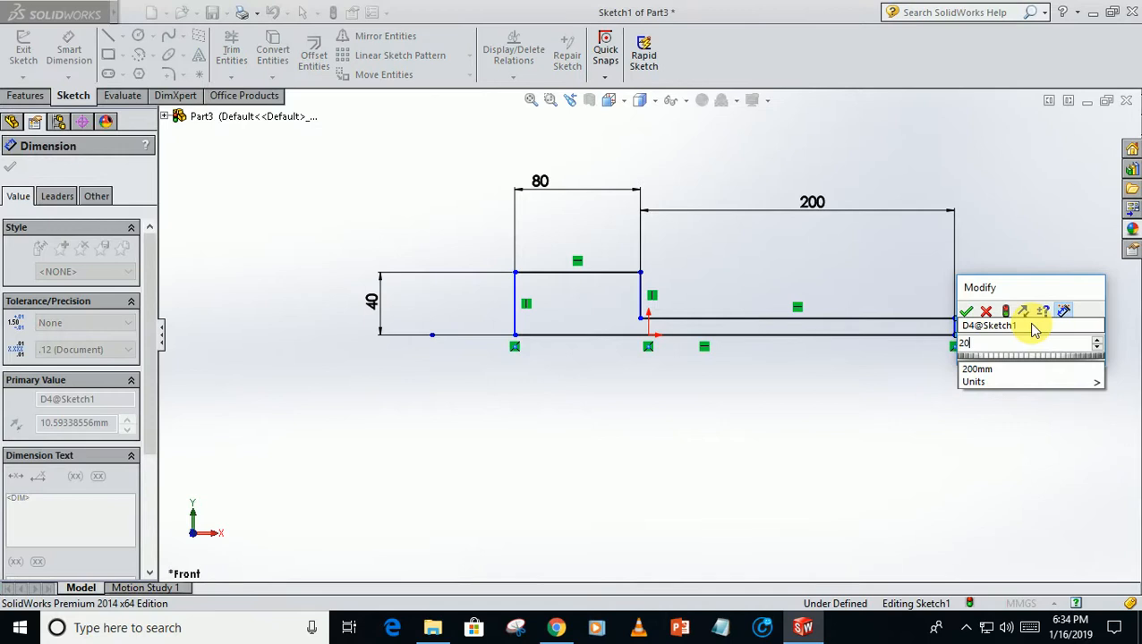
pyautogui.click(966, 311)
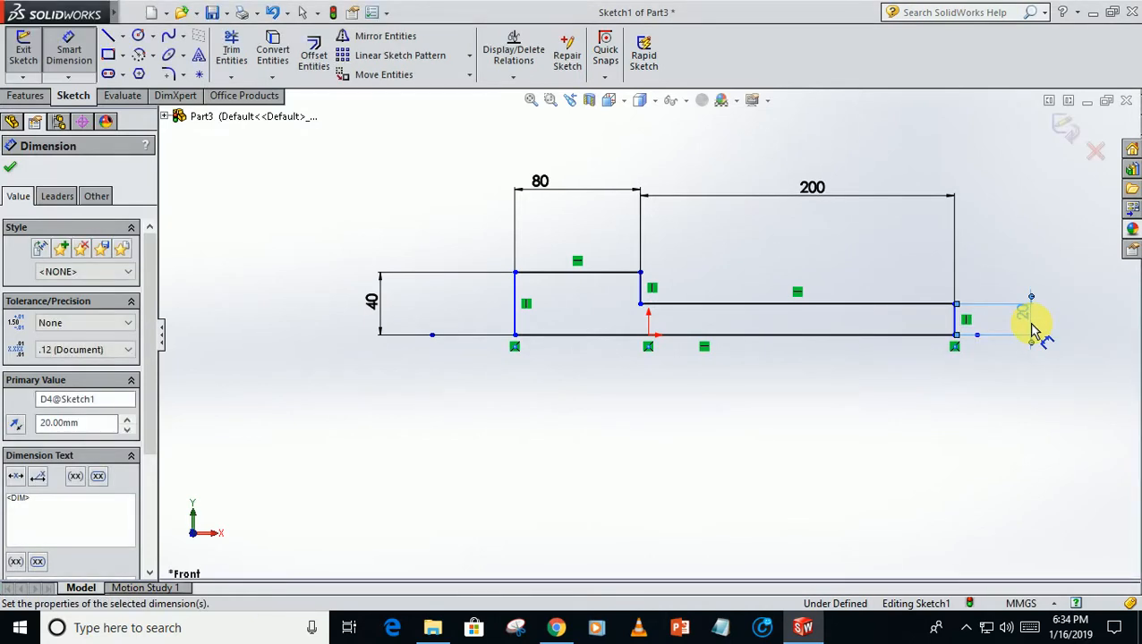
pyautogui.moveTo(595, 327)
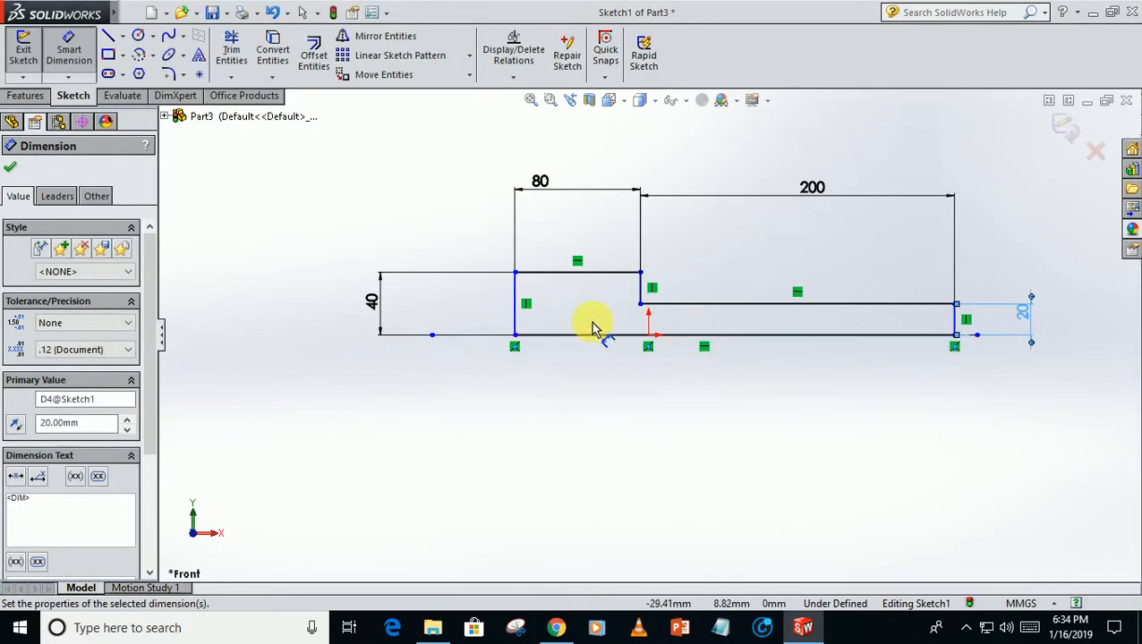
pyautogui.doubleClick(539, 181)
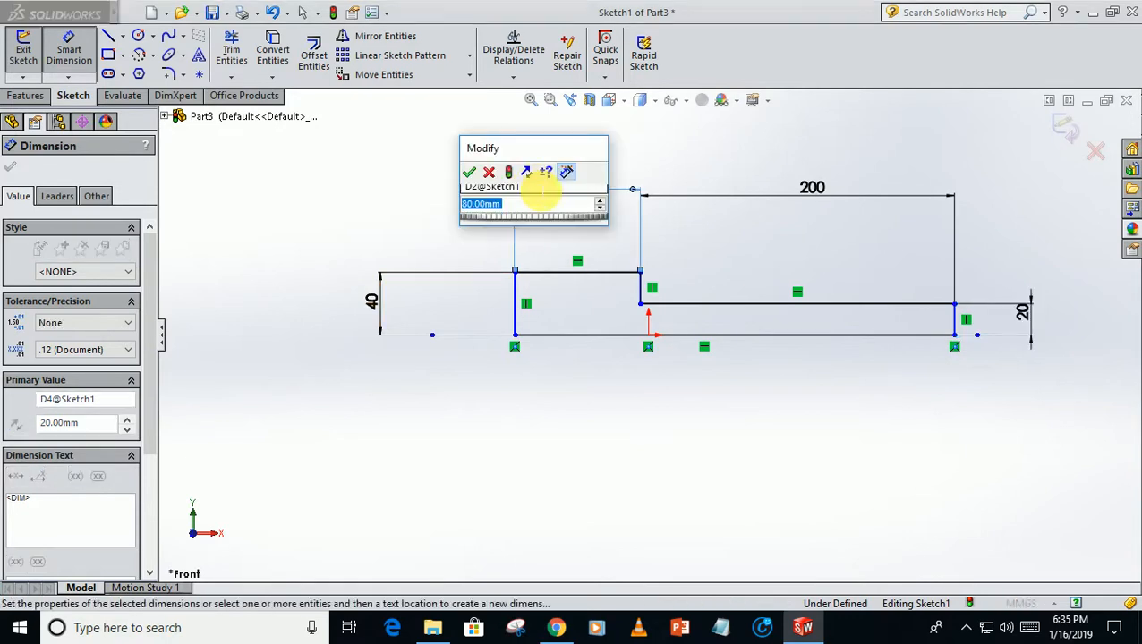
pyautogui.click(469, 172)
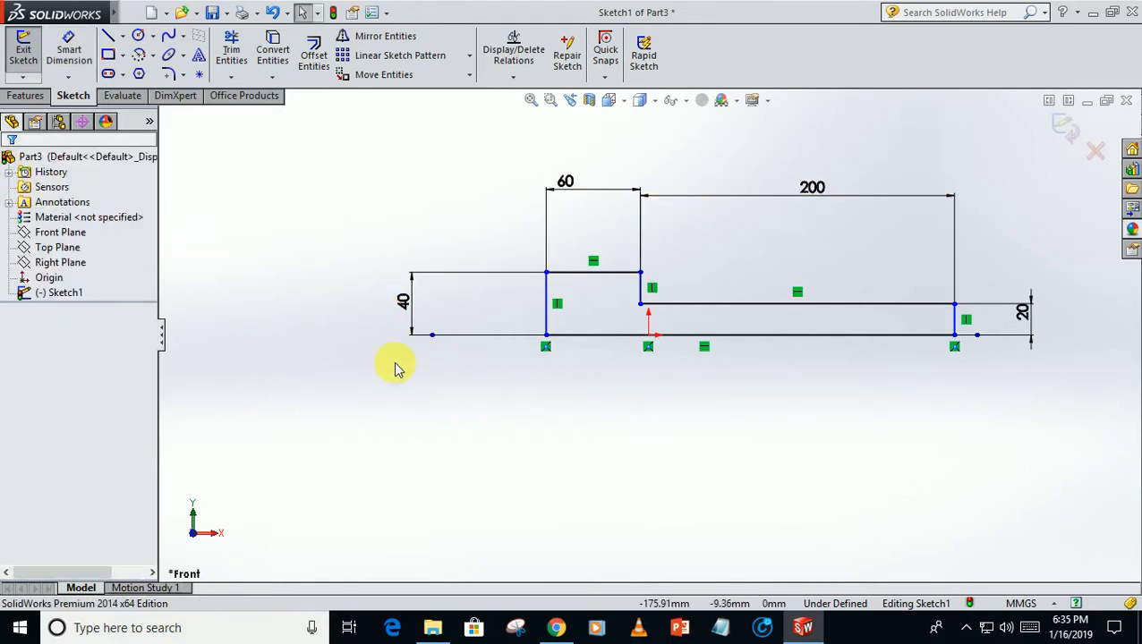
pyautogui.moveTo(586, 405)
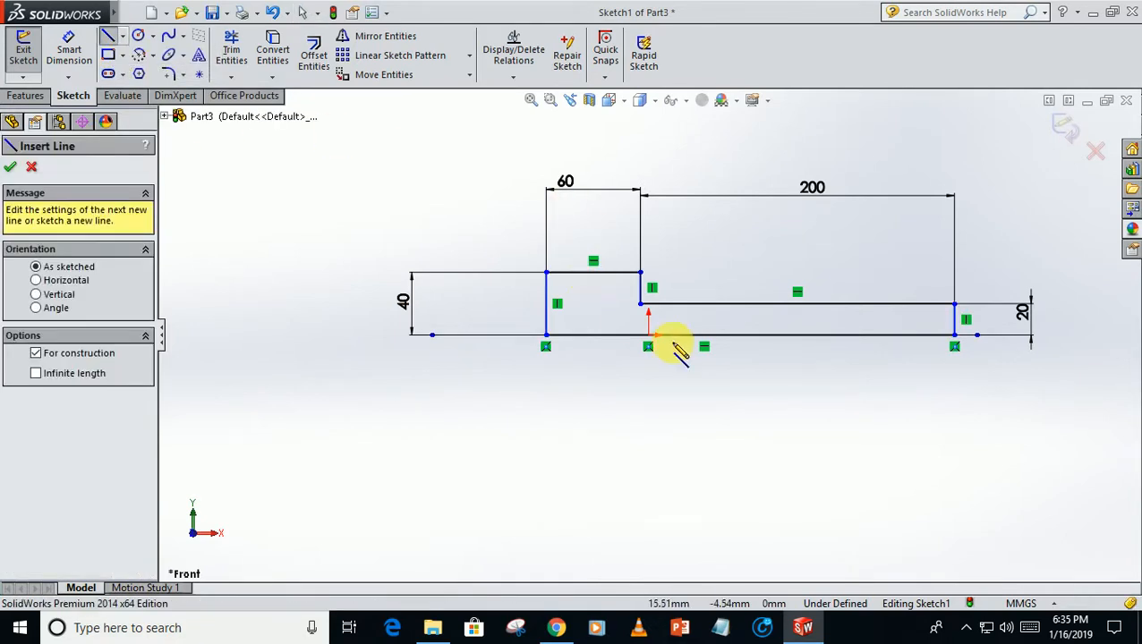
# Step: Add a vertical construction line through the origin to fully define the sketch, opening Sketch Fillet
pyautogui.click(647, 346)
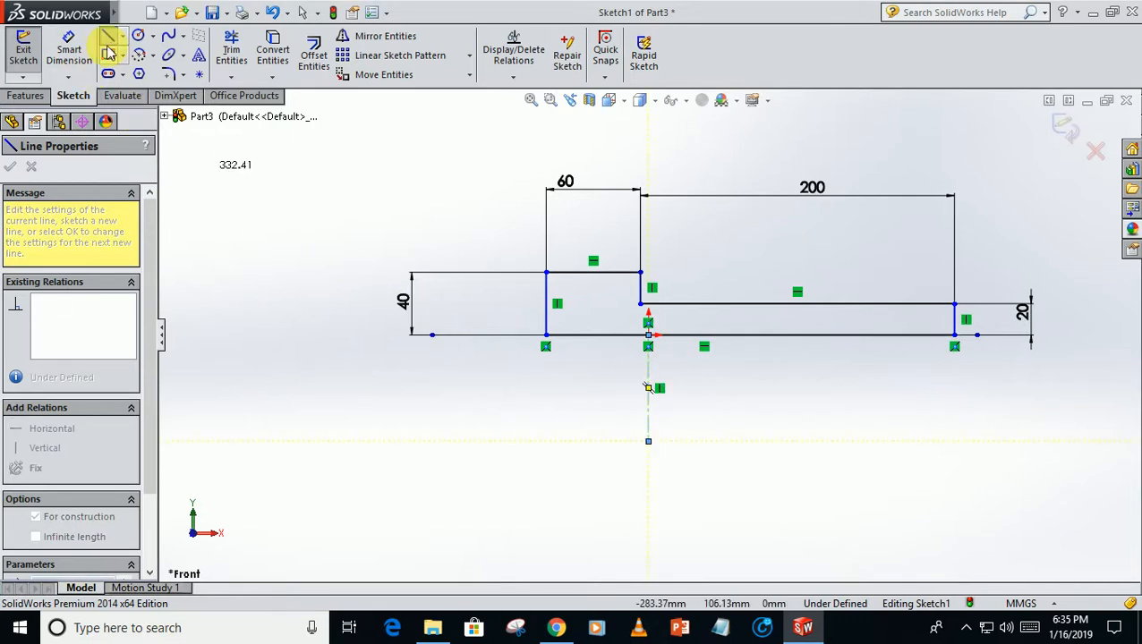
pyautogui.click(109, 40)
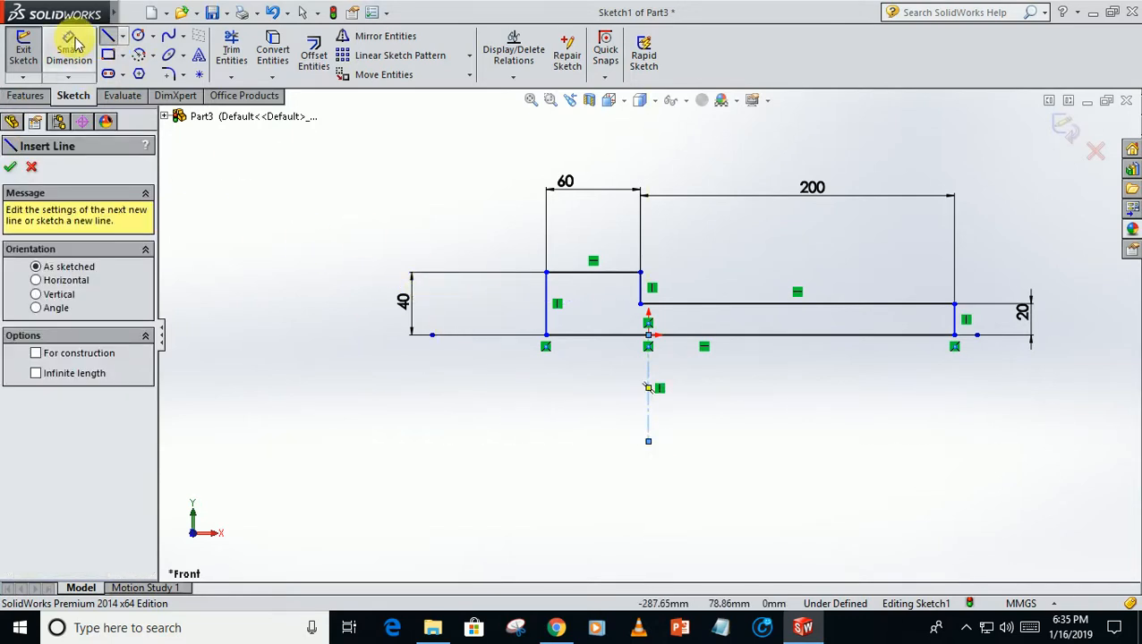
pyautogui.click(546, 304)
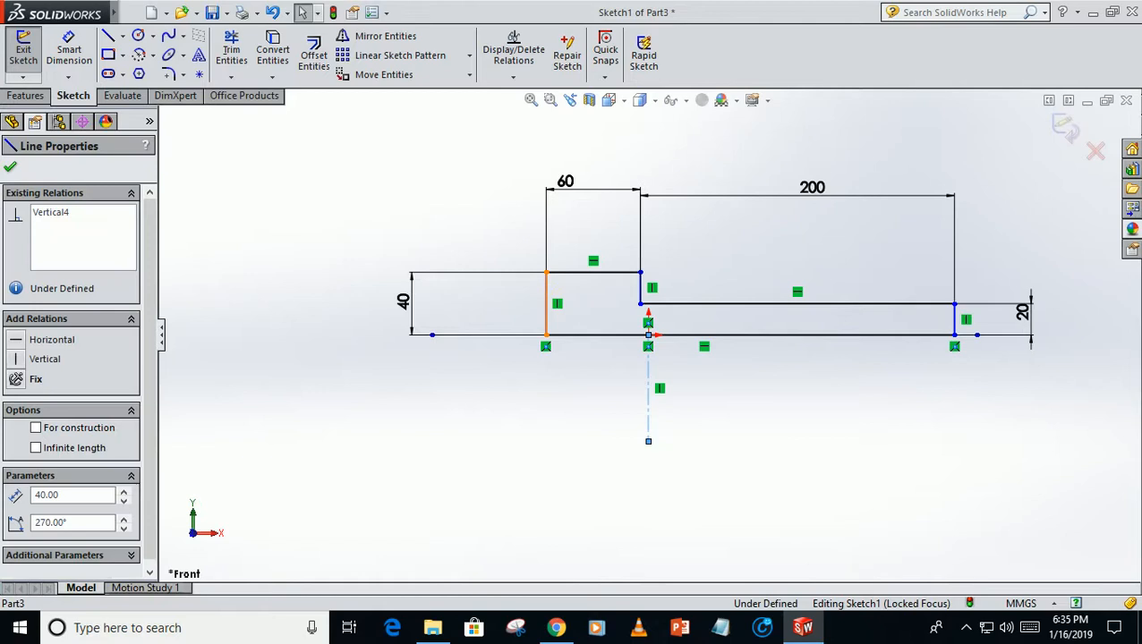
pyautogui.click(955, 322)
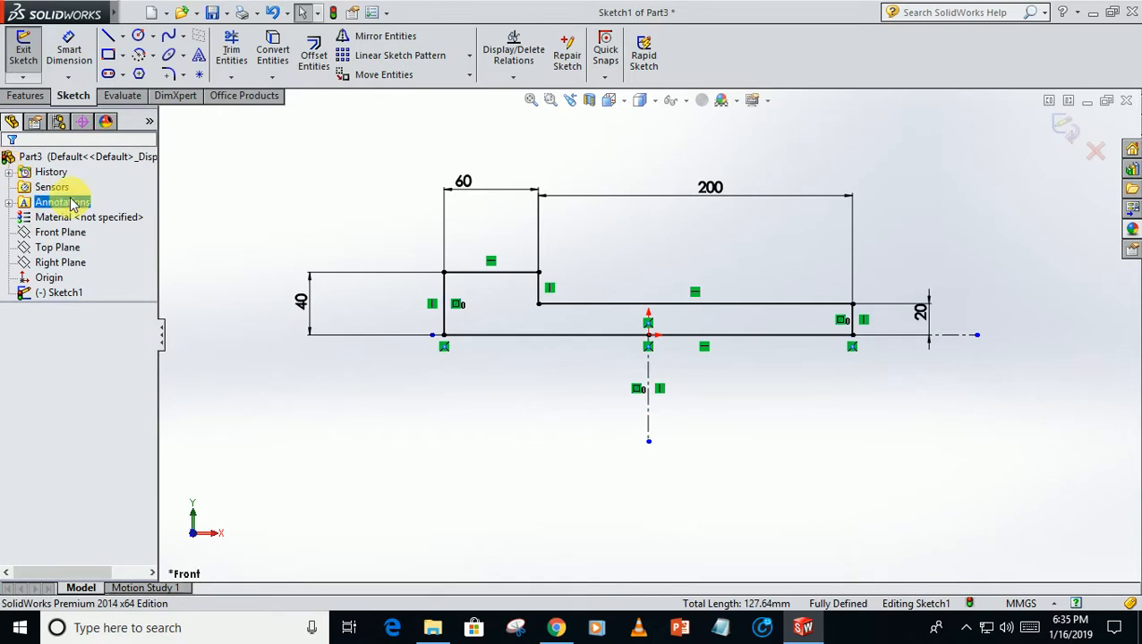
pyautogui.moveTo(197, 273)
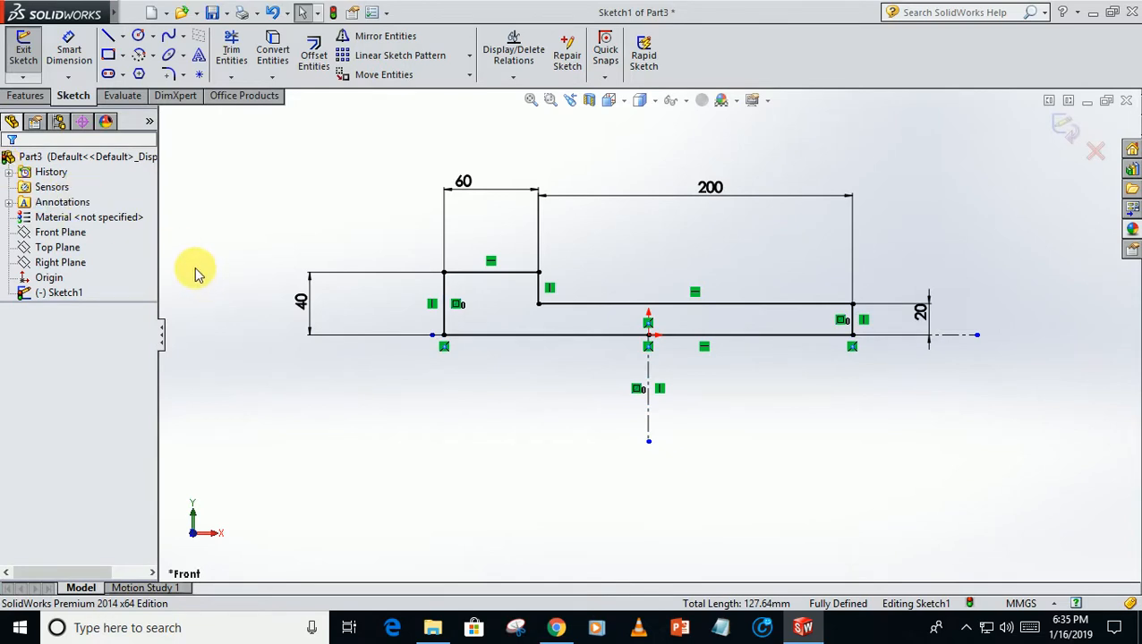
pyautogui.click(27, 95)
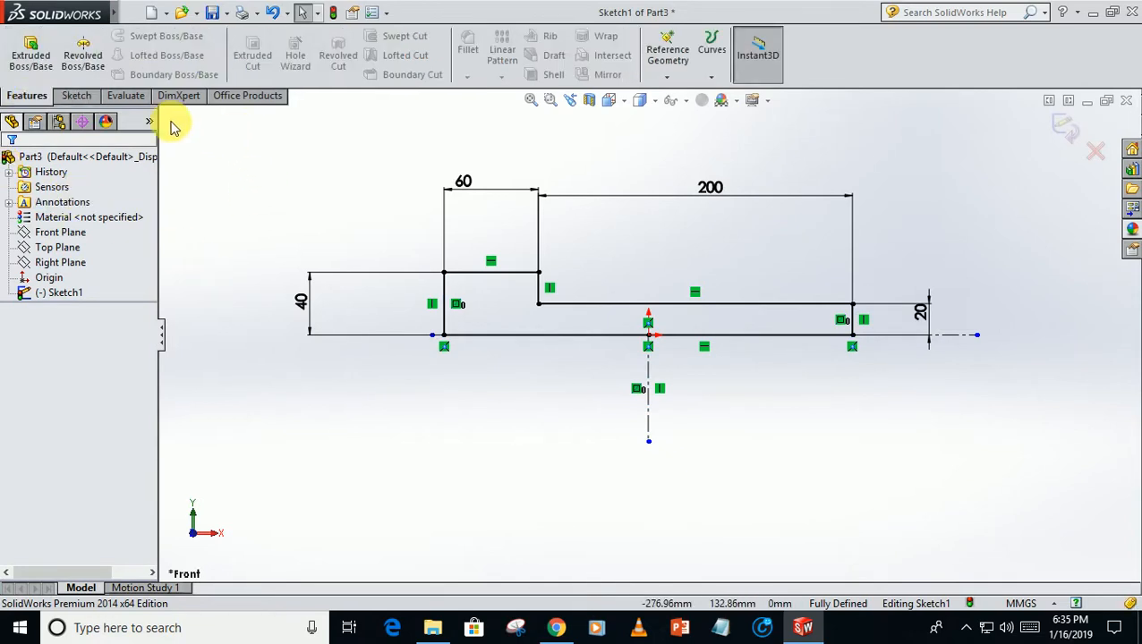
pyautogui.click(76, 95)
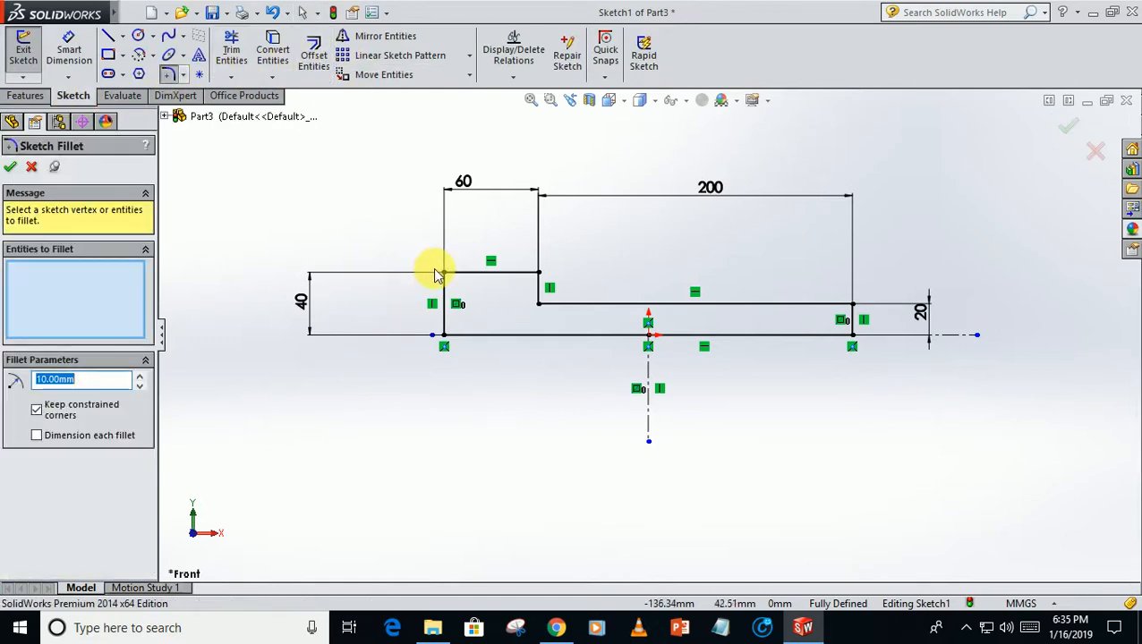
# Step: Apply 5 mm sketch fillets to the four step corners of the bolt profile
pyautogui.click(536, 304)
pyautogui.write('5')
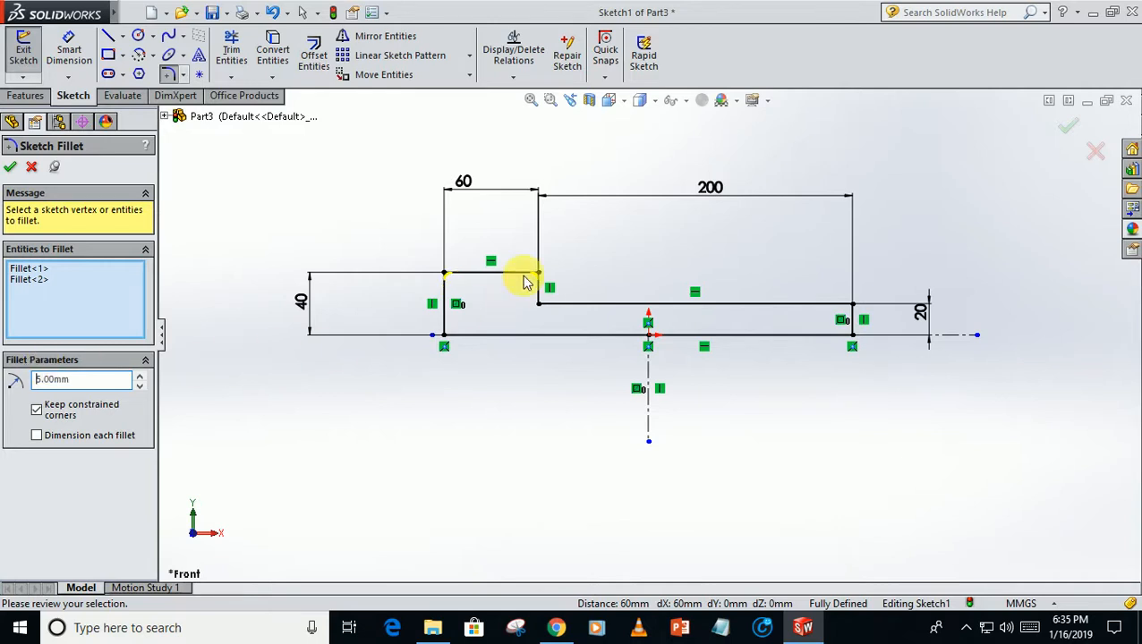
pyautogui.click(848, 304)
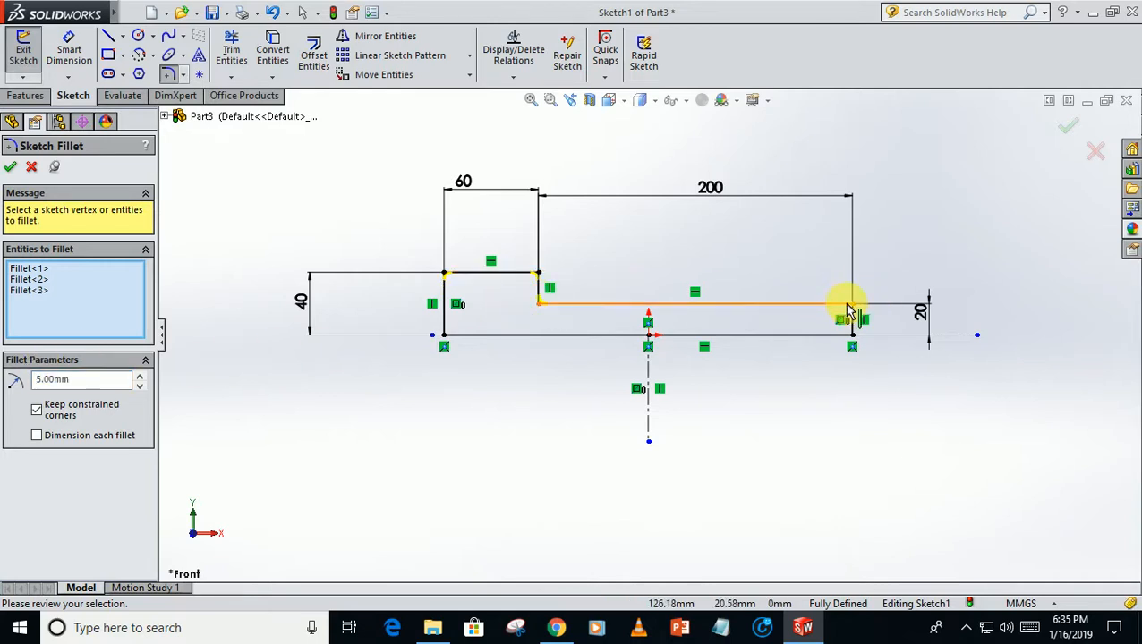
pyautogui.click(850, 304)
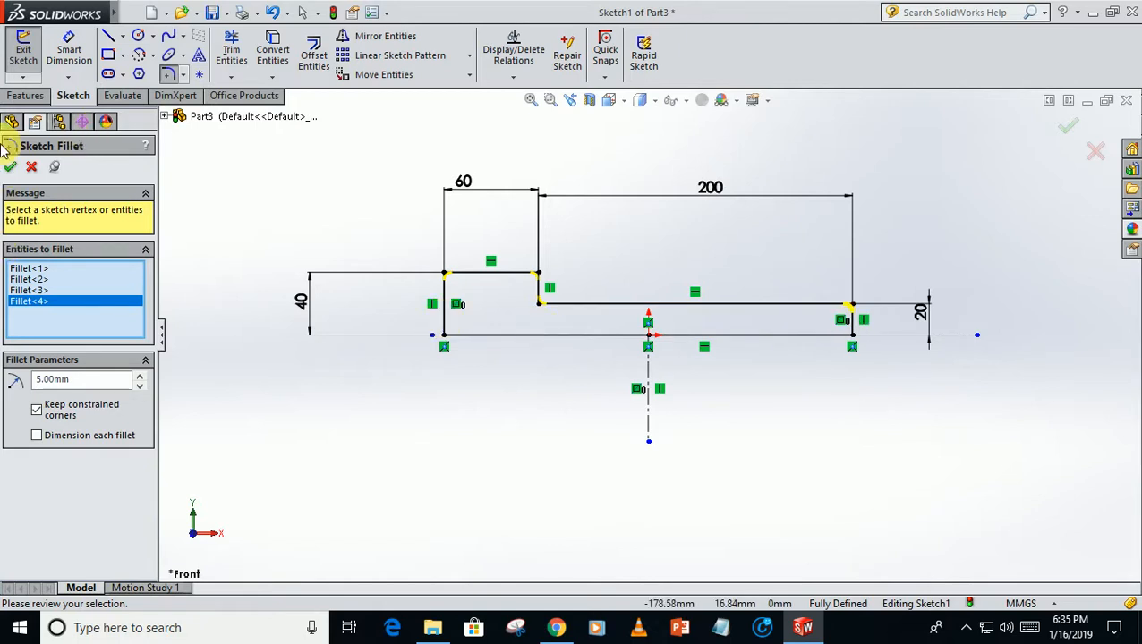
pyautogui.click(26, 96)
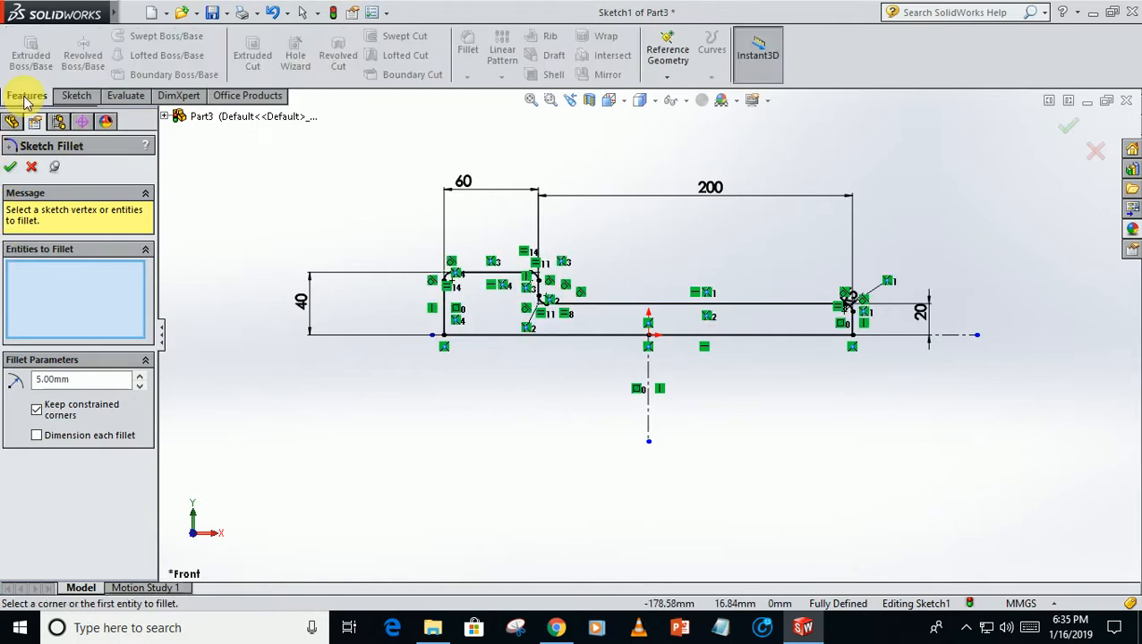
pyautogui.click(31, 167)
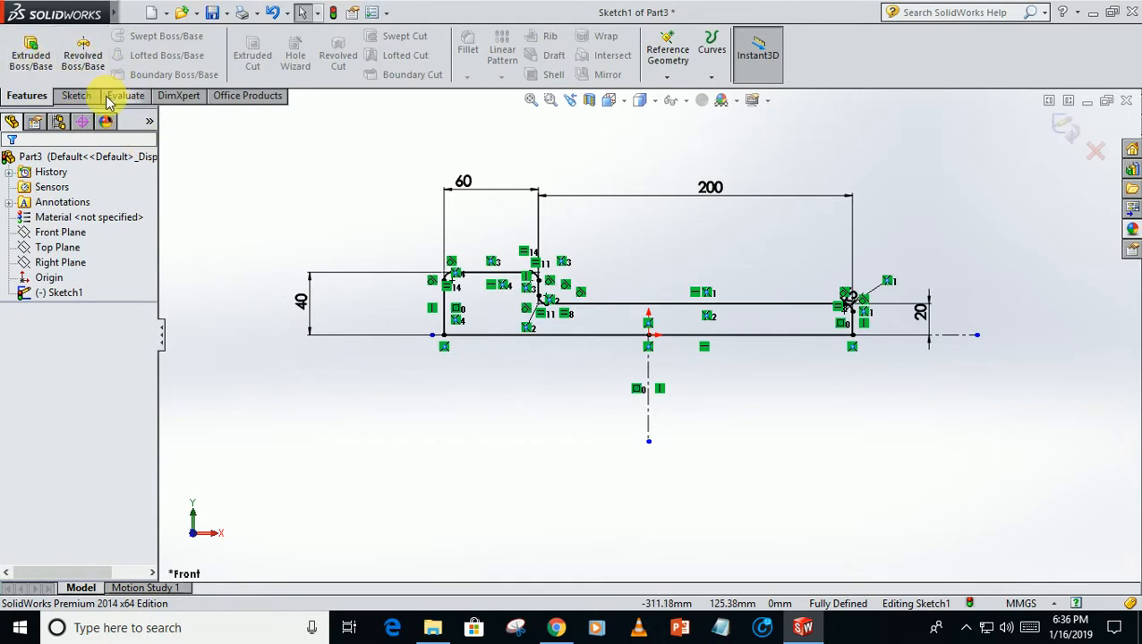
pyautogui.moveTo(82, 54)
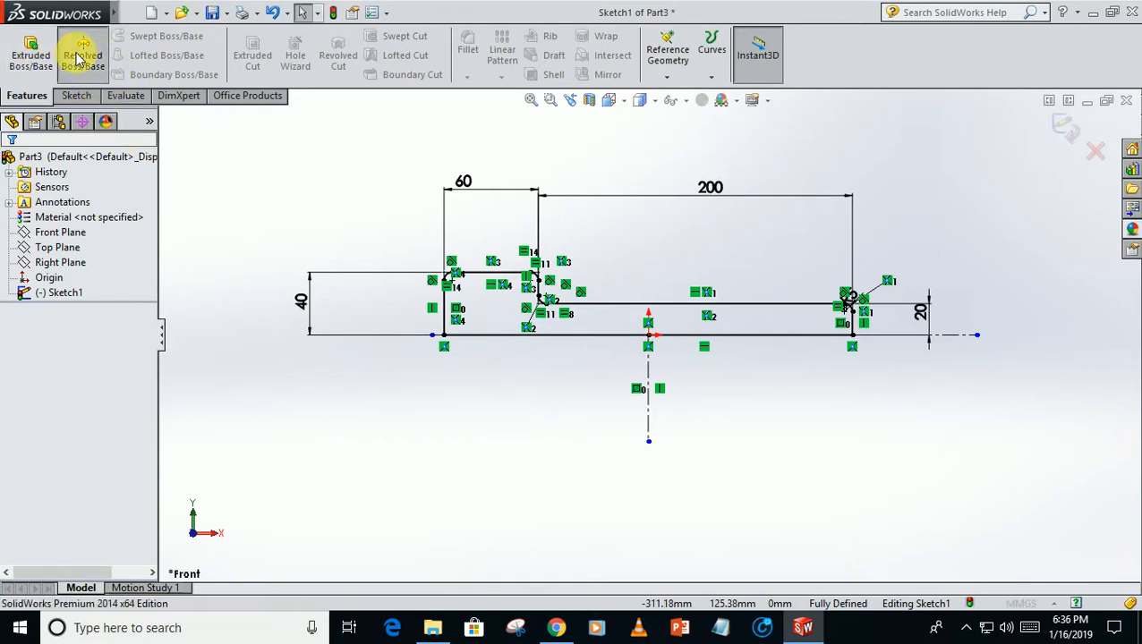
# Step: Revolve the profile 360° around its bottom line into a solid bolt
pyautogui.click(82, 53)
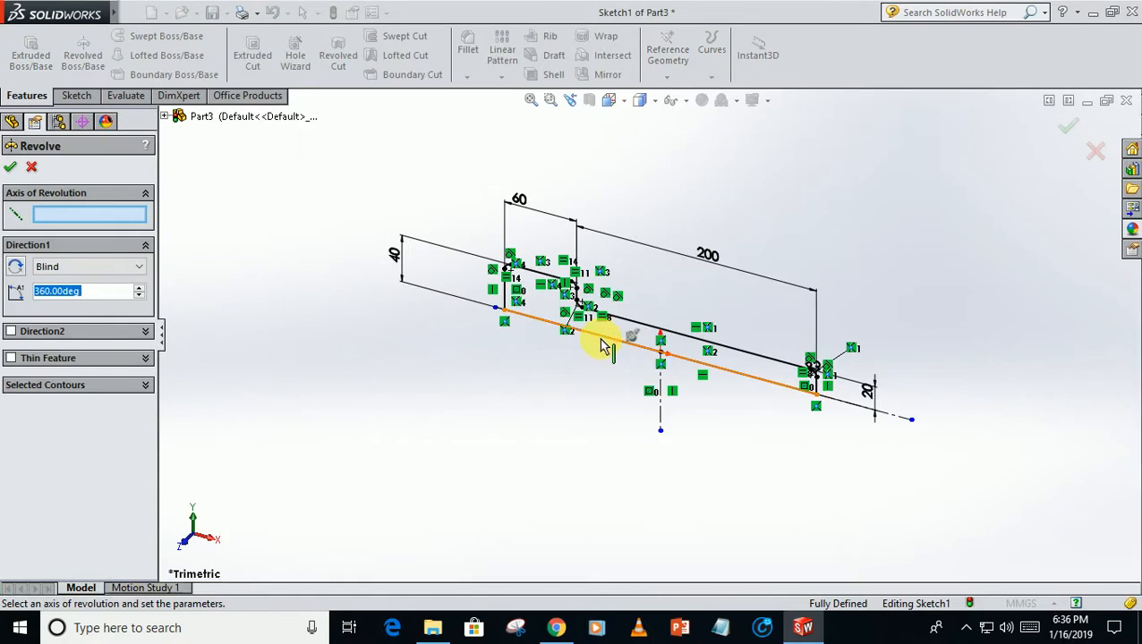
pyautogui.click(600, 315)
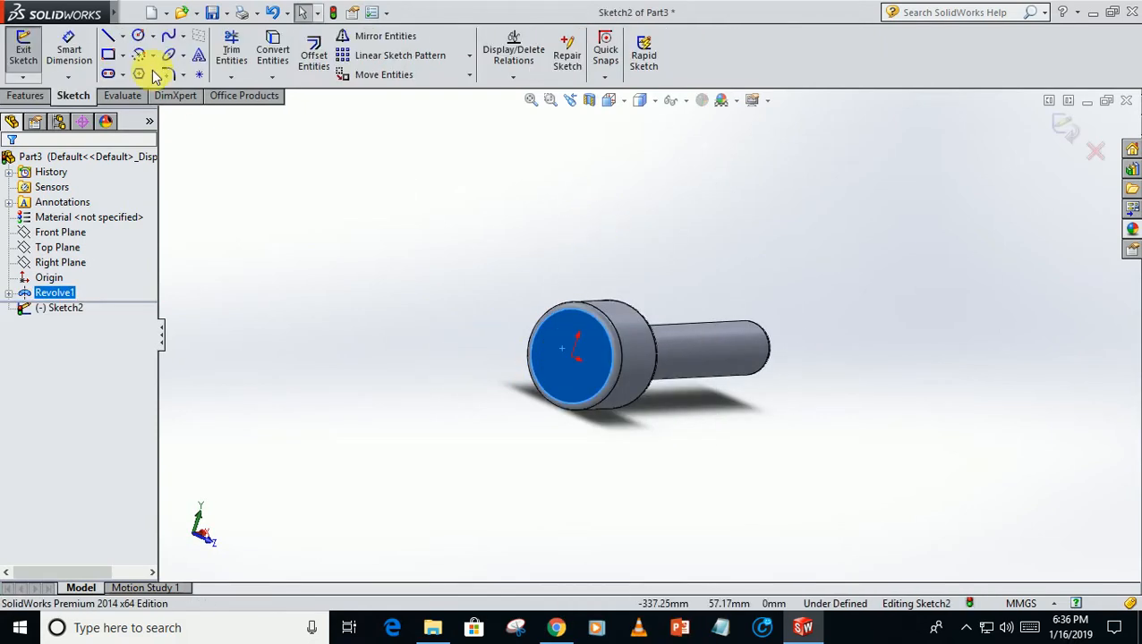
# Step: Draw a six-sided polygon centred on the head face and make its left side vertical
pyautogui.rightClick(60, 307)
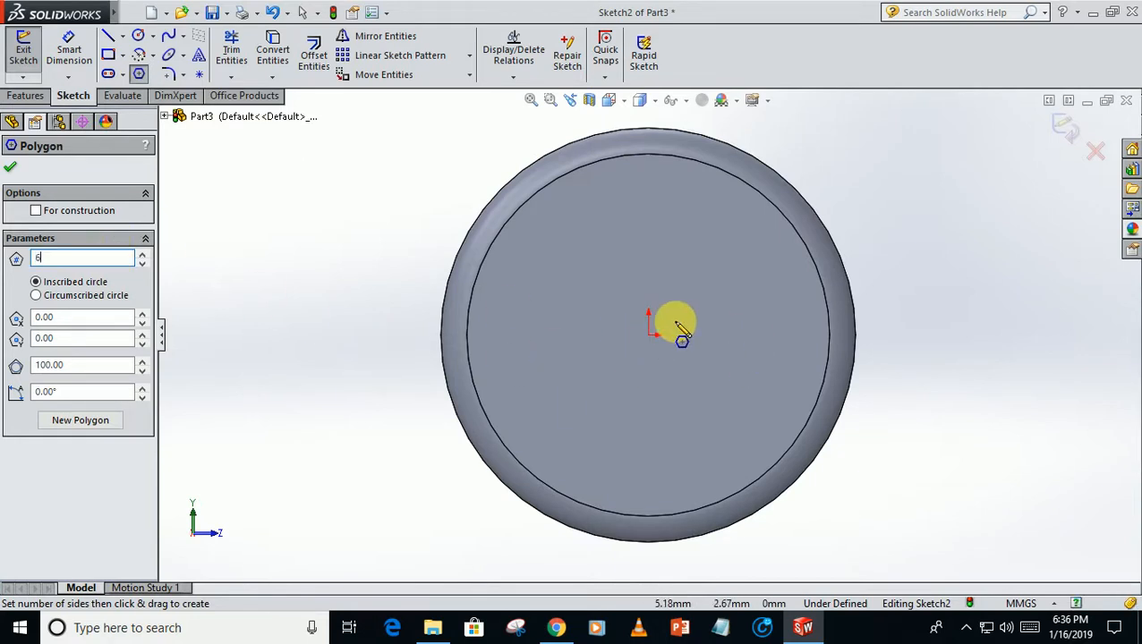
pyautogui.moveTo(680, 327); pyautogui.dragTo(658, 447)
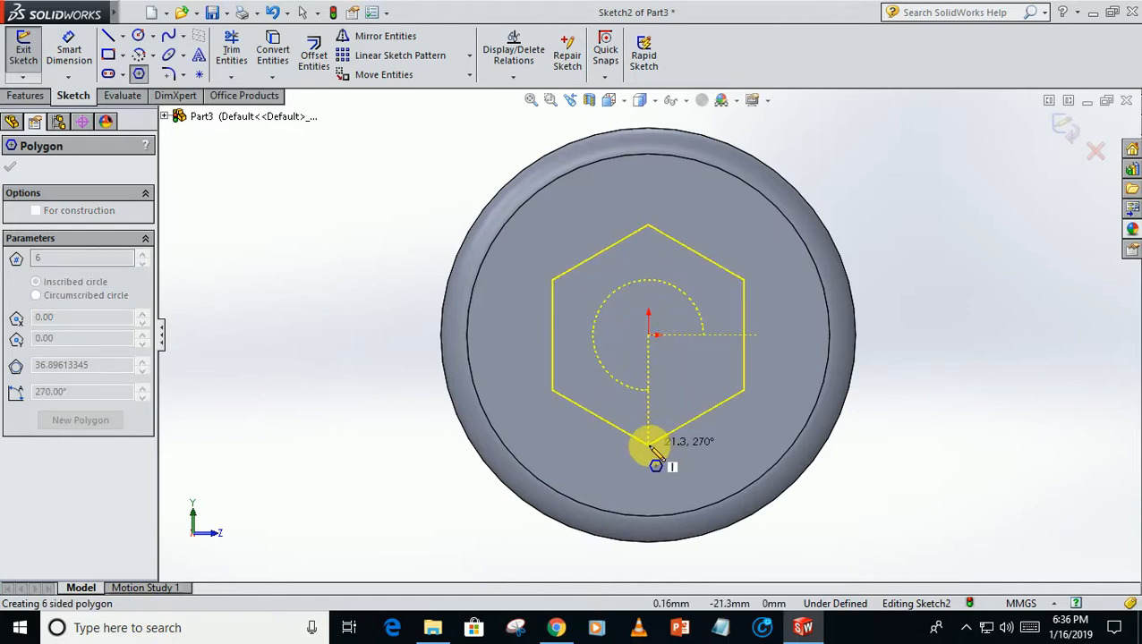
pyautogui.click(647, 430)
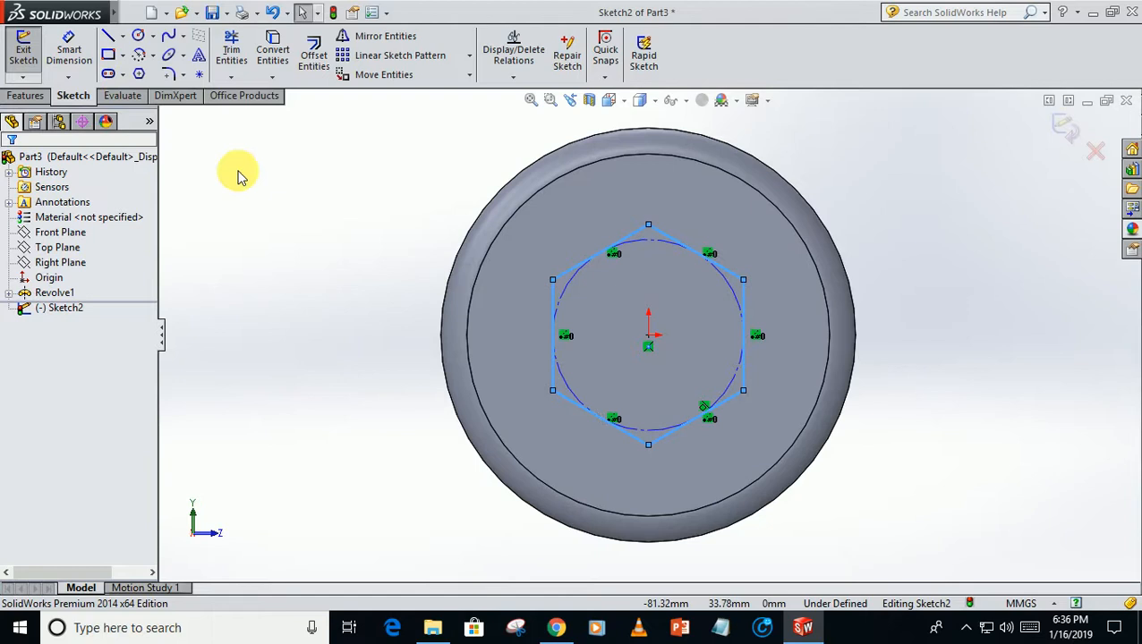
pyautogui.click(553, 336)
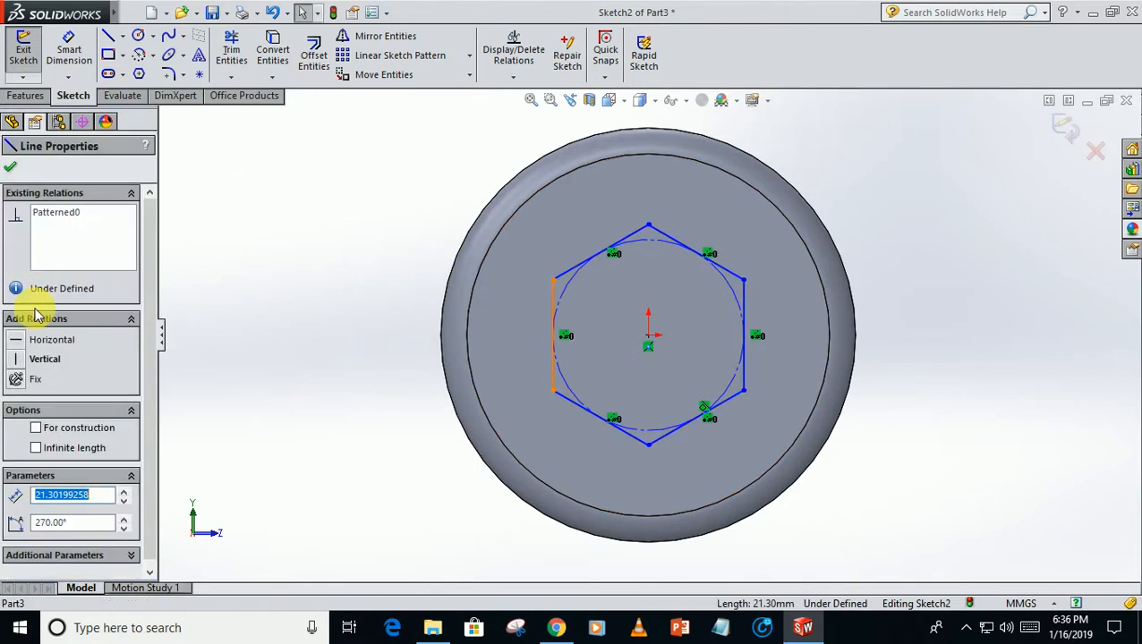
pyautogui.click(44, 359)
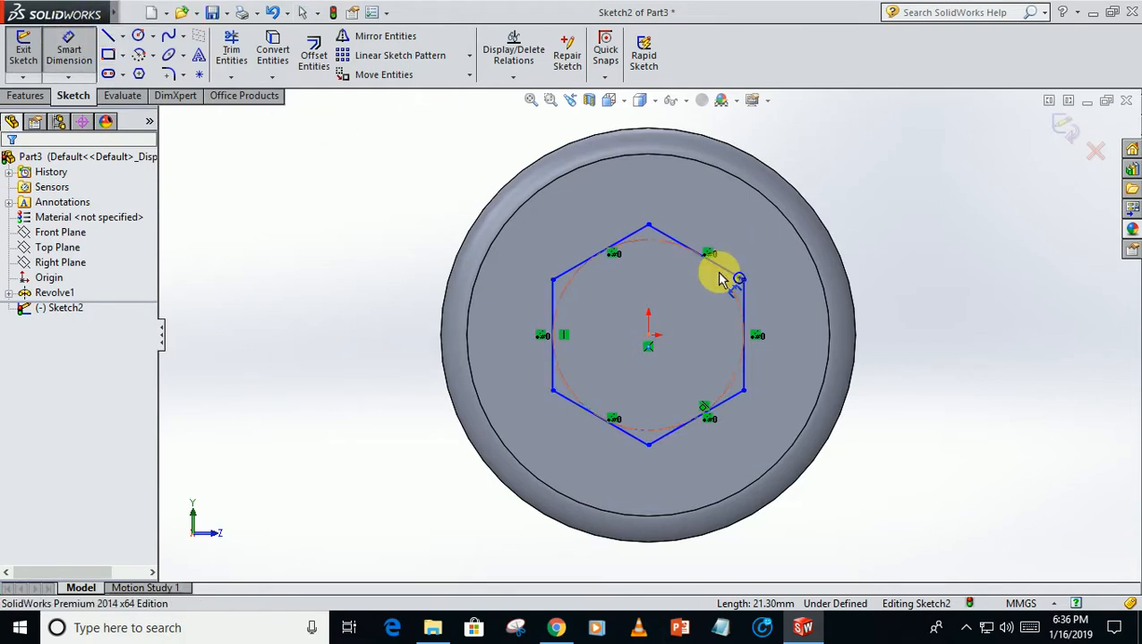
# Step: Dimension the hexagon's inscribed construction circle to 45 mm diameter
pyautogui.click(720, 278)
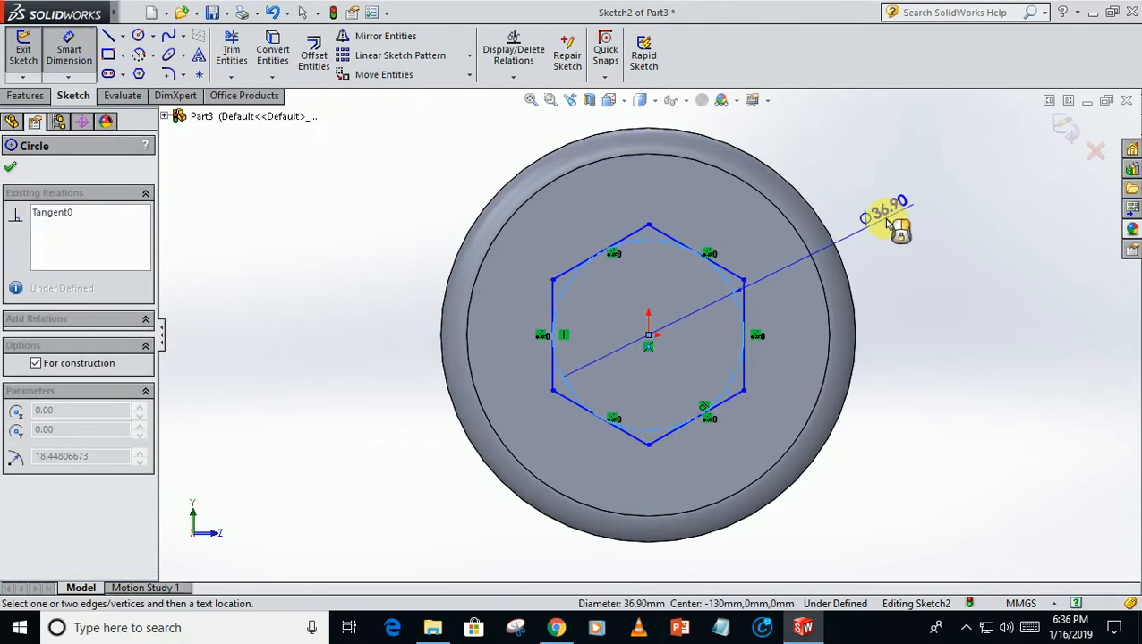
pyautogui.click(885, 219)
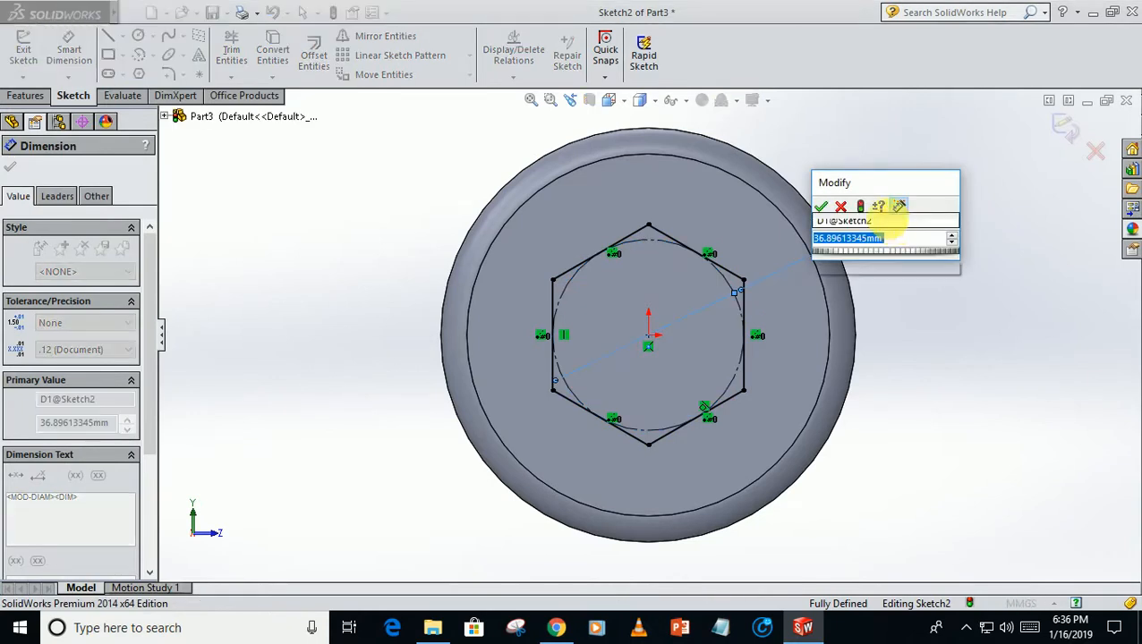
pyautogui.click(821, 207)
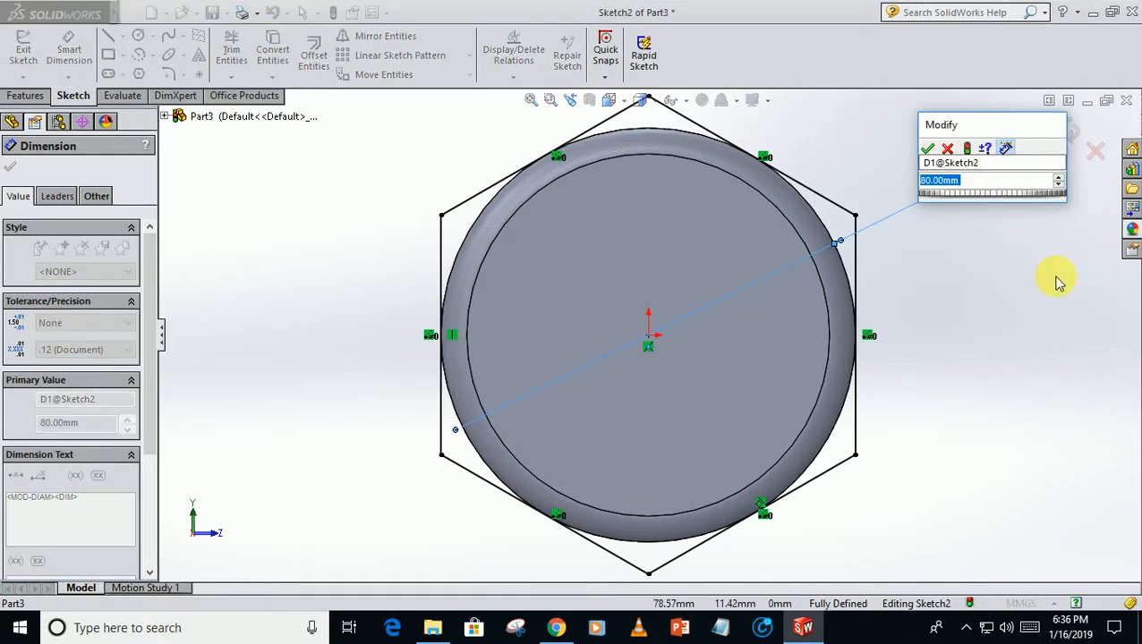
pyautogui.click(928, 147)
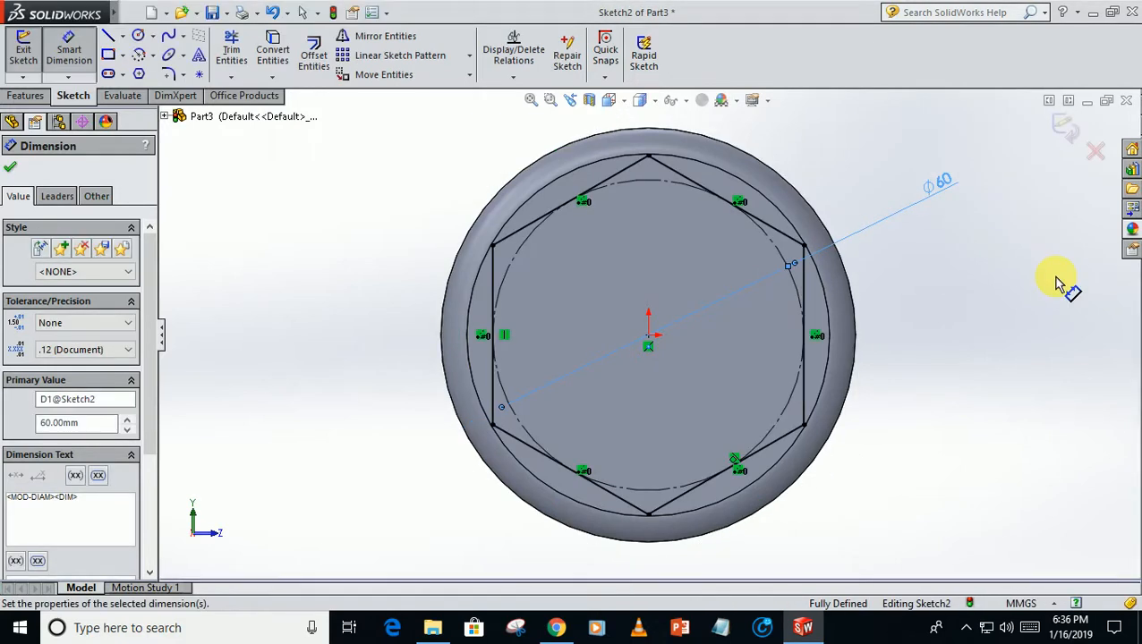
pyautogui.doubleClick(937, 186)
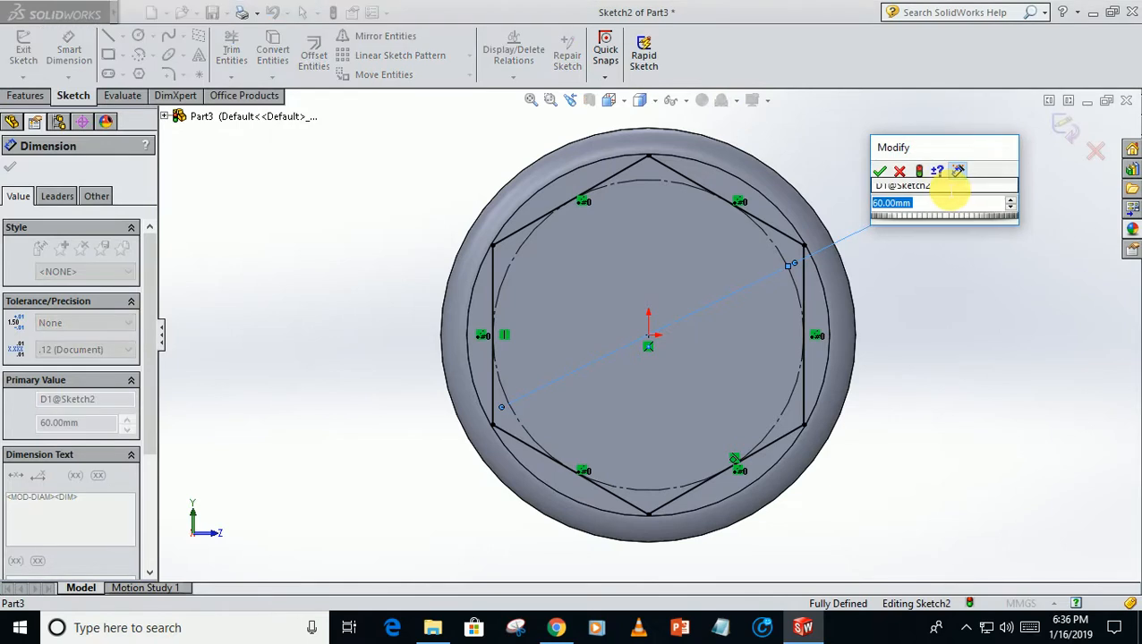
pyautogui.click(879, 171)
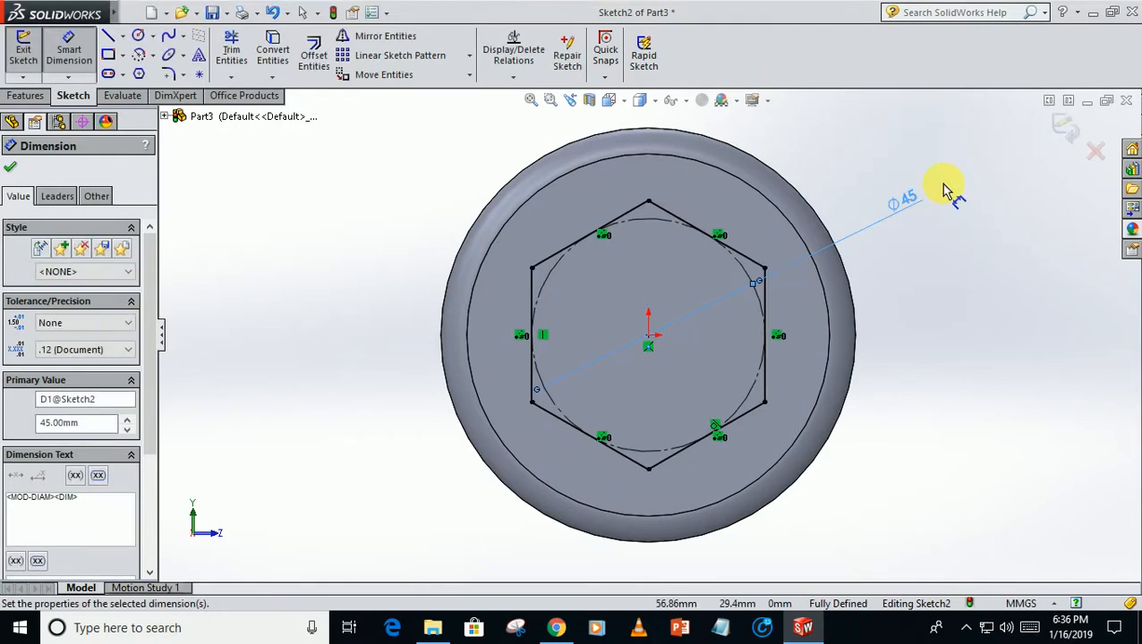
pyautogui.moveTo(157, 174)
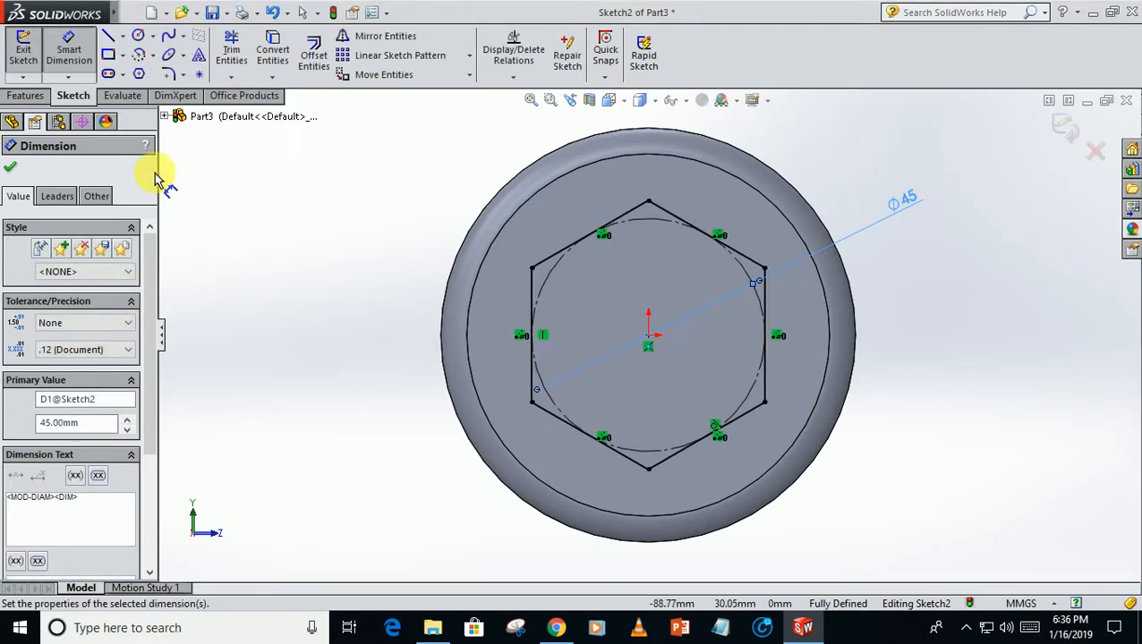
pyautogui.moveTo(11, 167)
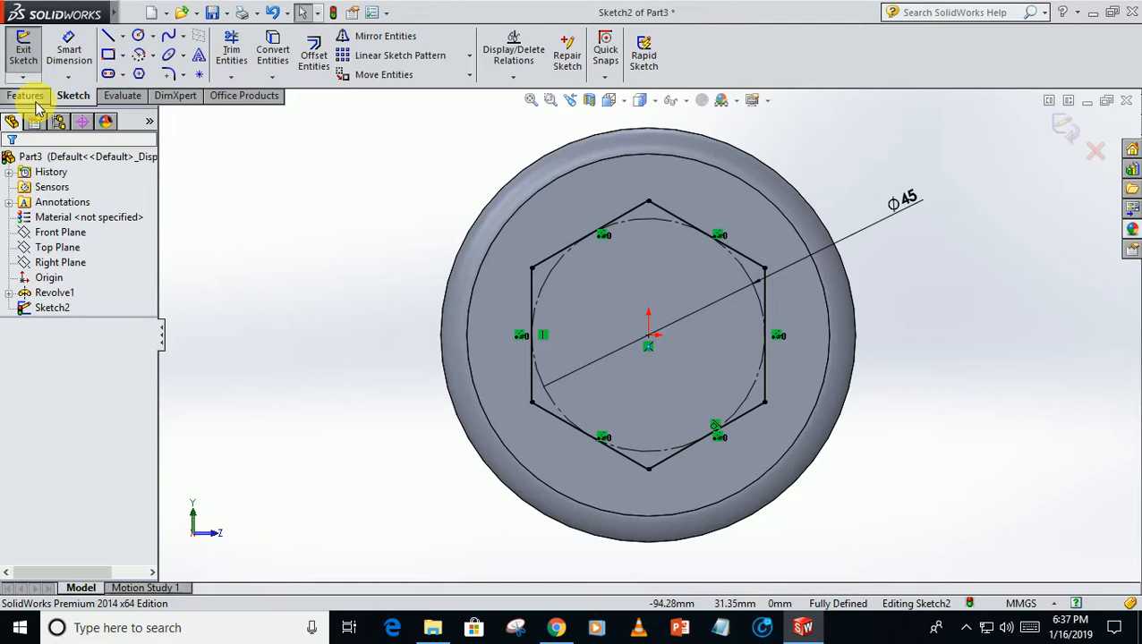
# Step: Extrude-cut the hexagon 30 mm Blind into the bolt head as Cut-Extrude1
pyautogui.click(26, 96)
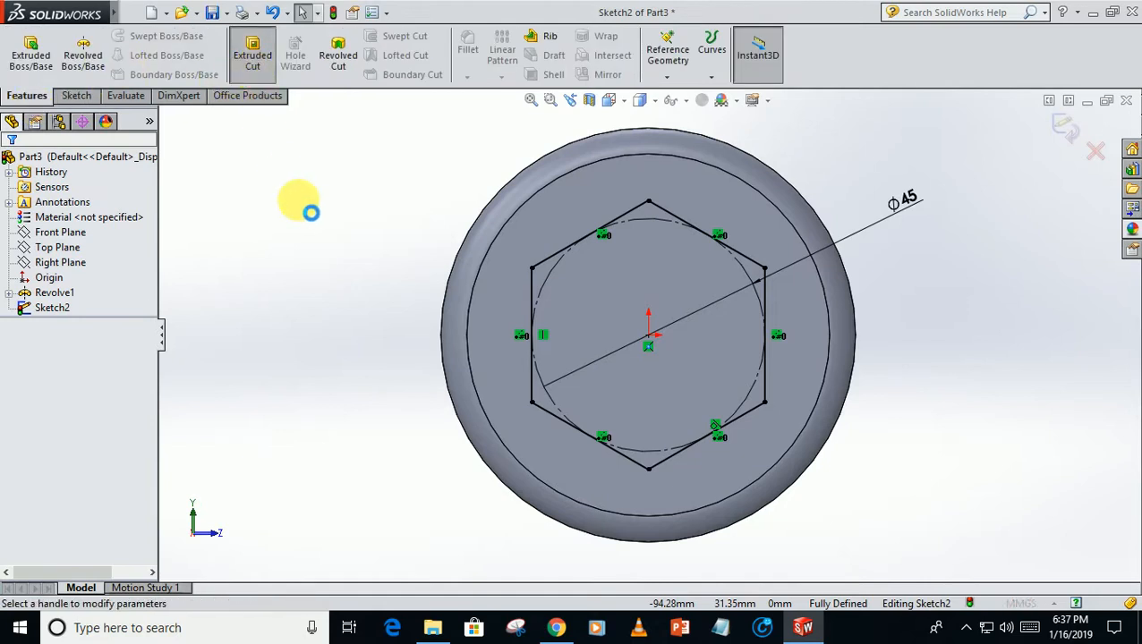
pyautogui.click(251, 54)
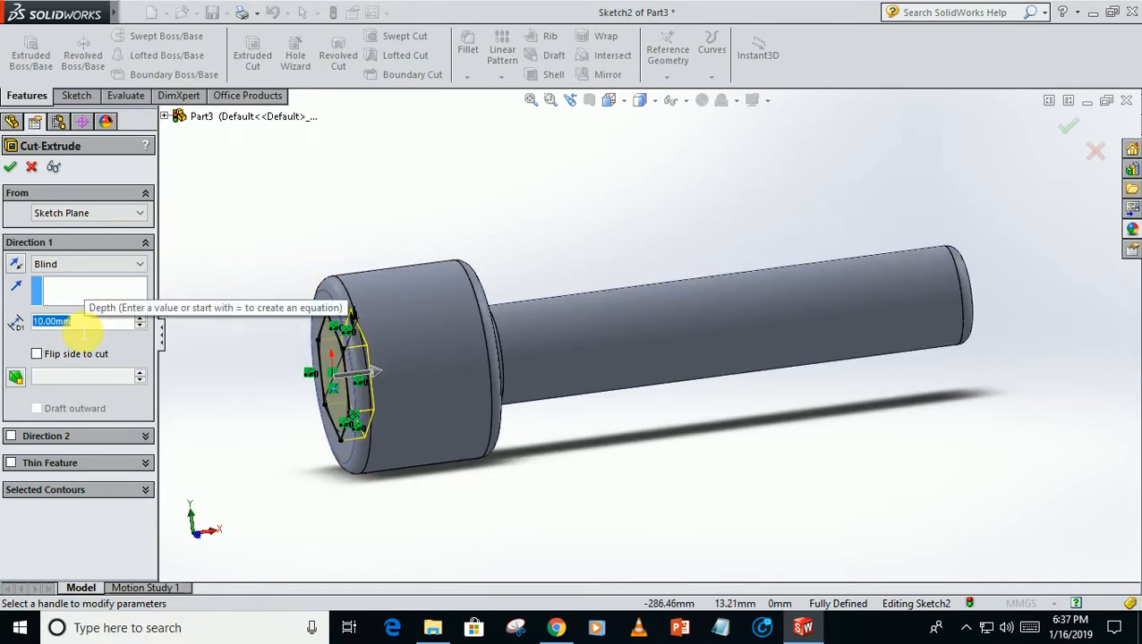
pyautogui.write('30')
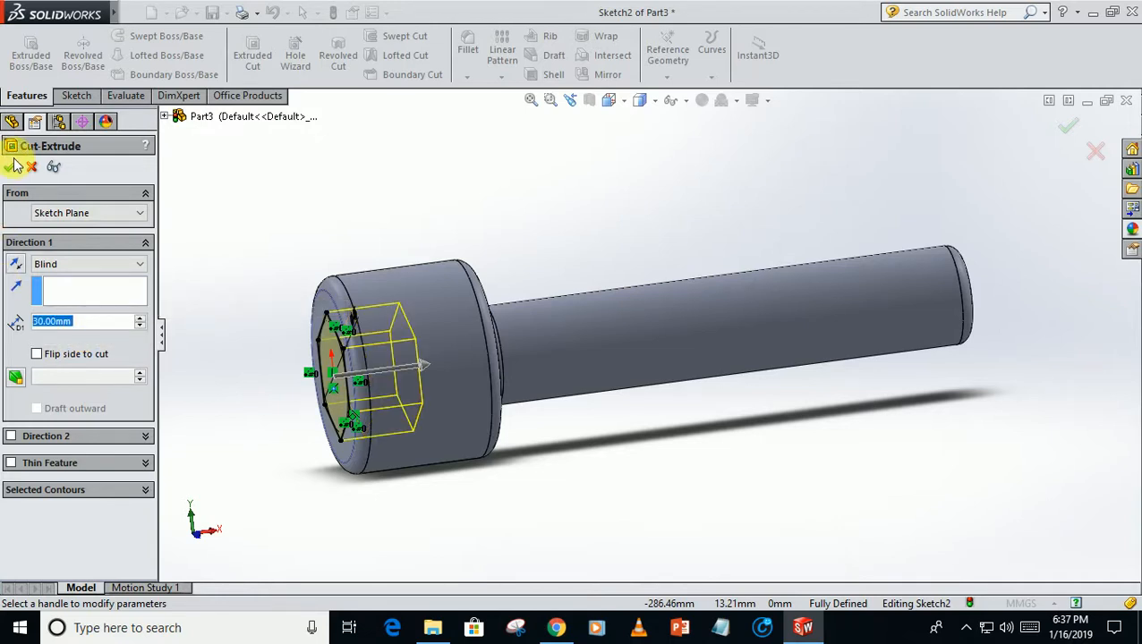
pyautogui.click(1069, 126)
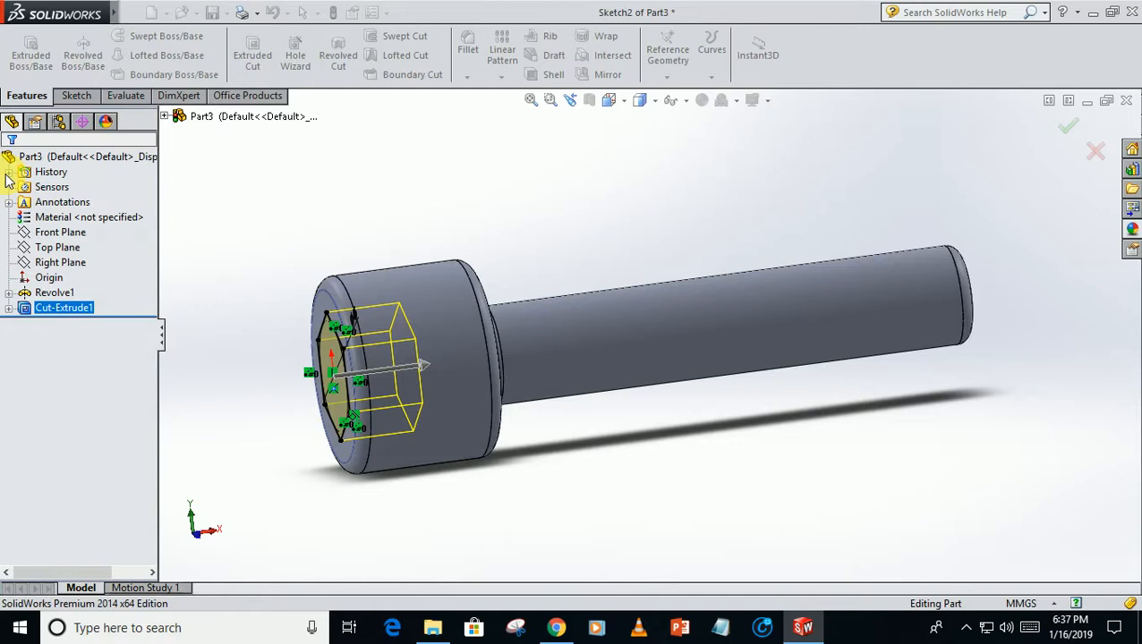
pyautogui.click(1068, 125)
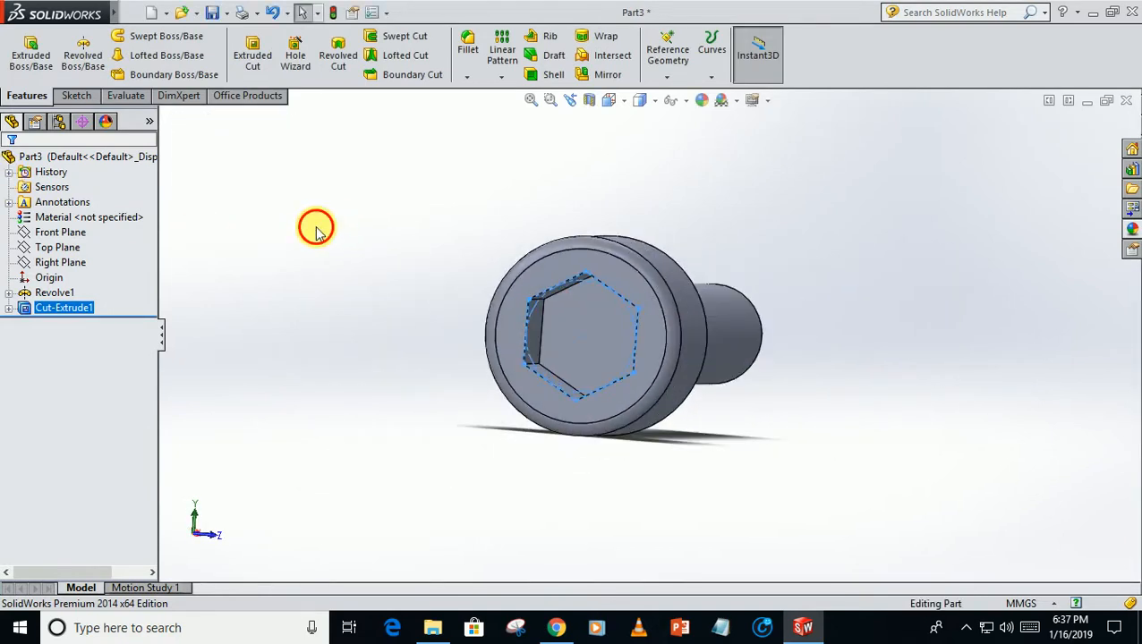
# Step: Switch the display to Wireframe and open Sketch3 on the Front Plane
pyautogui.click(640, 99)
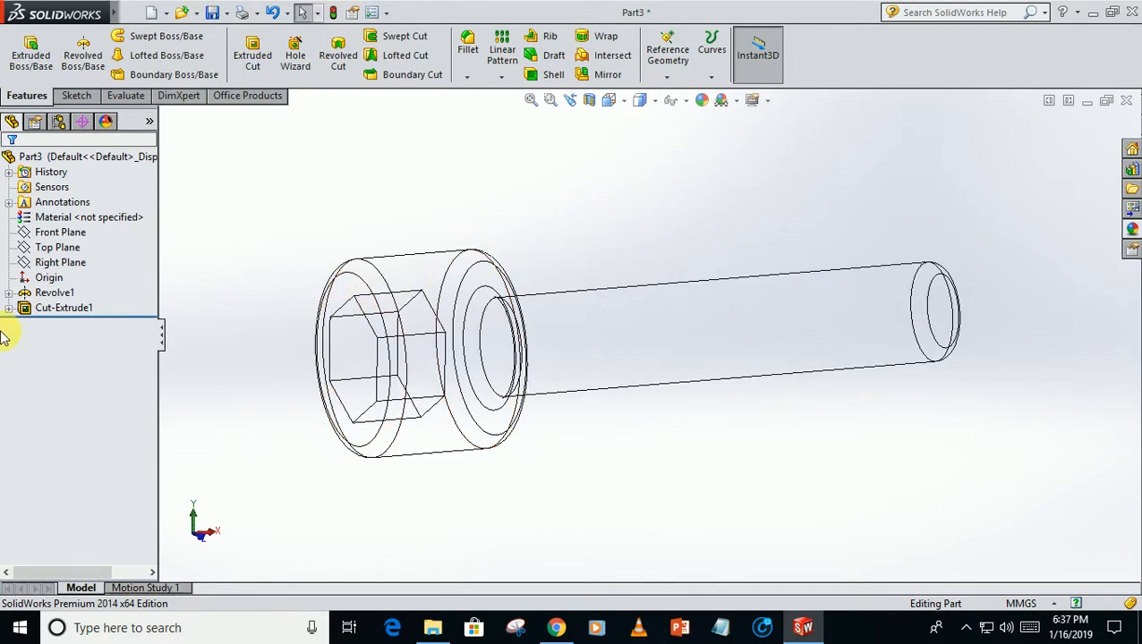
pyautogui.moveTo(121, 307)
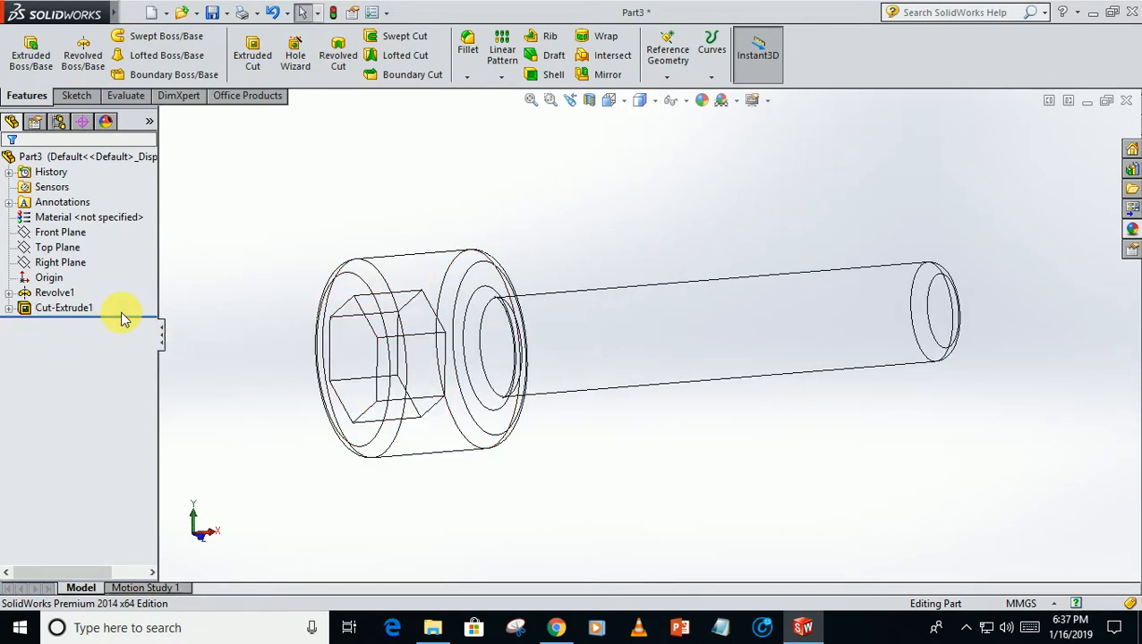
pyautogui.click(60, 262)
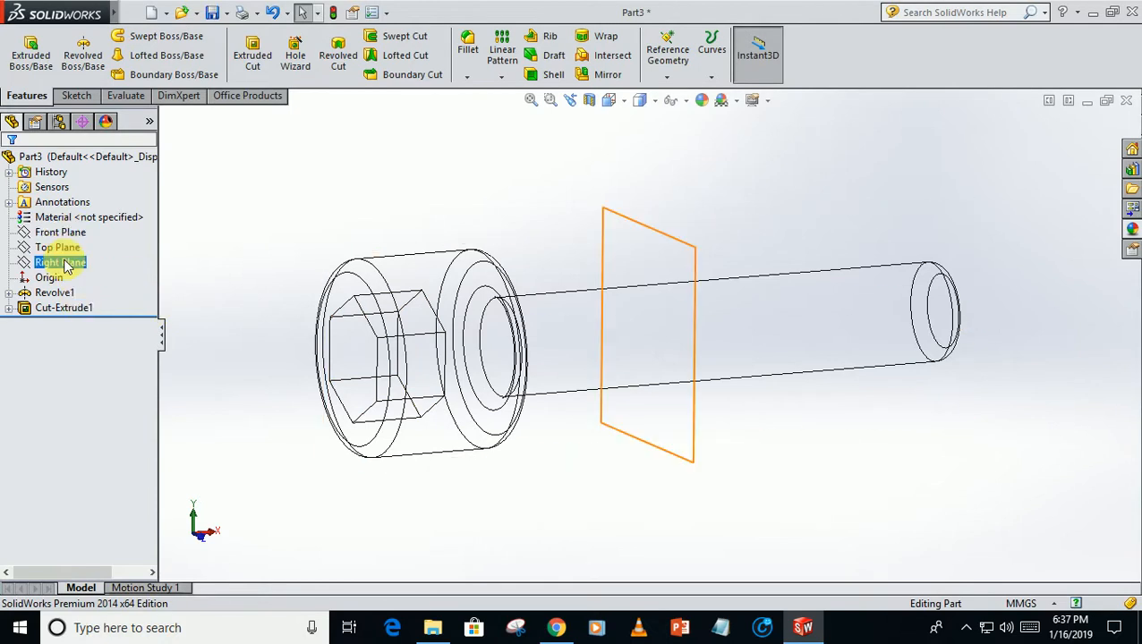
pyautogui.click(60, 232)
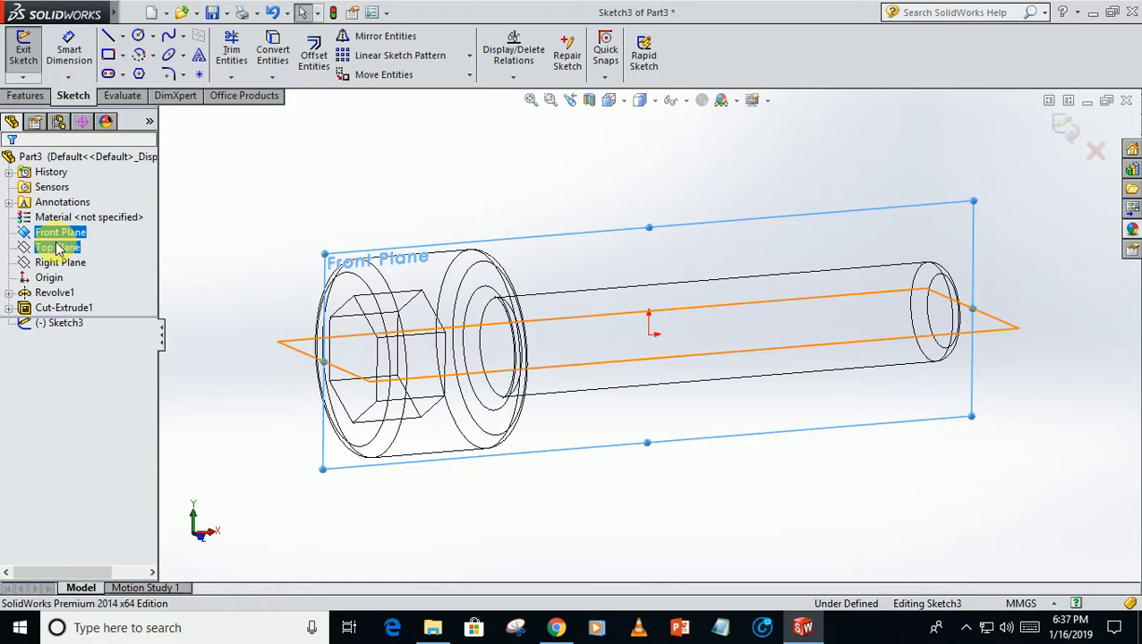
# Step: View Sketch3 Normal To and dimension the first chamfer triangle at 65°
pyautogui.rightClick(64, 323)
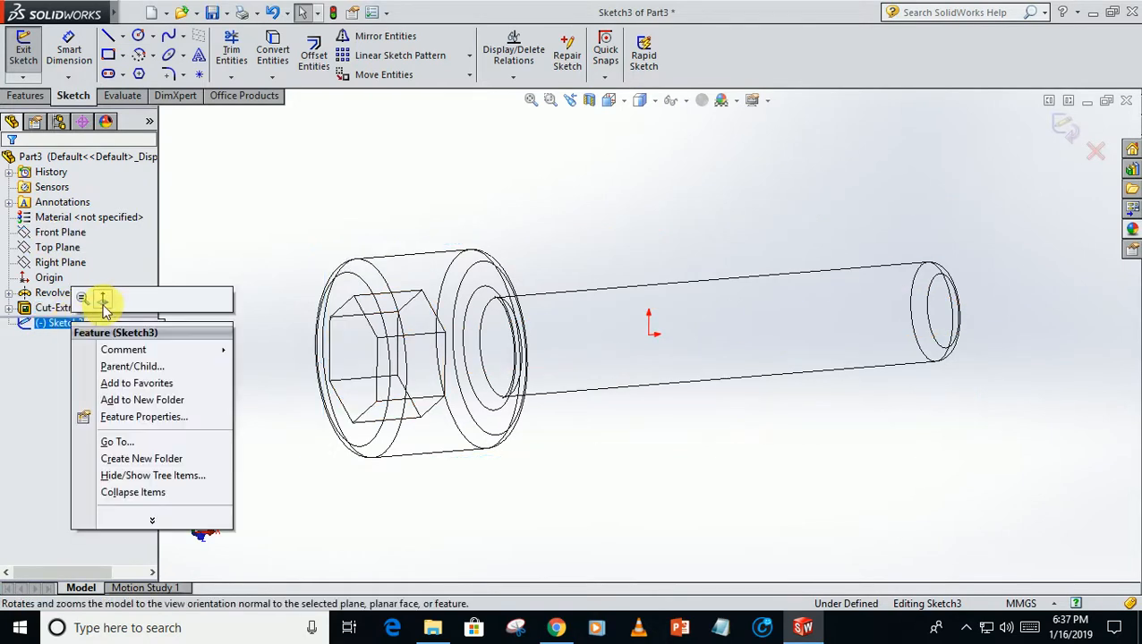
pyautogui.click(82, 297)
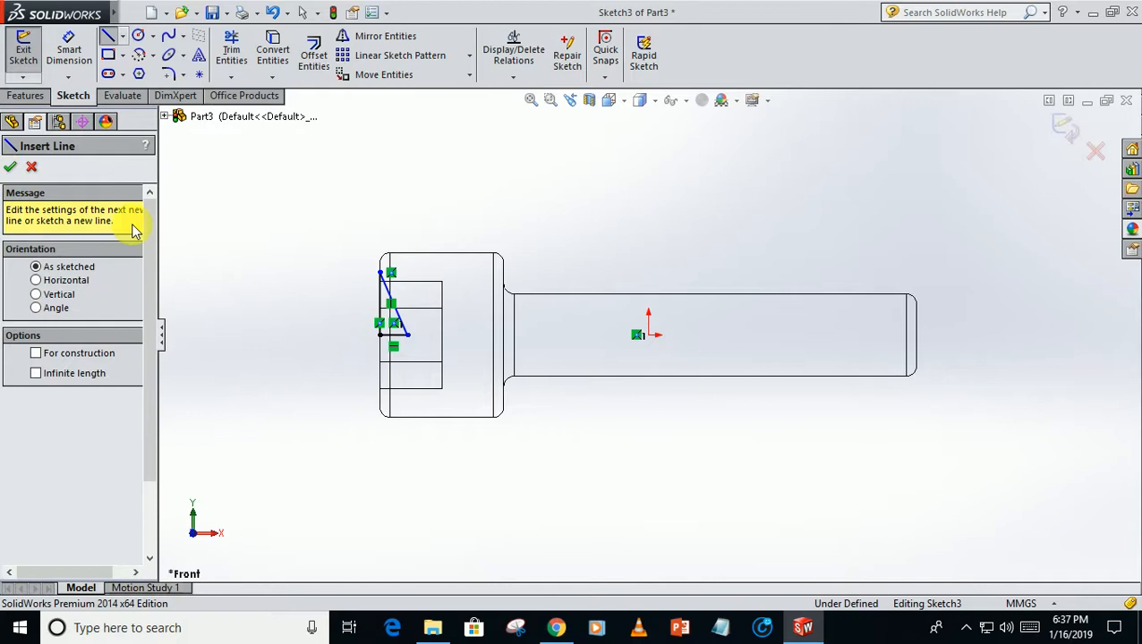
pyautogui.click(10, 166)
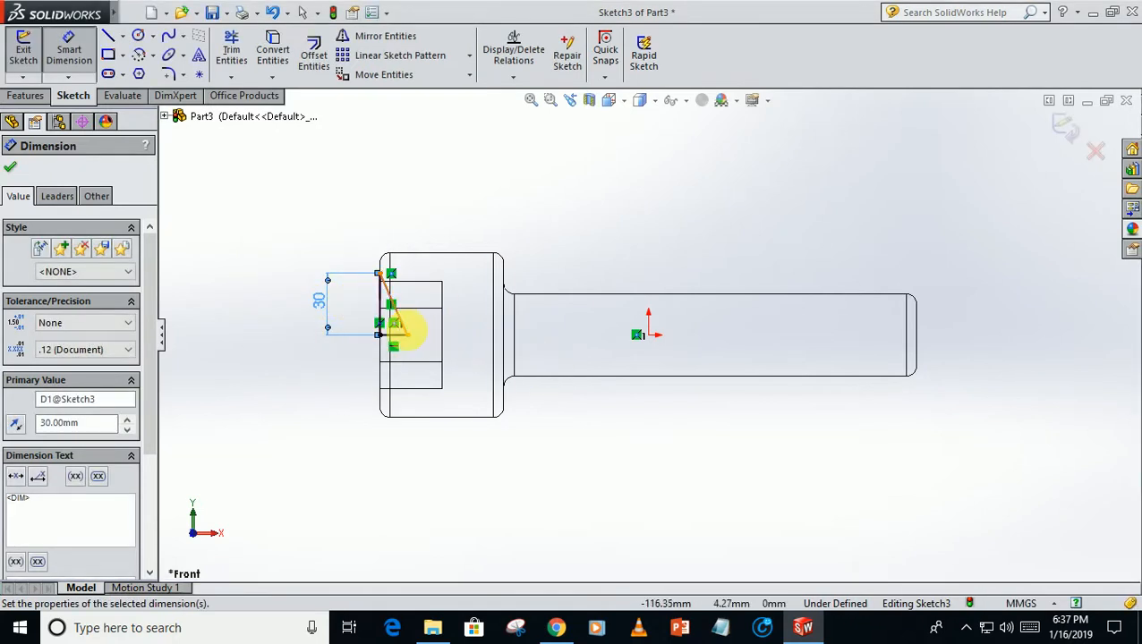
pyautogui.click(393, 336)
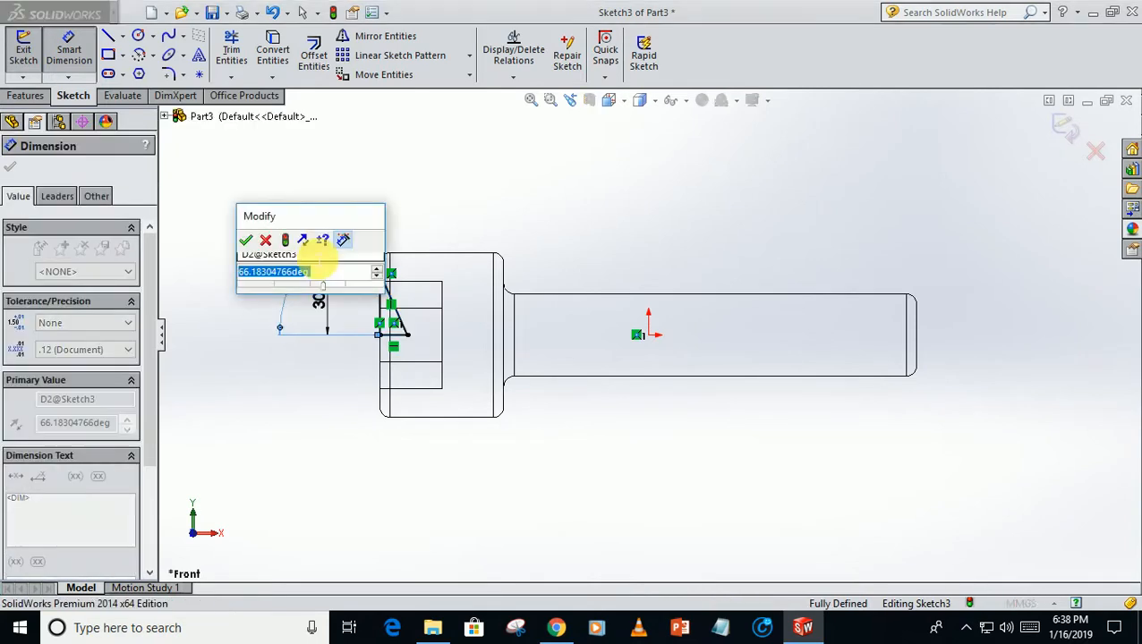
pyautogui.click(245, 239)
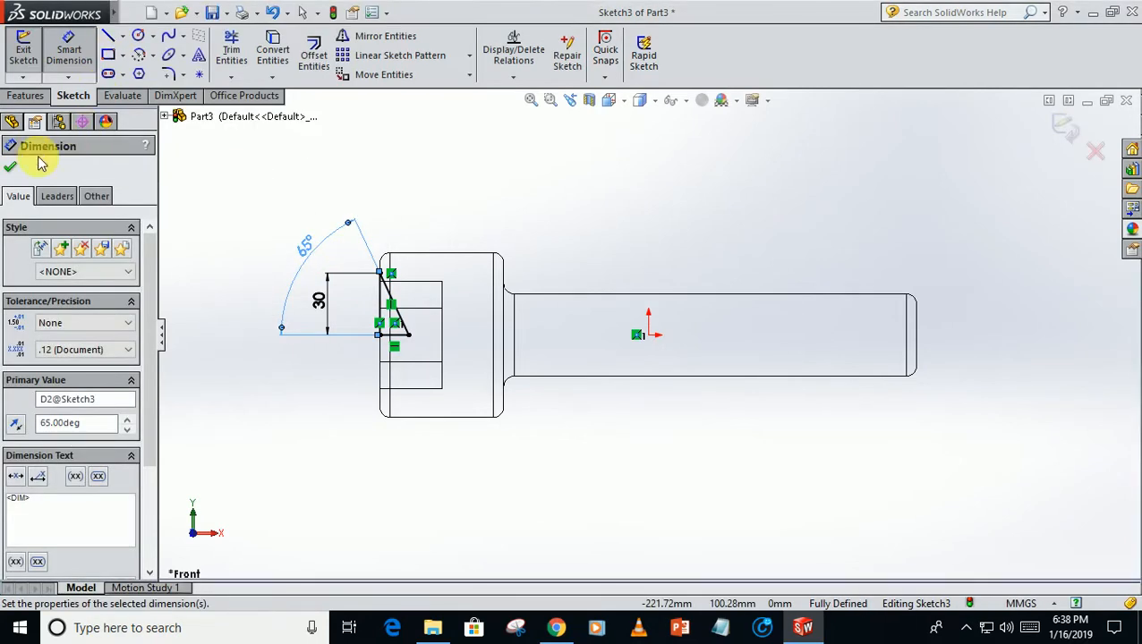
pyautogui.click(10, 166)
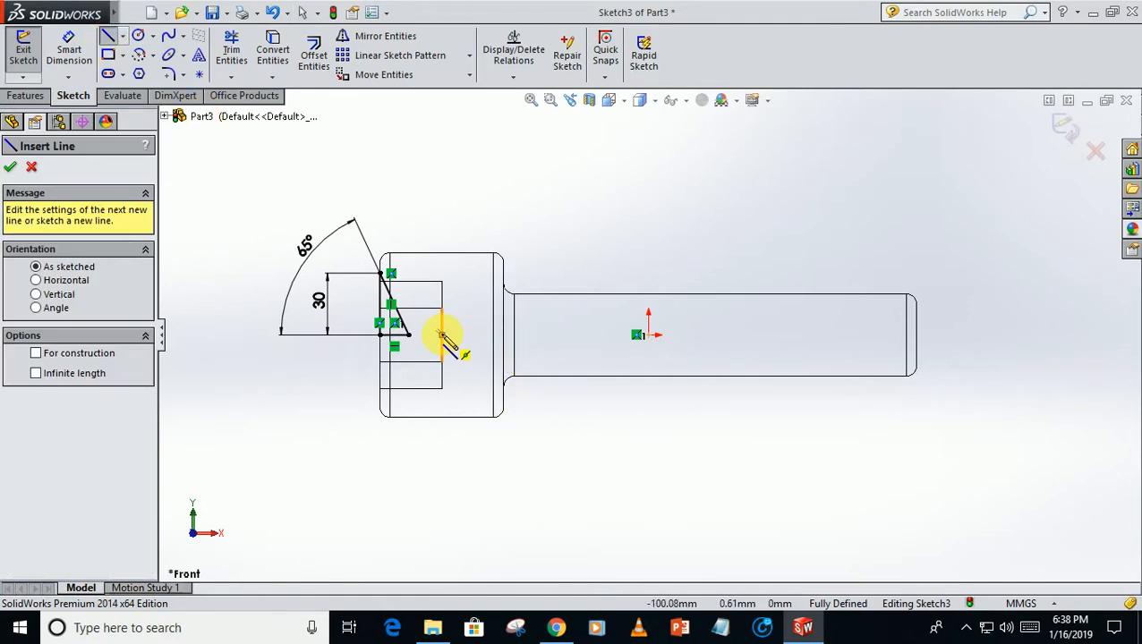
# Step: Draw the second chamfer triangle and dimension its angle at 65°
pyautogui.click(442, 309)
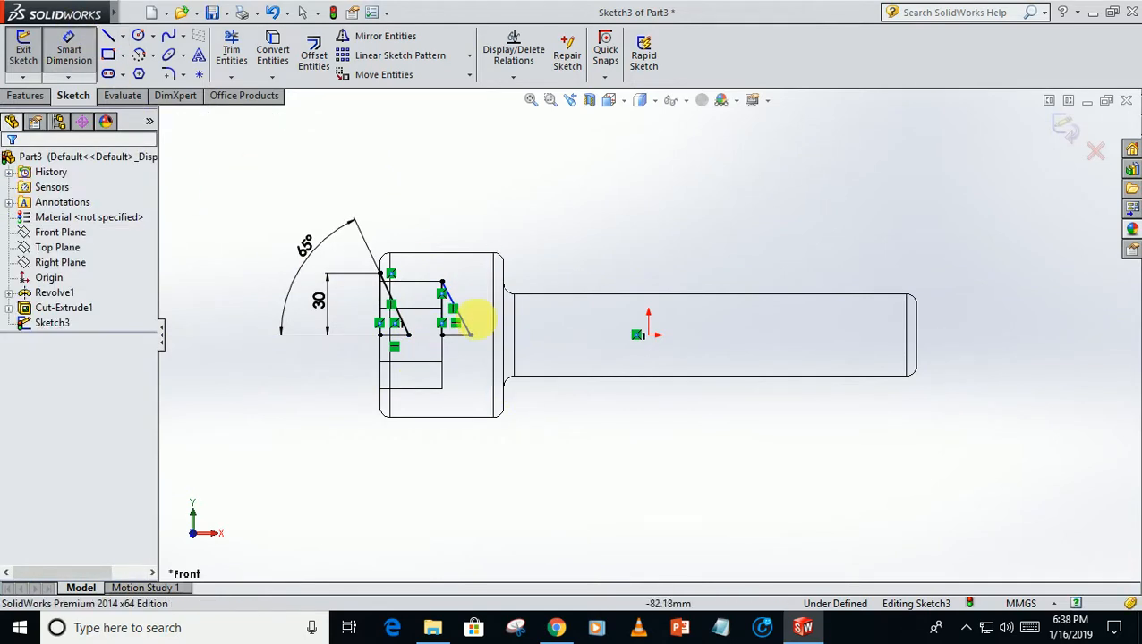
pyautogui.click(457, 326)
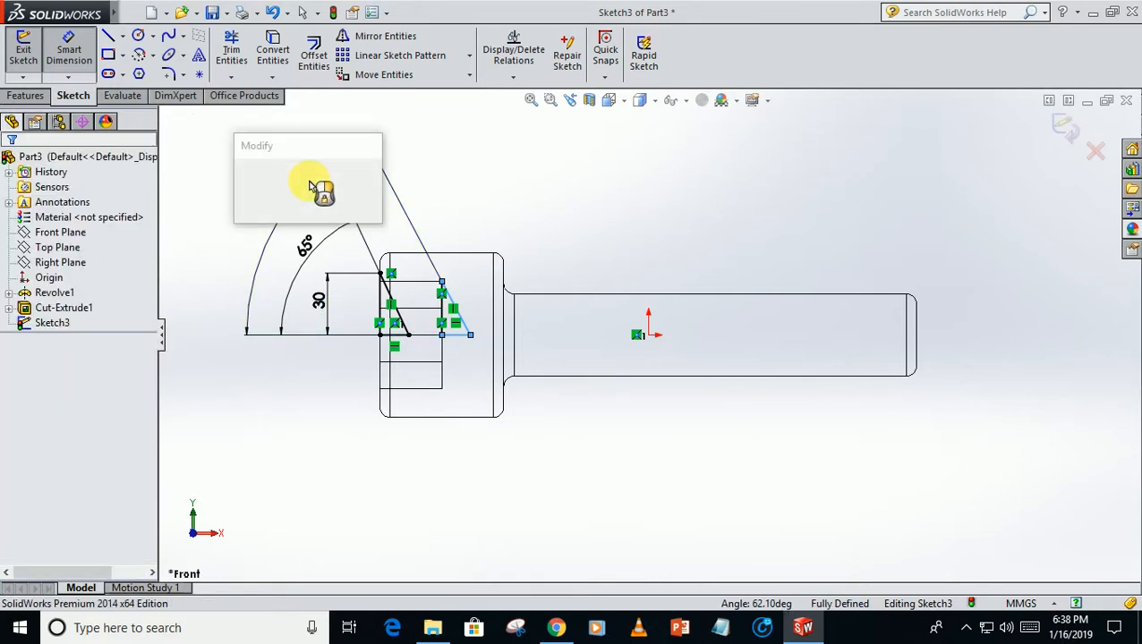
pyautogui.click(322, 192)
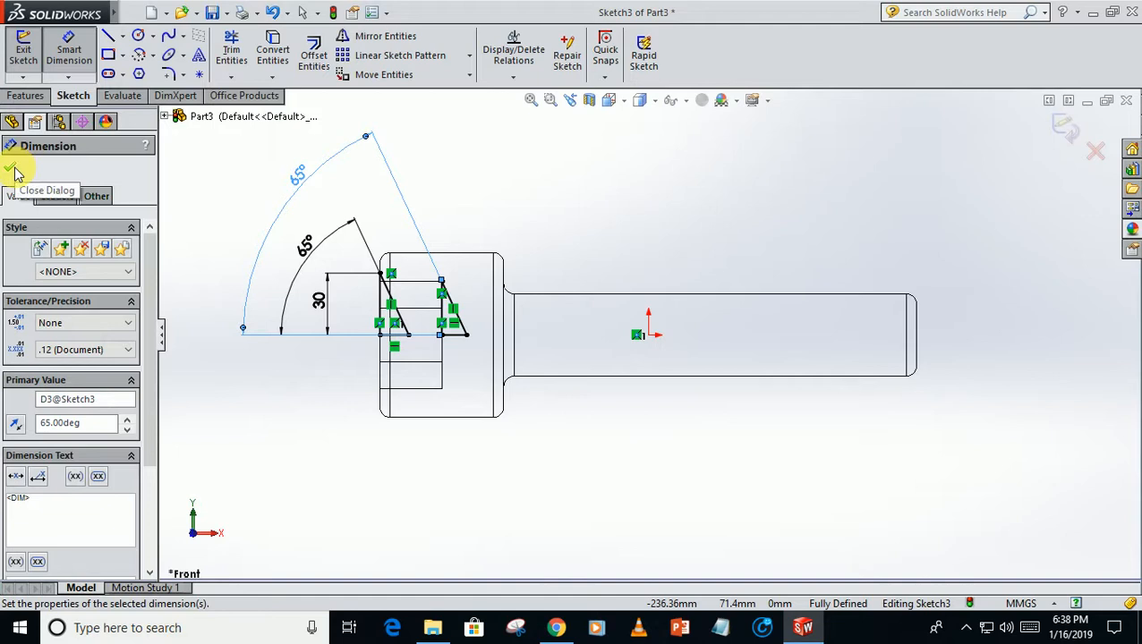
pyautogui.click(14, 170)
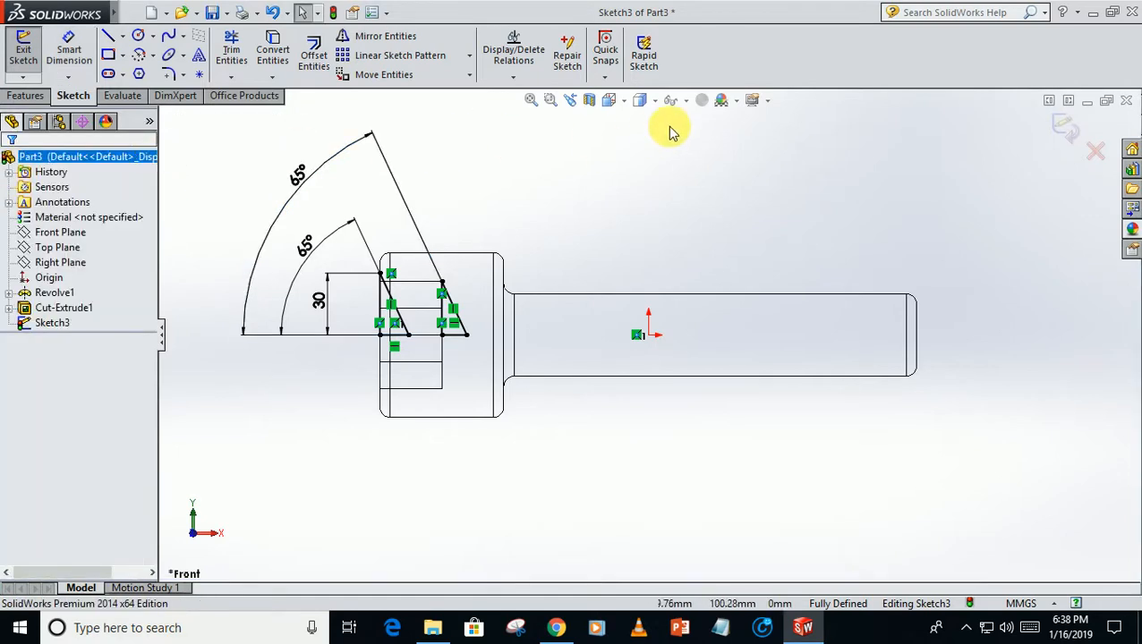
# Step: Revolve-cut Sketch3's triangles 360° around Line1 to chamfer the head and socket edges
pyautogui.click(612, 99)
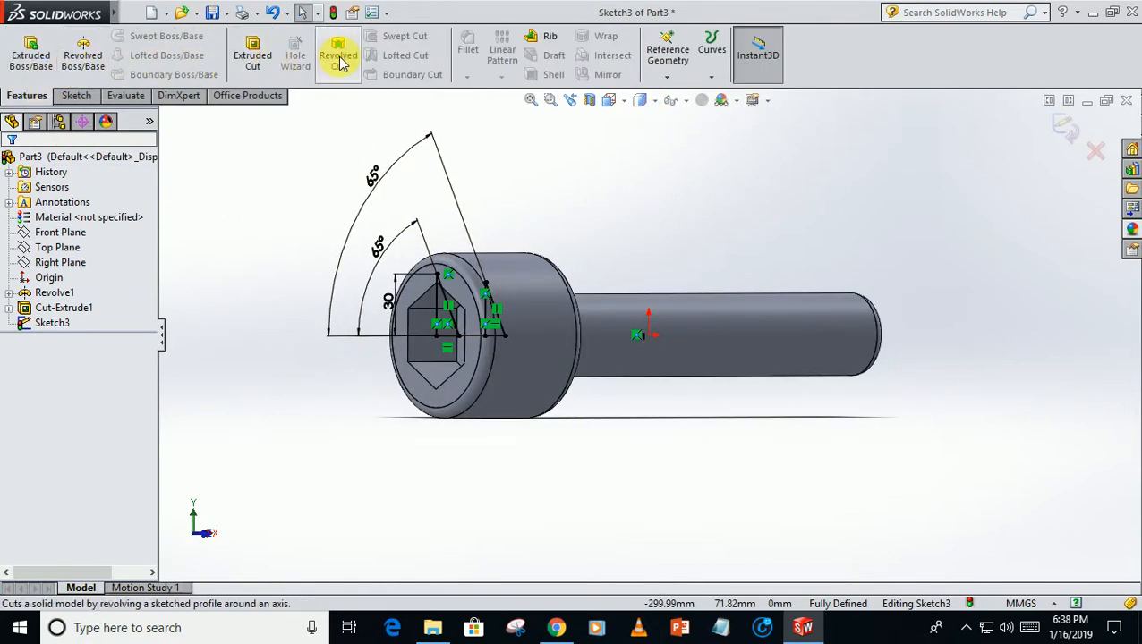
pyautogui.click(337, 54)
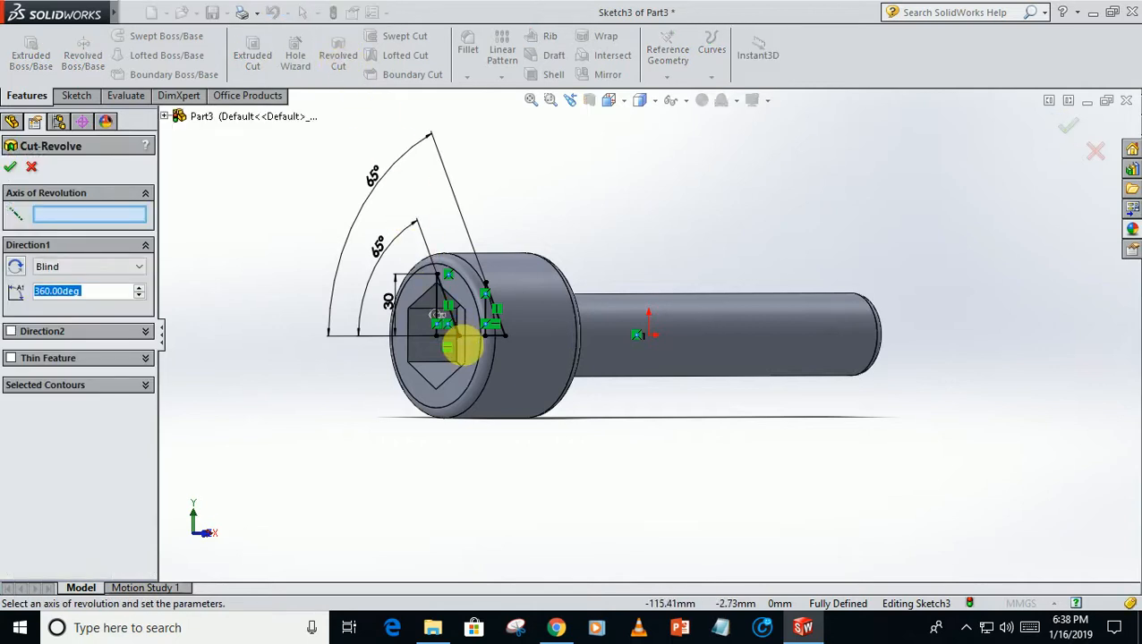
pyautogui.click(438, 335)
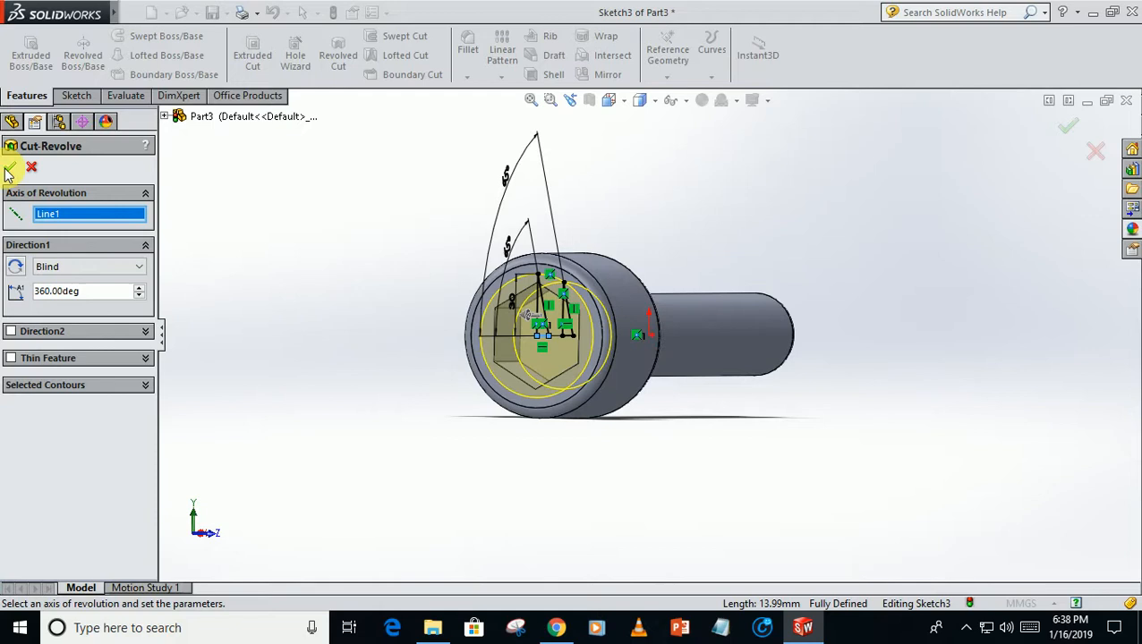
pyautogui.click(1068, 125)
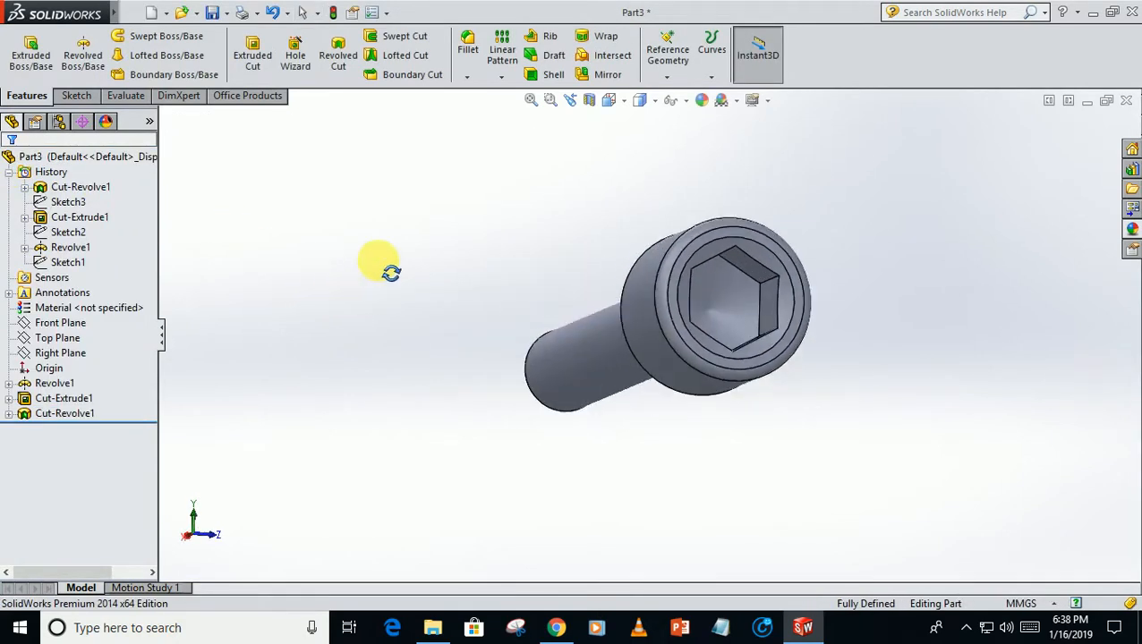
# Step: Sketch on the shaft end face and convert its 40 mm edge into a circle
pyautogui.moveTo(385, 263); pyautogui.dragTo(747, 273)
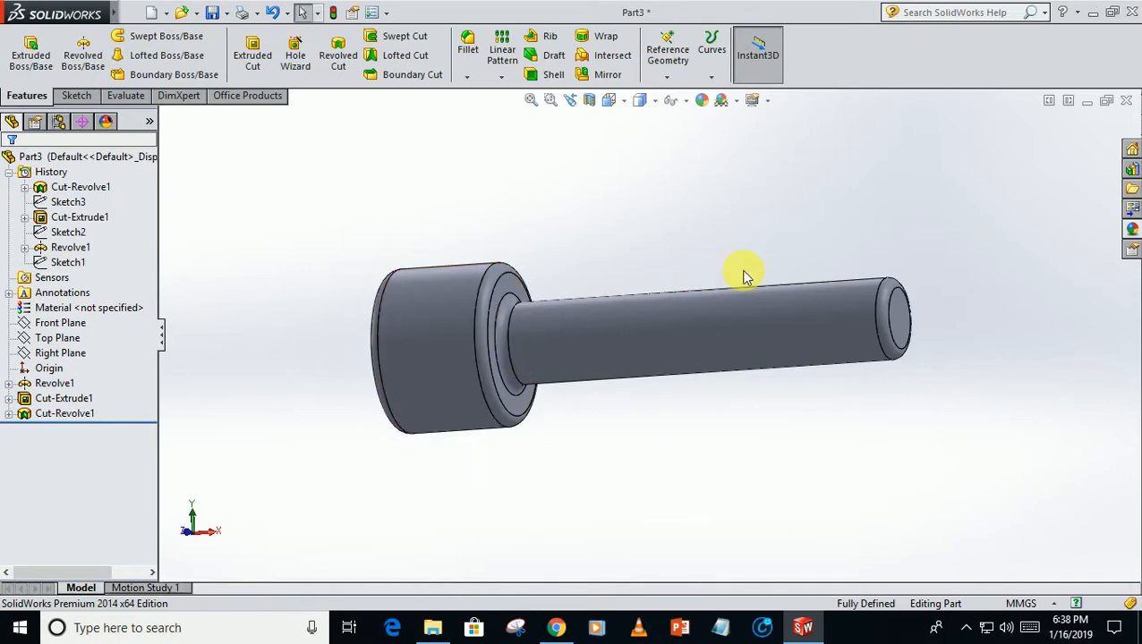
pyautogui.moveTo(747, 276); pyautogui.dragTo(755, 356)
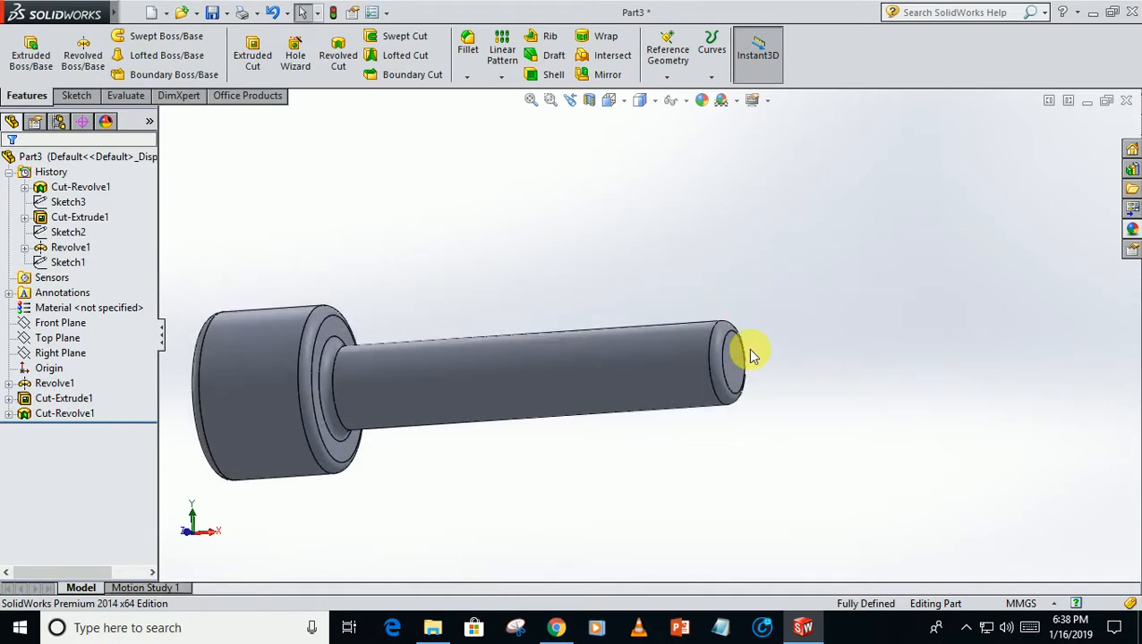
pyautogui.moveTo(752, 349); pyautogui.dragTo(765, 380)
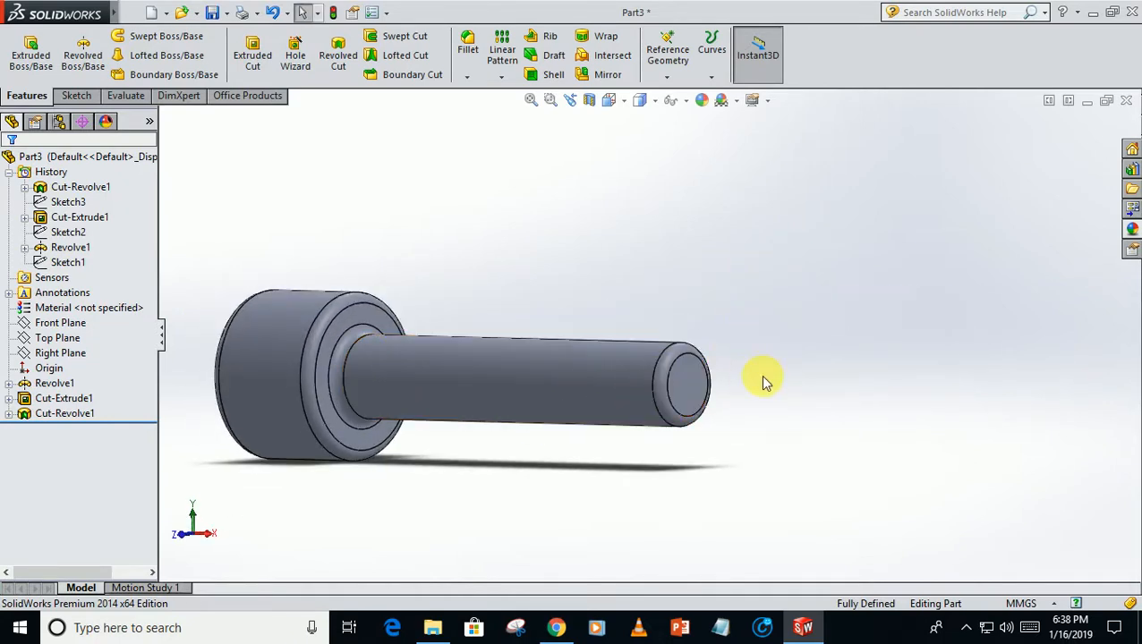
pyautogui.rightClick(684, 385)
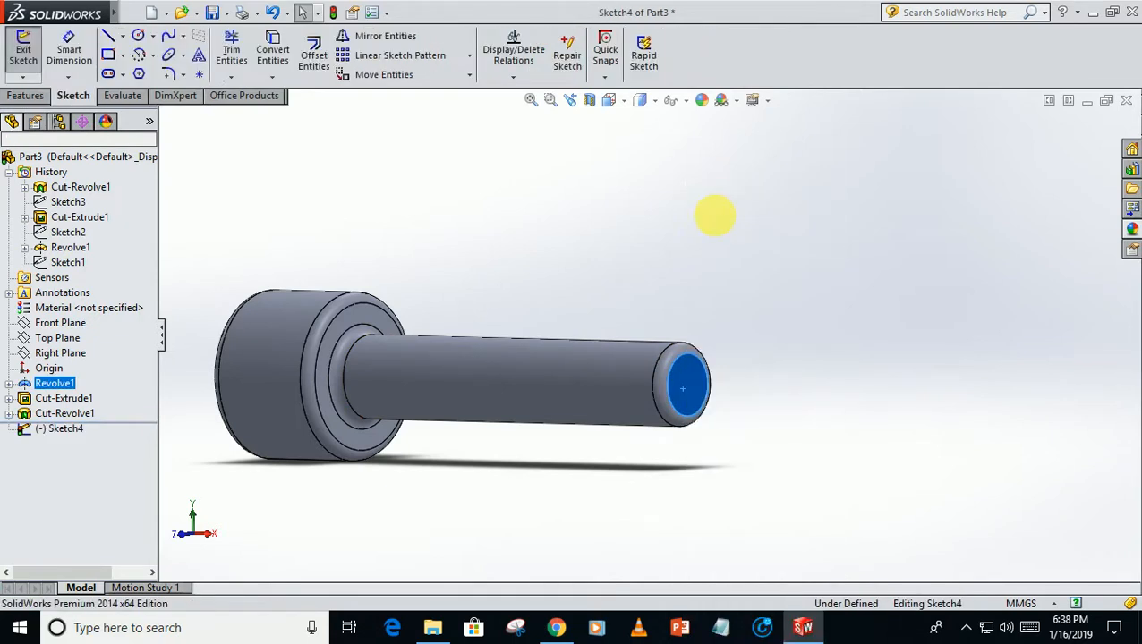
pyautogui.moveTo(662, 357)
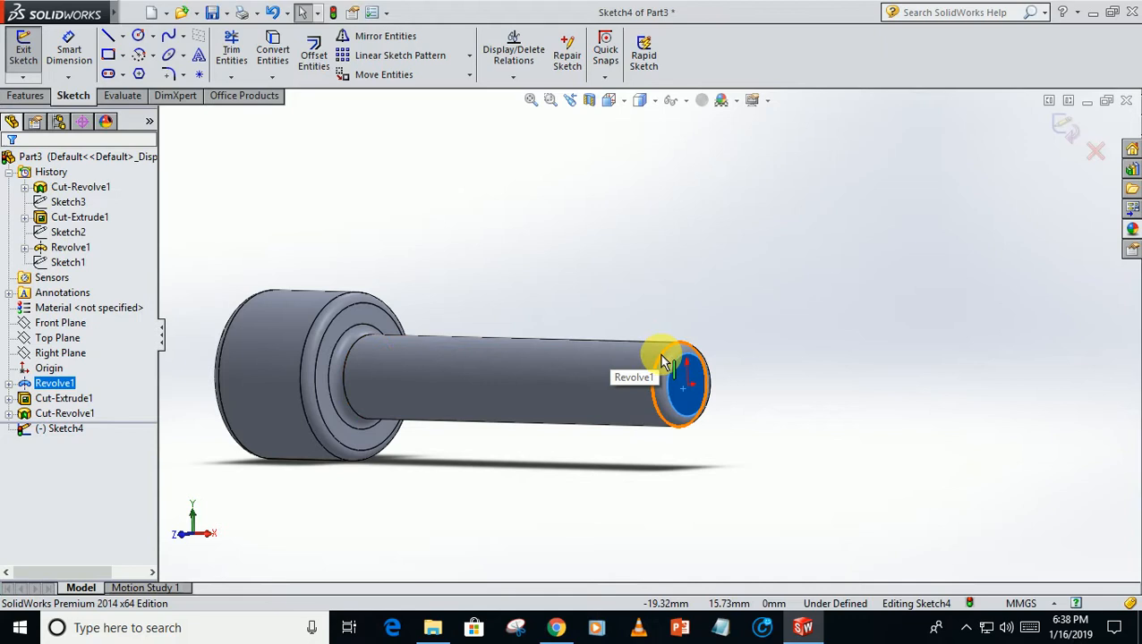
pyautogui.click(273, 54)
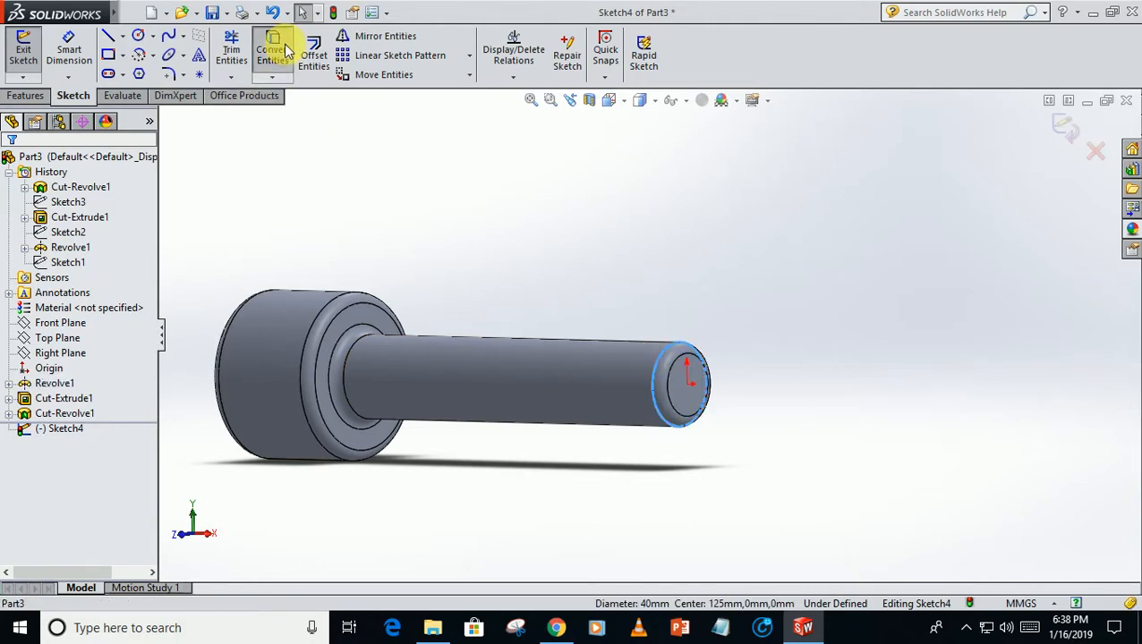
pyautogui.click(272, 52)
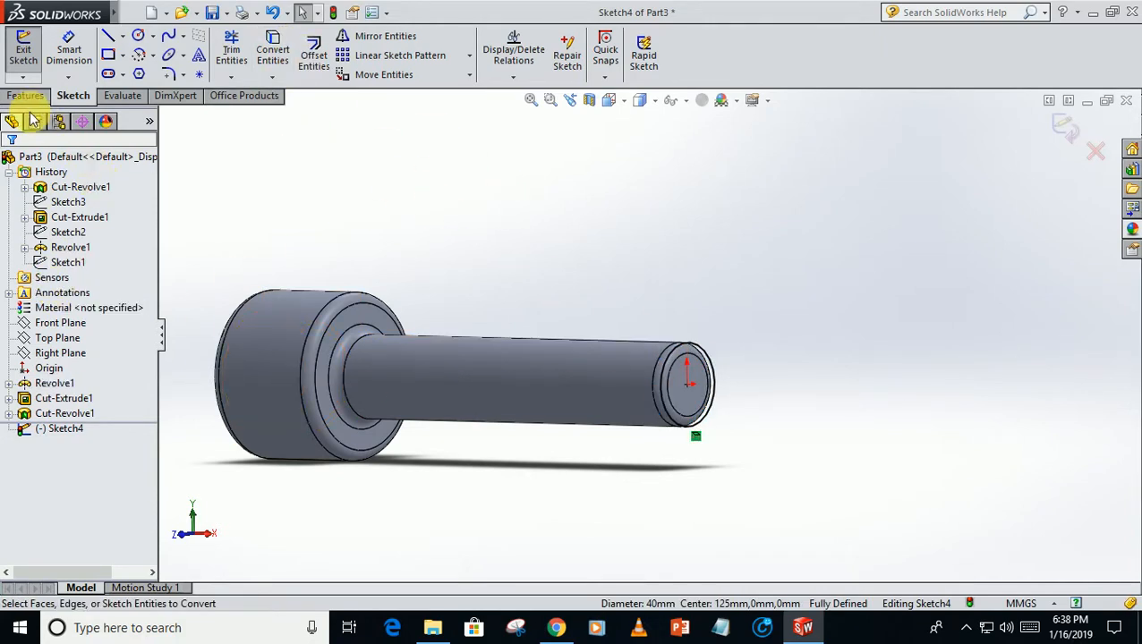
# Step: Create a reversed 10 mm pitch helix from the 40 mm shaft-end circle
pyautogui.click(26, 95)
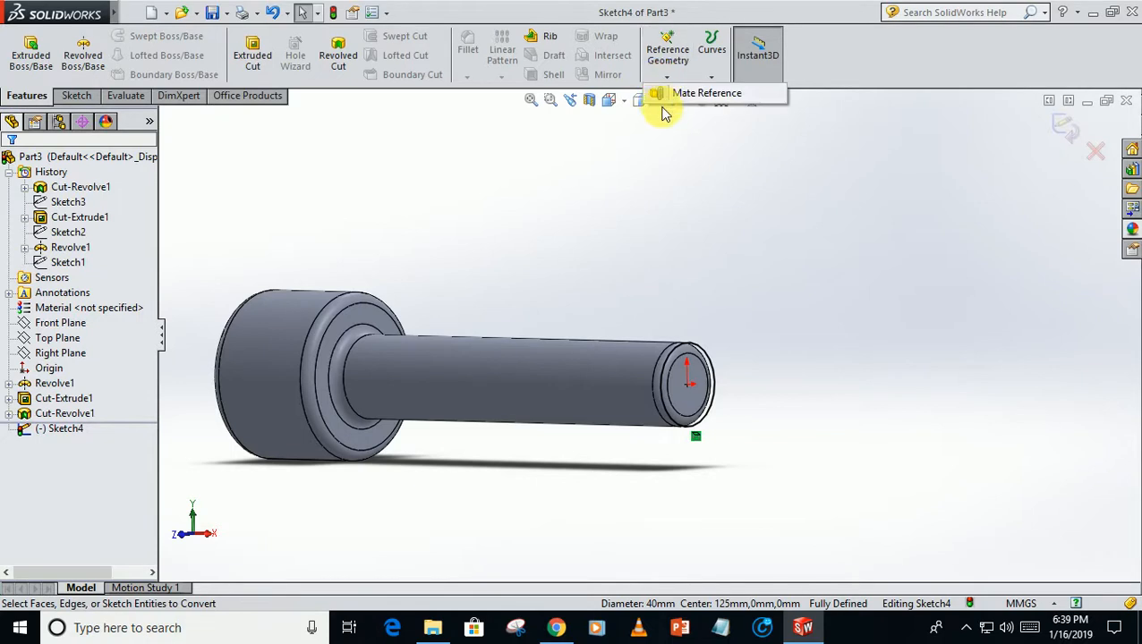
pyautogui.click(711, 49)
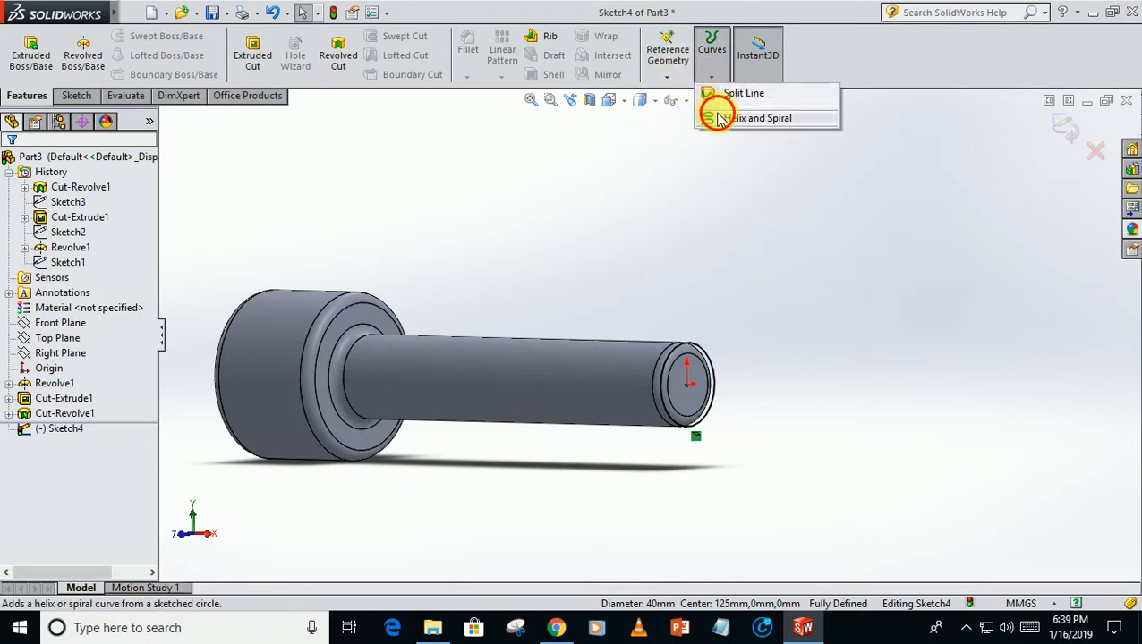
pyautogui.click(763, 118)
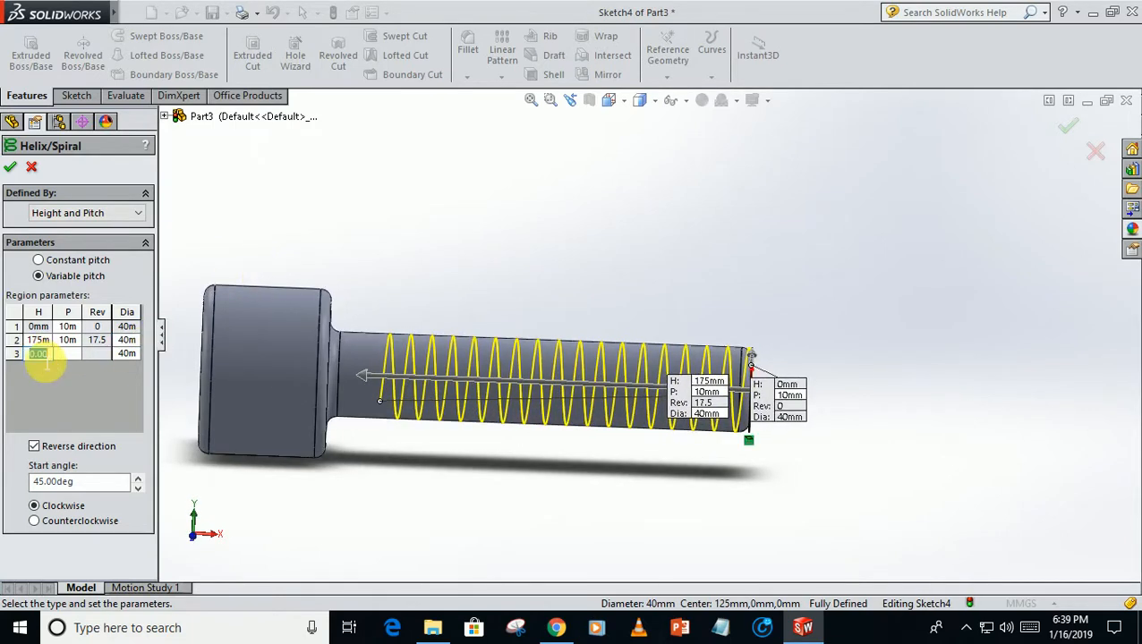
pyautogui.write('180')
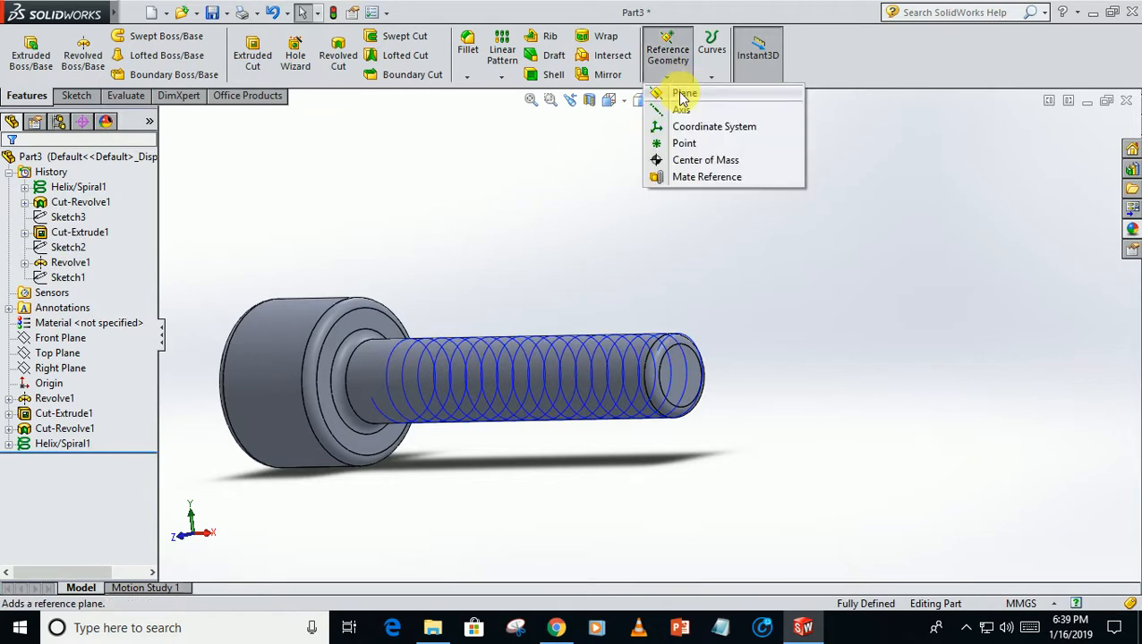
# Step: Create Plane1 perpendicular to the helix at the shaft end
pyautogui.click(685, 93)
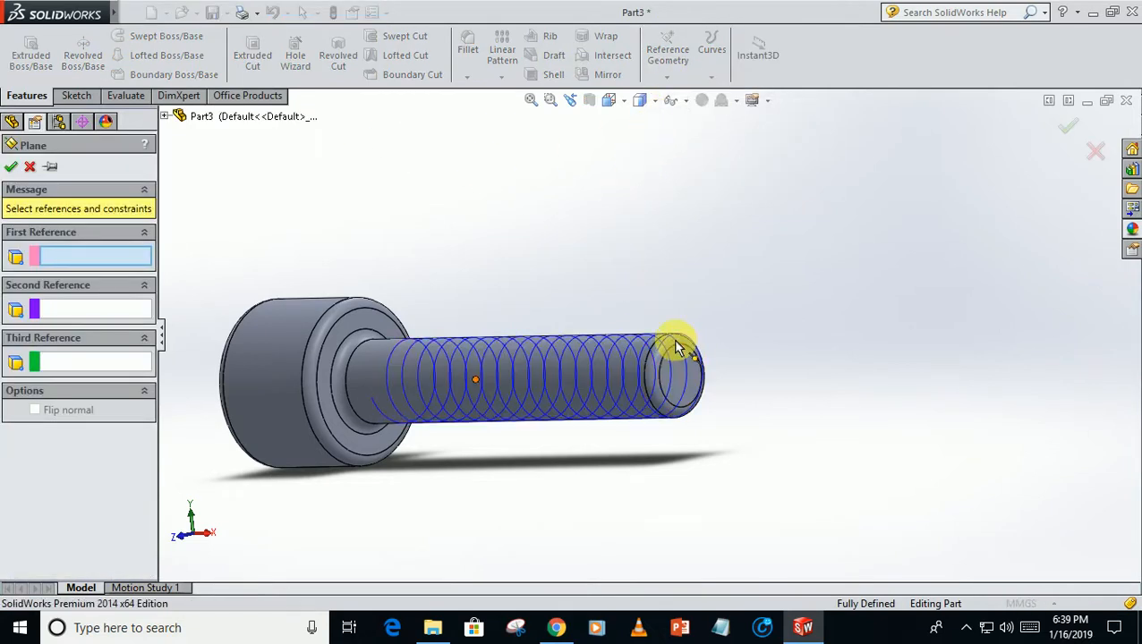
pyautogui.click(675, 349)
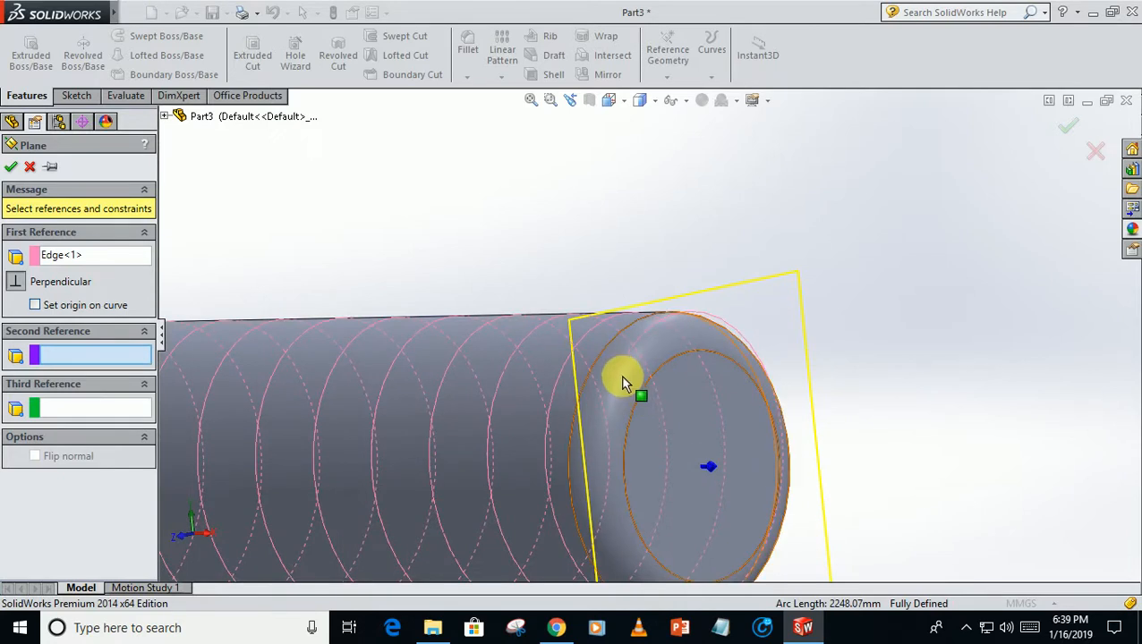
pyautogui.moveTo(626, 380); pyautogui.dragTo(805, 376)
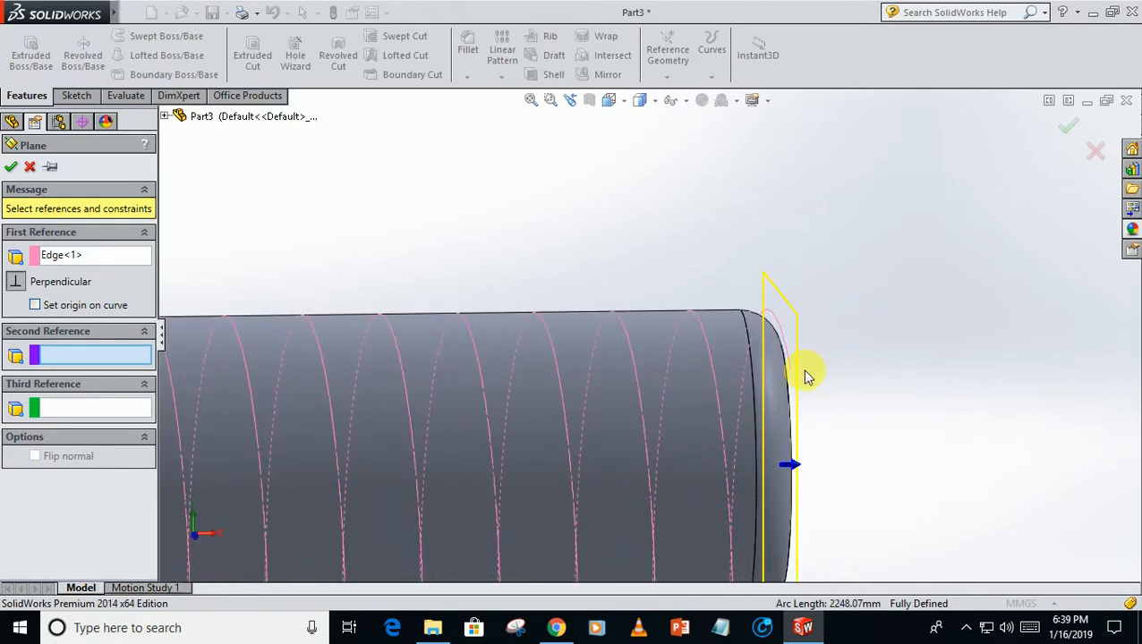
pyautogui.click(787, 362)
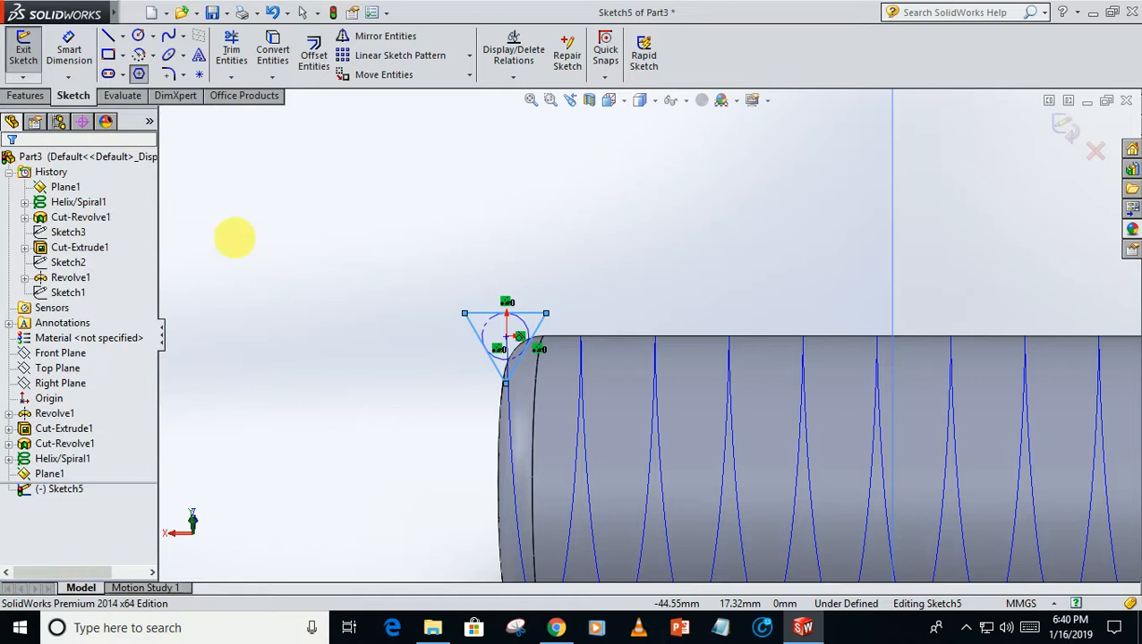
# Step: Dimension the thread triangle's inscribed circle at 6 mm diameter in Sketch5
pyautogui.click(139, 75)
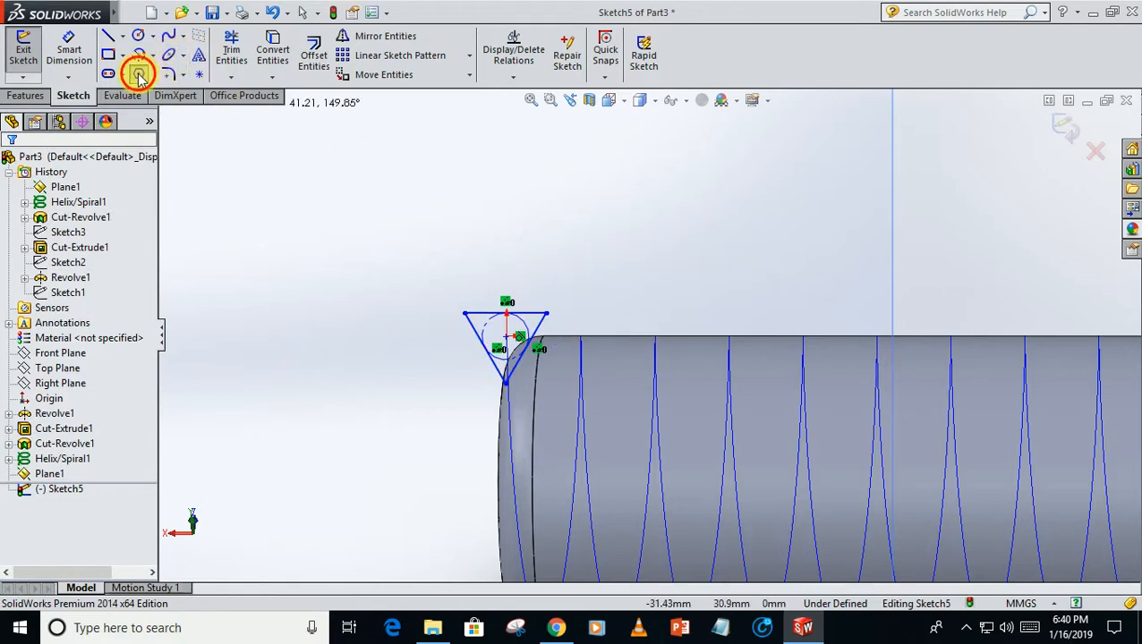
pyautogui.click(506, 315)
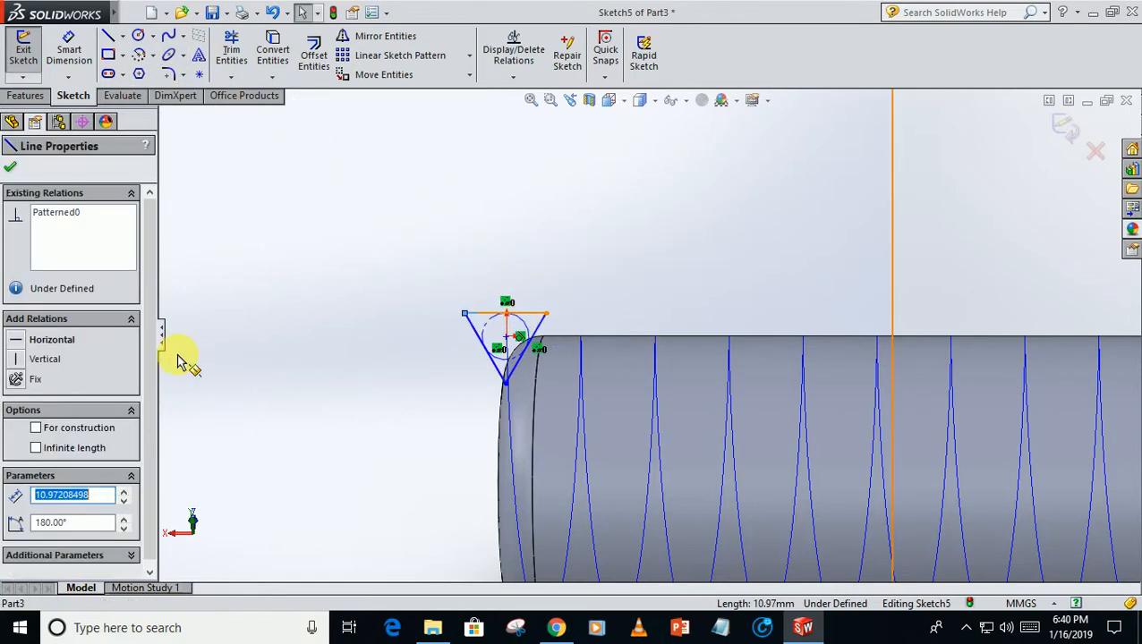
pyautogui.click(52, 339)
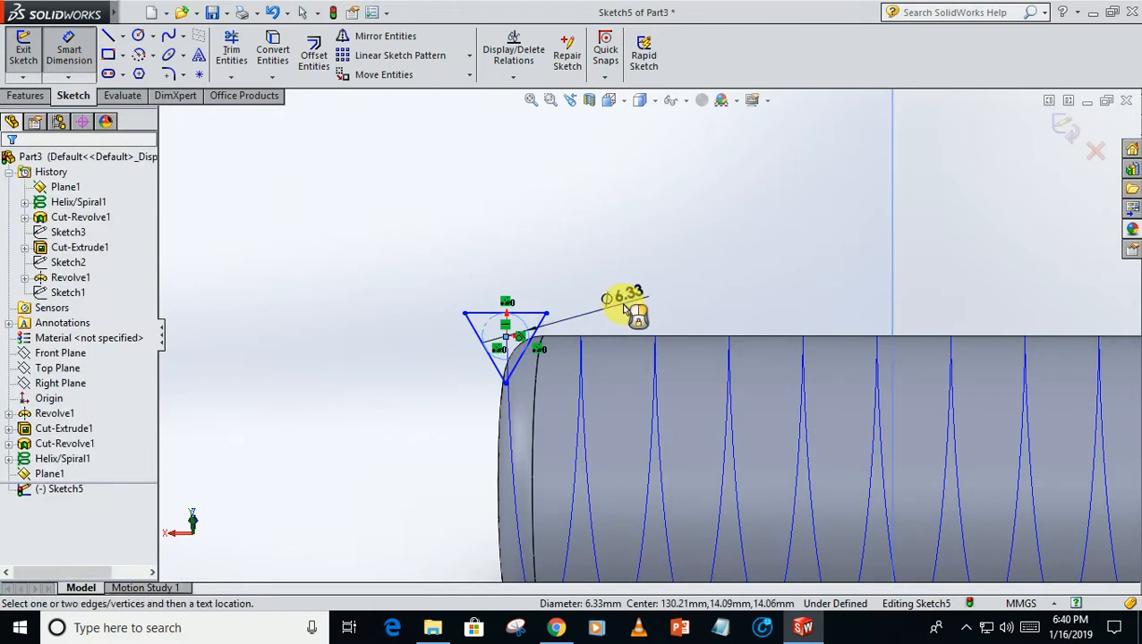
pyautogui.click(635, 309)
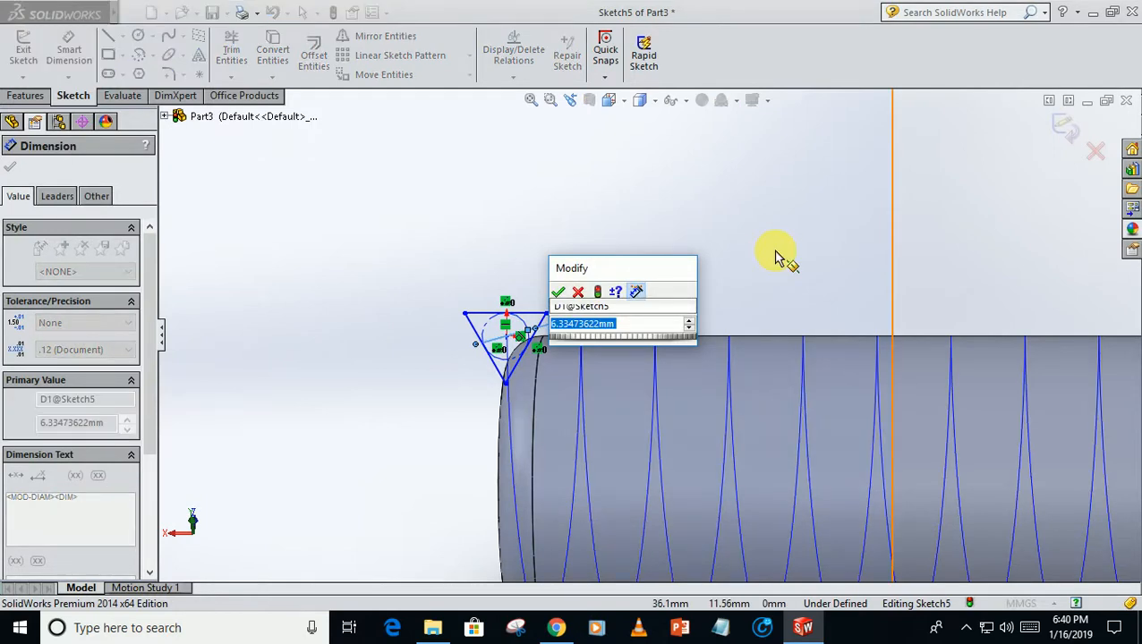
pyautogui.click(557, 292)
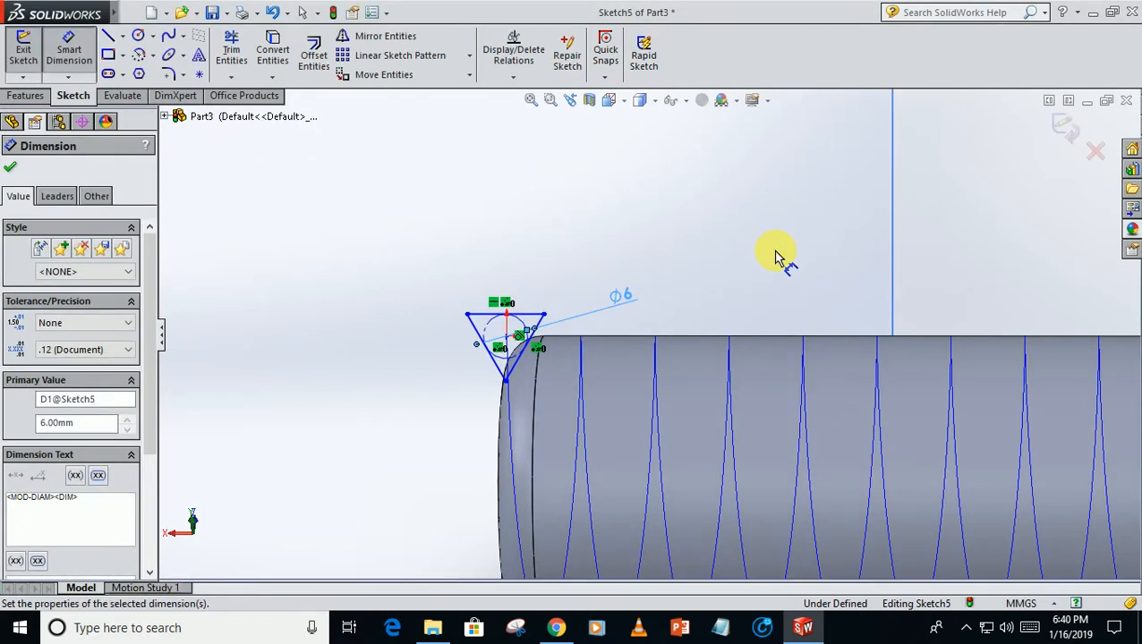
pyautogui.moveTo(747, 264)
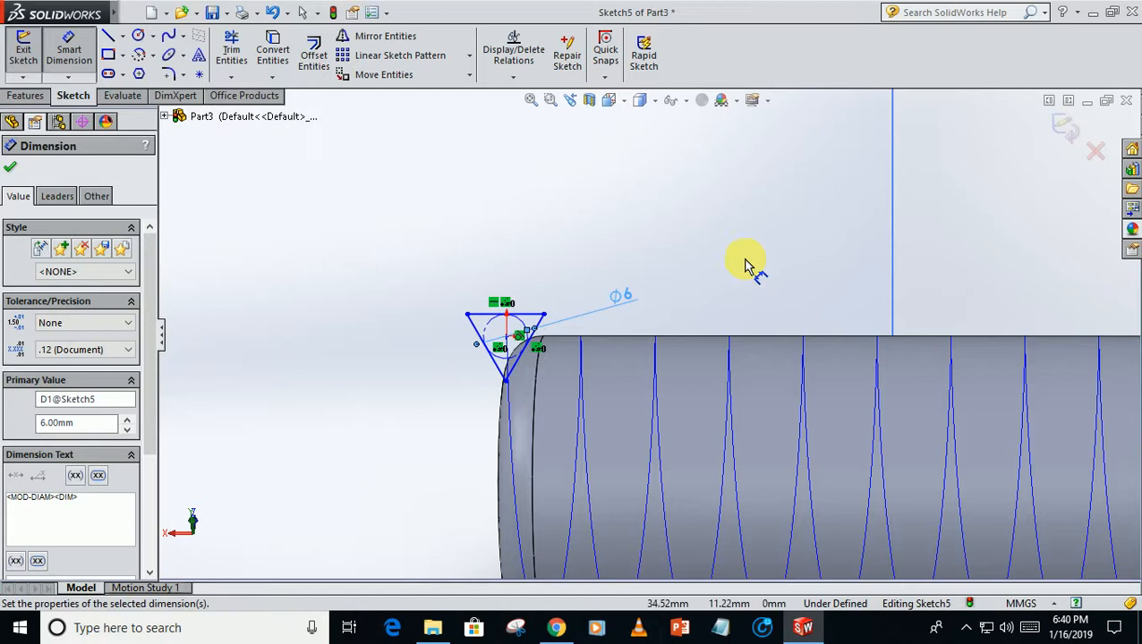
pyautogui.moveTo(13, 156)
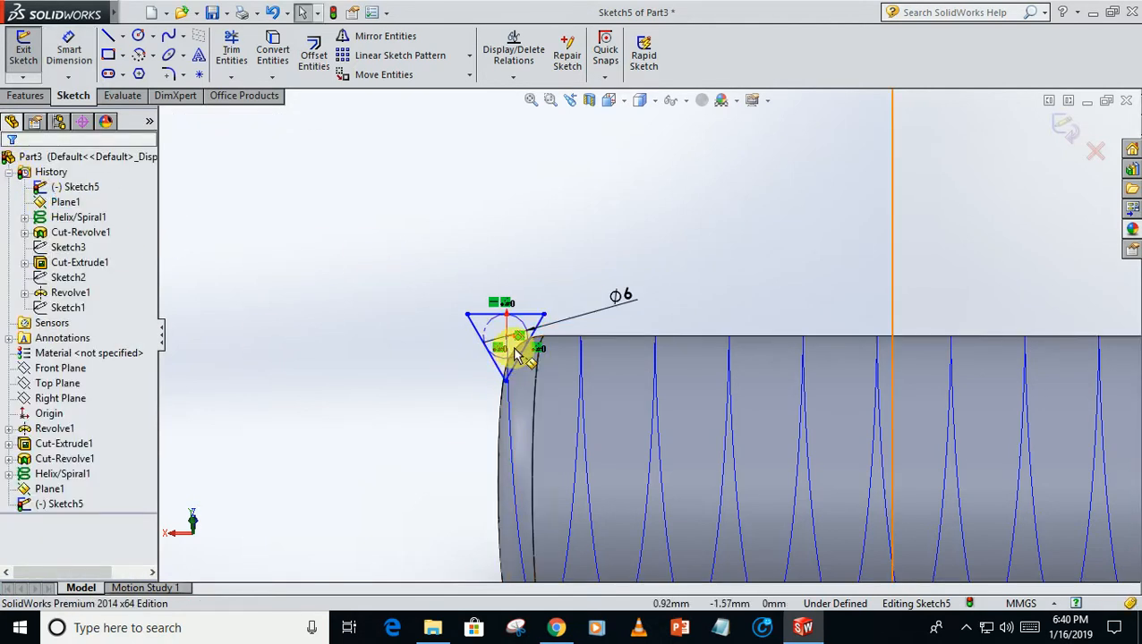
pyautogui.click(507, 347)
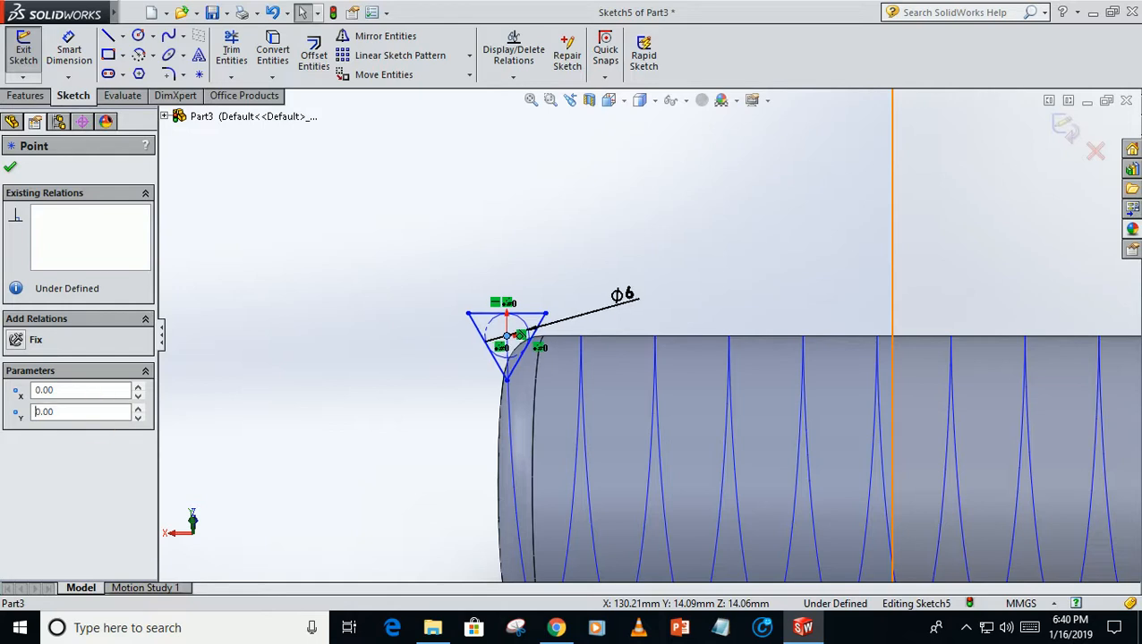
pyautogui.click(12, 139)
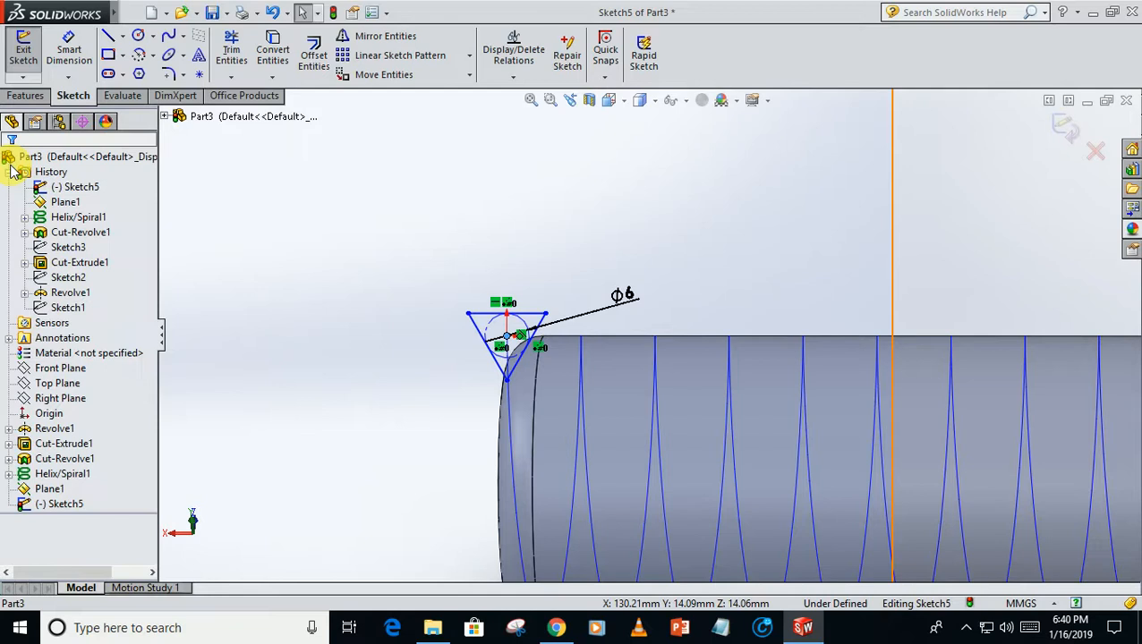
pyautogui.click(26, 95)
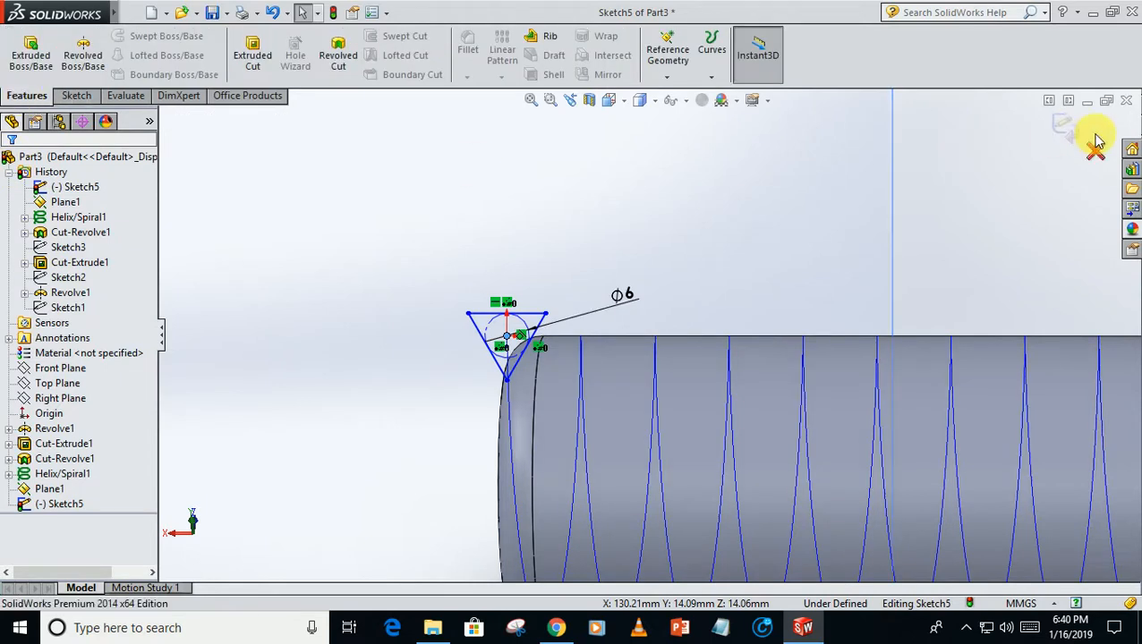
# Step: Exit Sketch5, then start a swept cut along Helix/Spiral1 and cancel it
pyautogui.click(1095, 151)
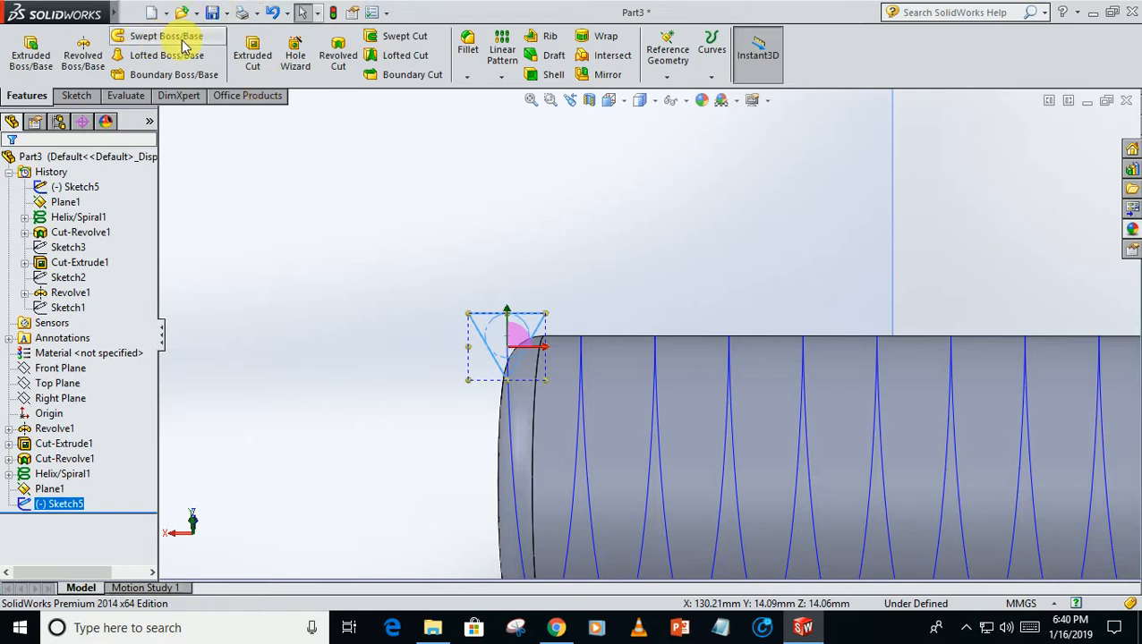
pyautogui.moveTo(404, 36)
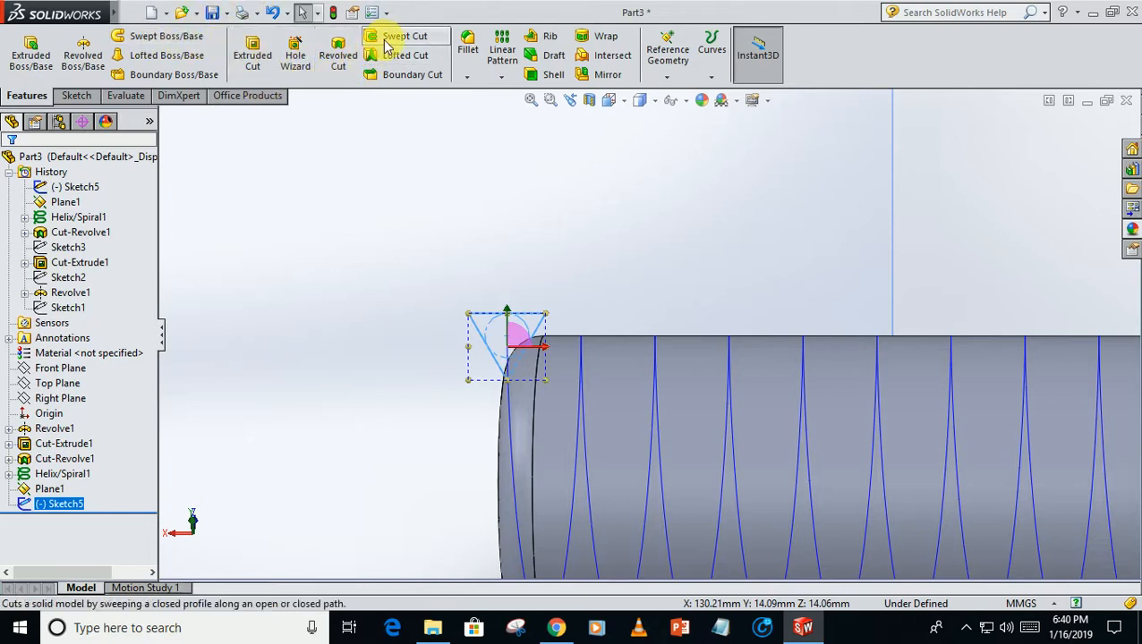
pyautogui.click(404, 36)
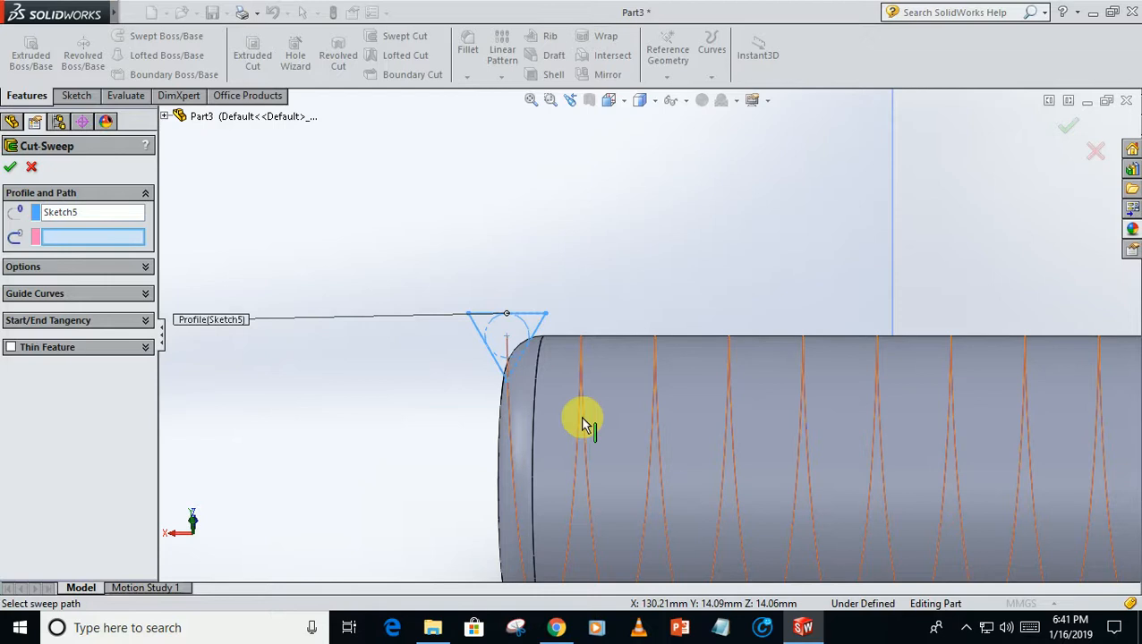
pyautogui.click(582, 420)
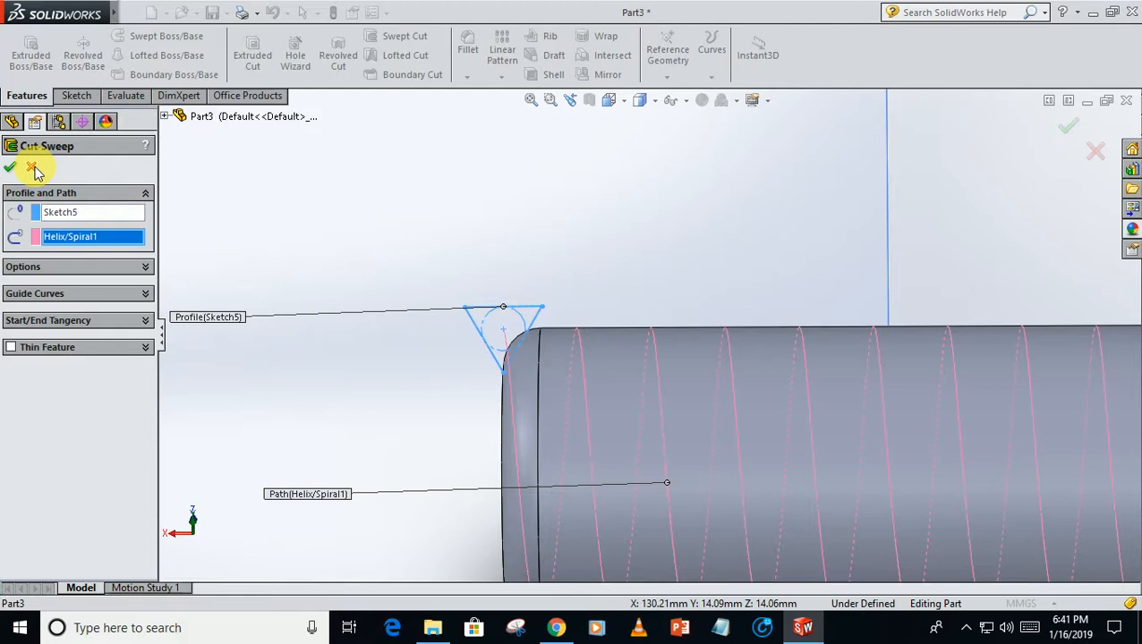
pyautogui.click(10, 168)
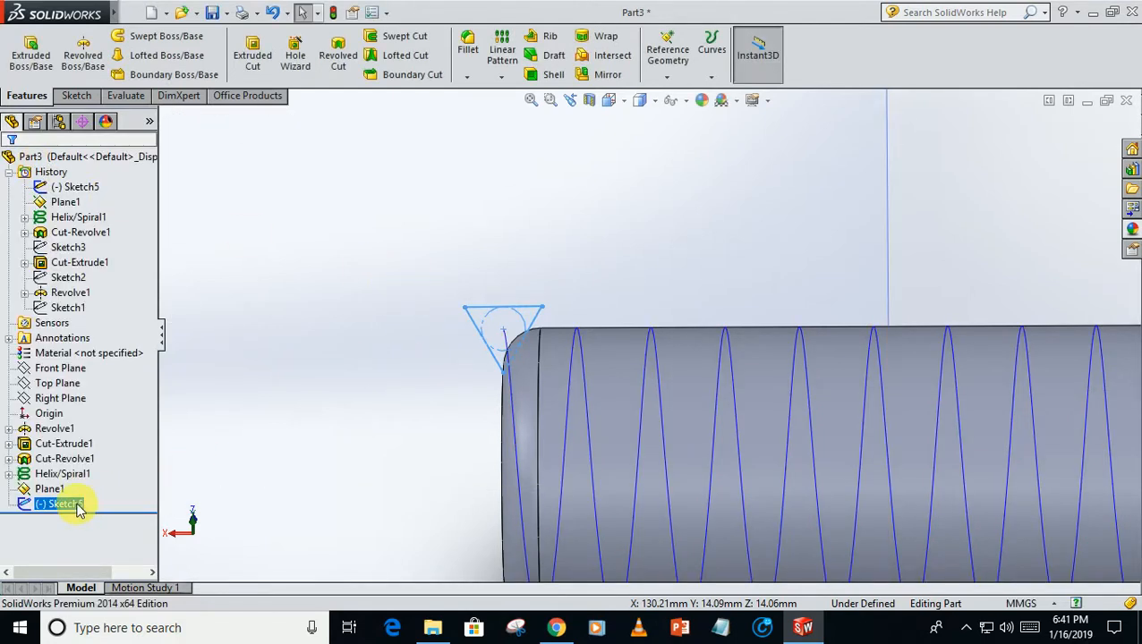
# Step: Reopen Sketch5 and change the circle's Ø6 dimension to 5 mm
pyautogui.doubleClick(62, 504)
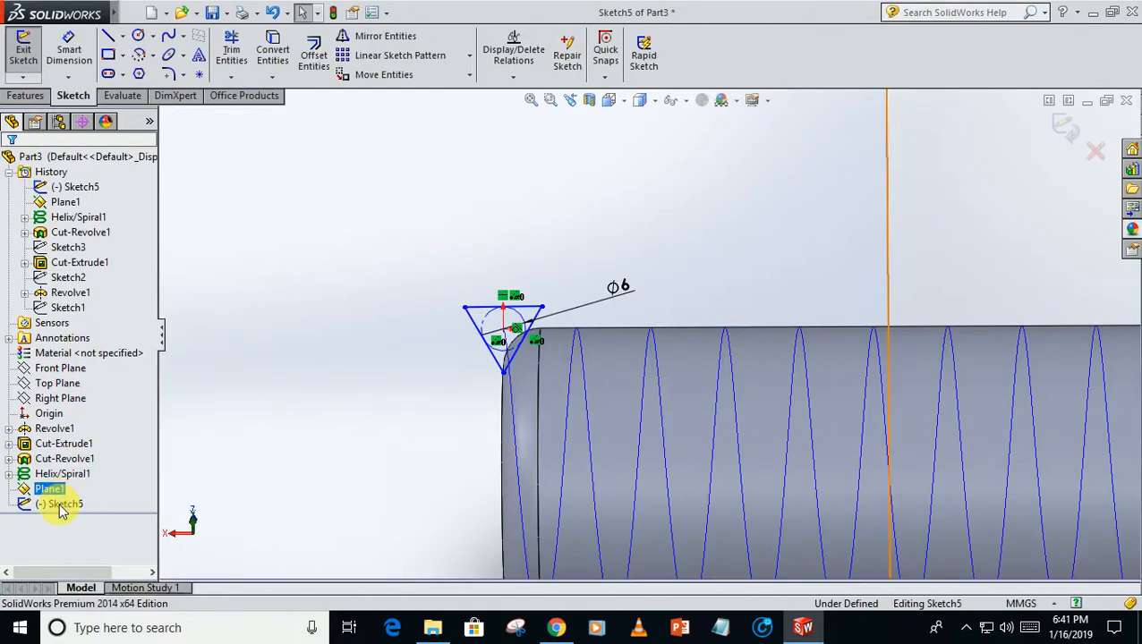
pyautogui.click(66, 504)
pyautogui.write('5')
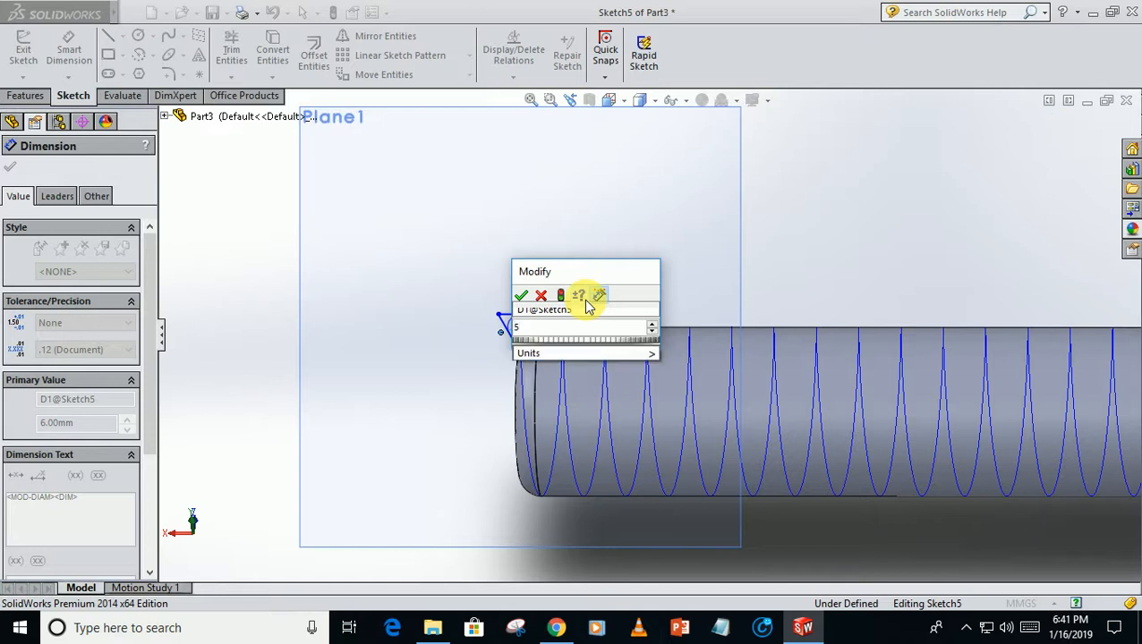
pyautogui.click(521, 295)
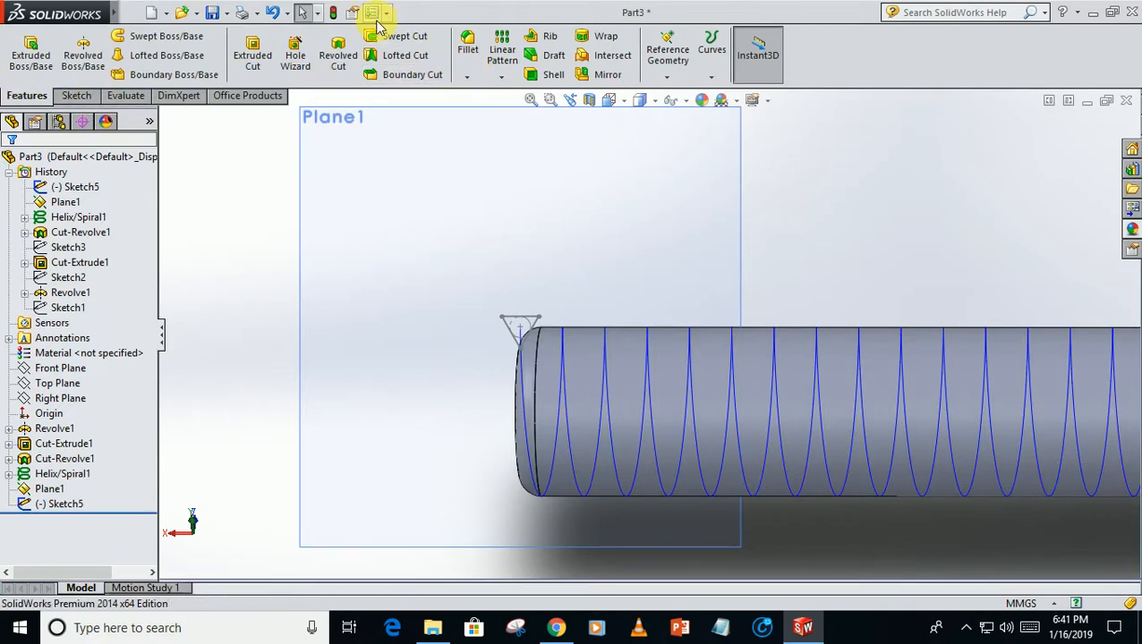
# Step: Swept-cut Sketch5's triangle profile along Helix/Spiral1 to form Cut-Sweep1
pyautogui.click(406, 36)
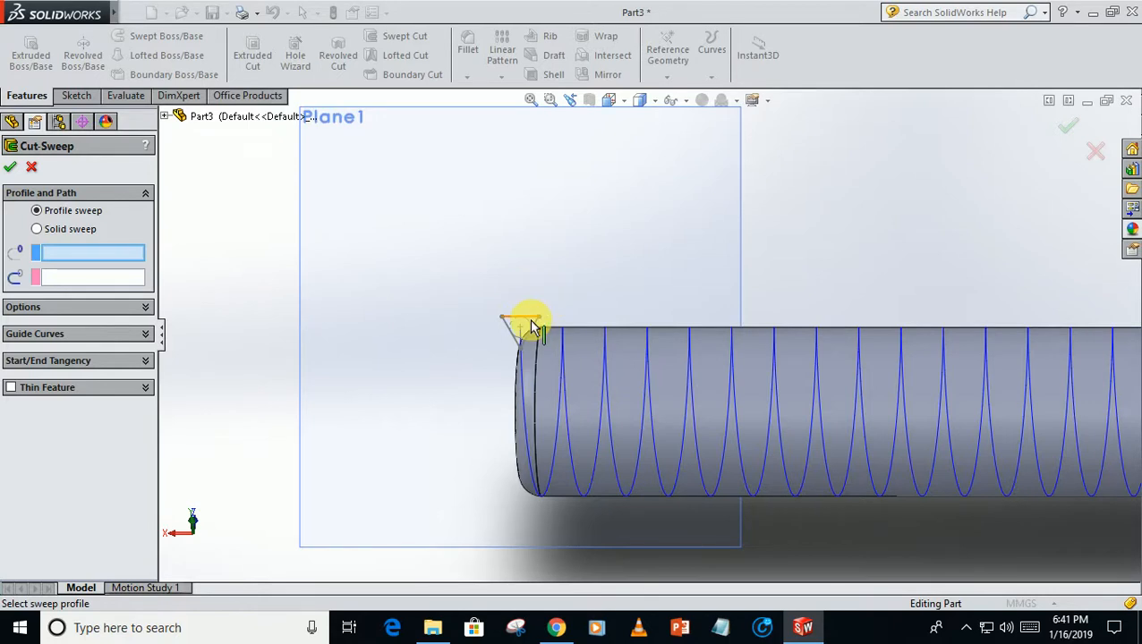
pyautogui.click(519, 327)
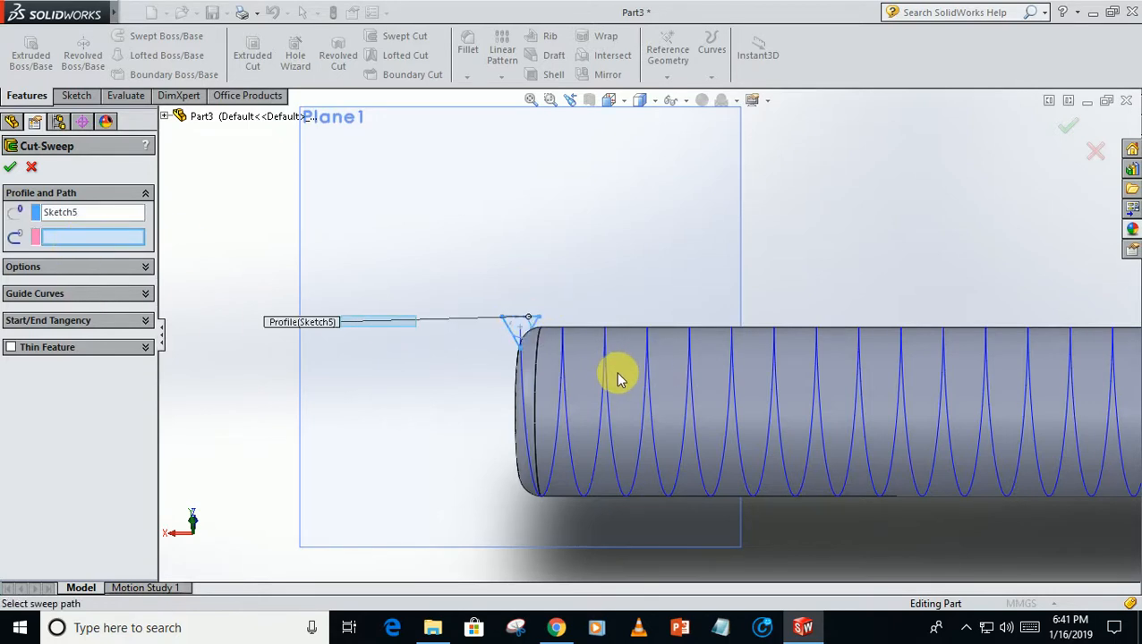
pyautogui.click(618, 376)
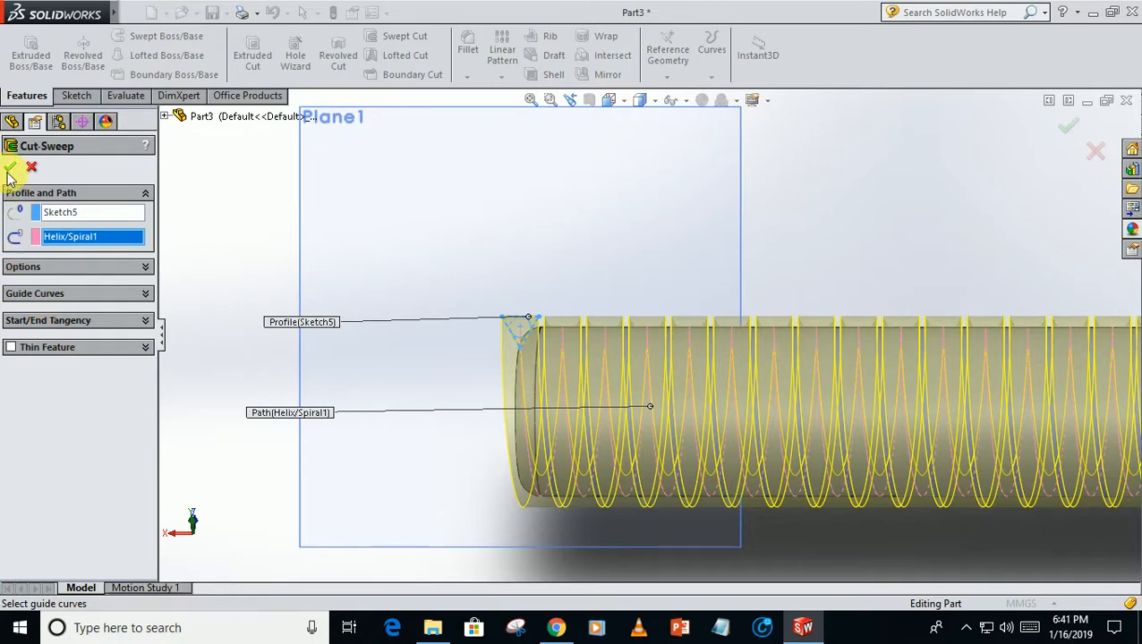
pyautogui.click(12, 167)
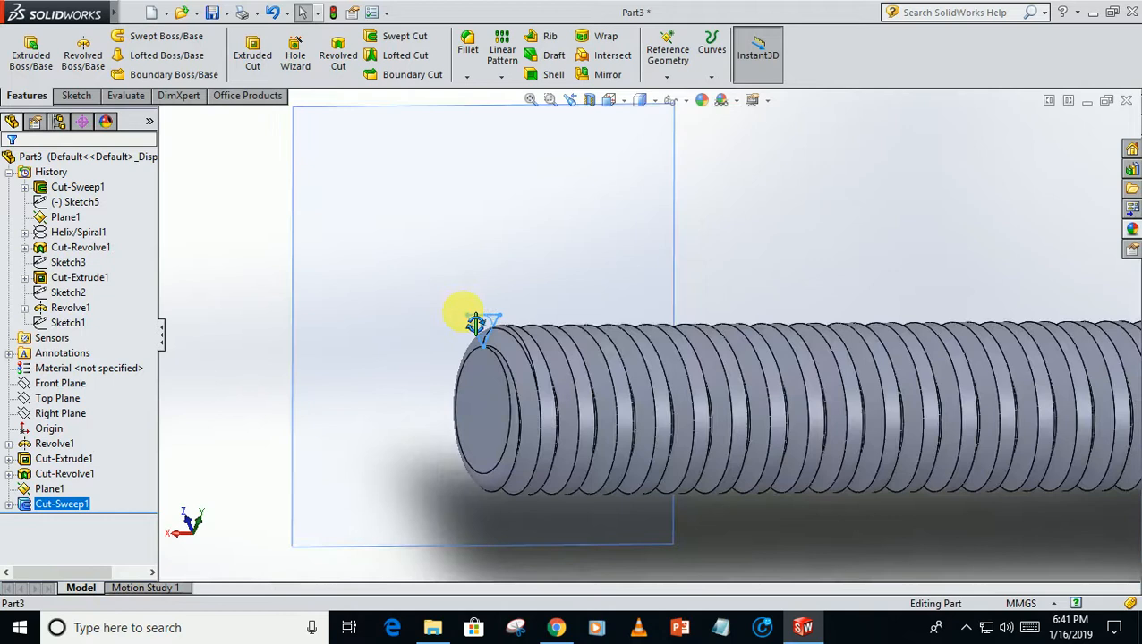
# Step: Rotate the bolt to inspect the new threads along the whole part
pyautogui.moveTo(475, 322); pyautogui.dragTo(618, 399)
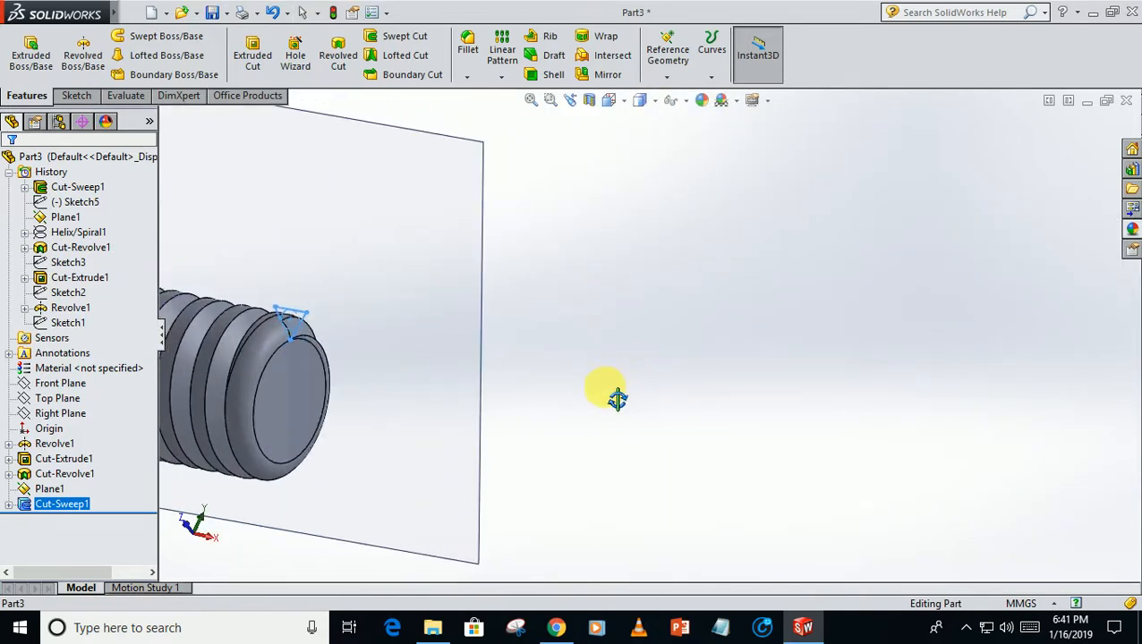
pyautogui.rightClick(61, 504)
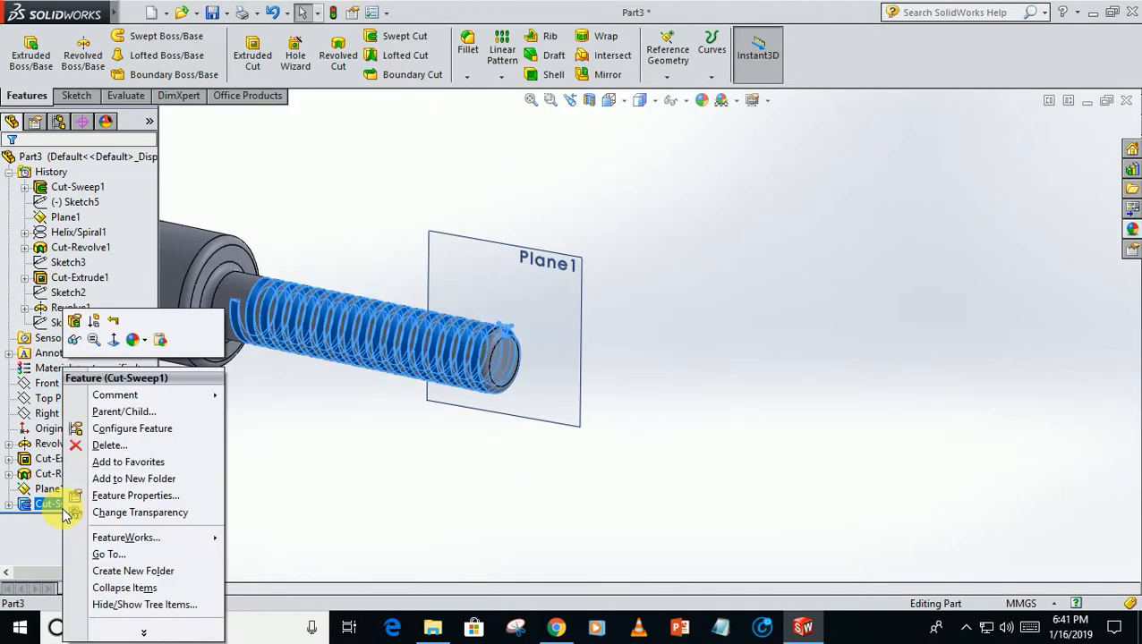
pyautogui.moveTo(230, 417)
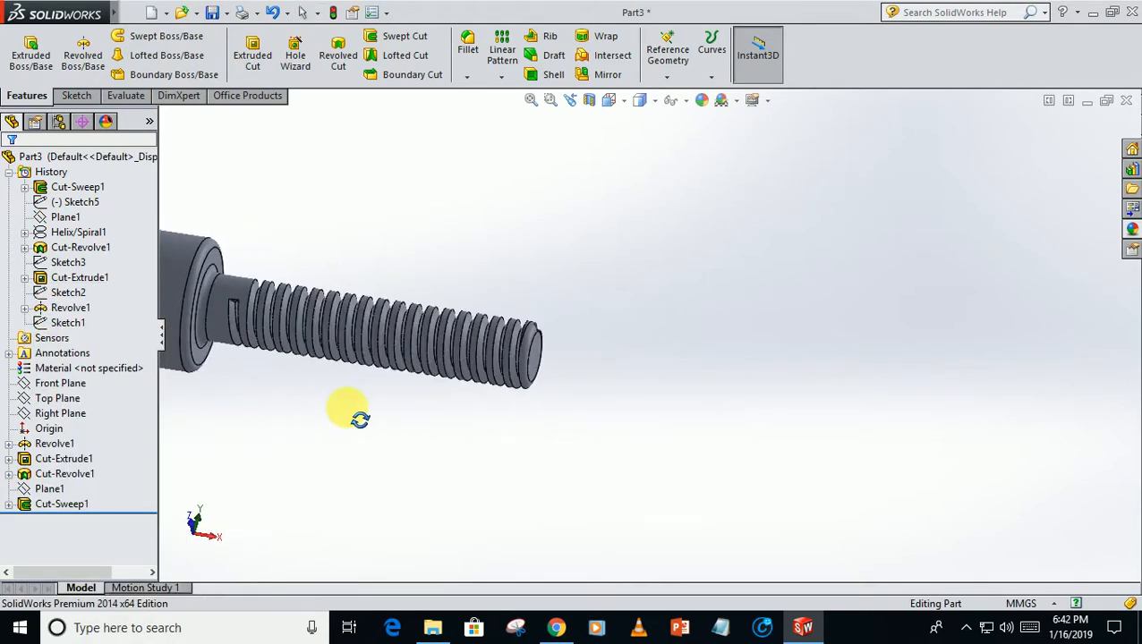
pyautogui.moveTo(360, 418); pyautogui.dragTo(466, 287)
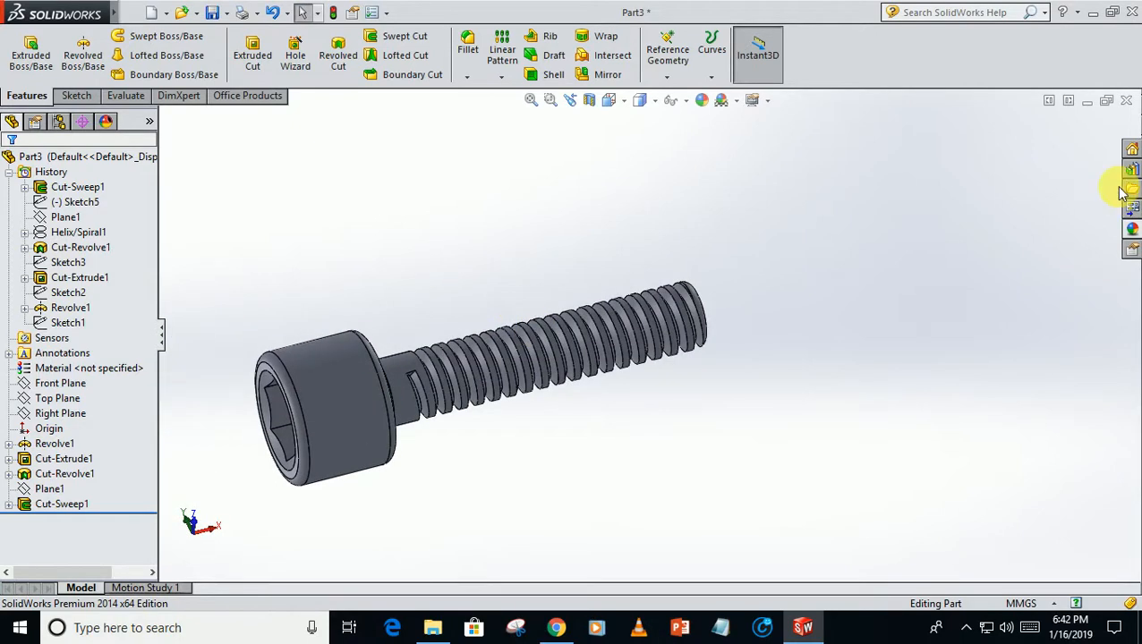
pyautogui.rightClick(322, 394)
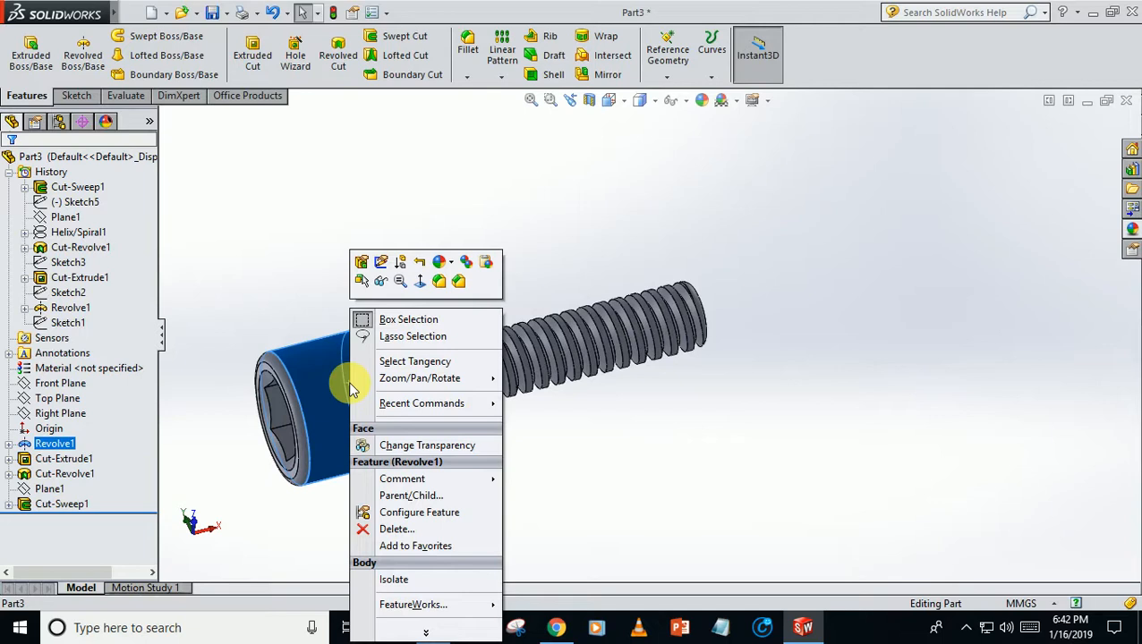
pyautogui.moveTo(472, 262)
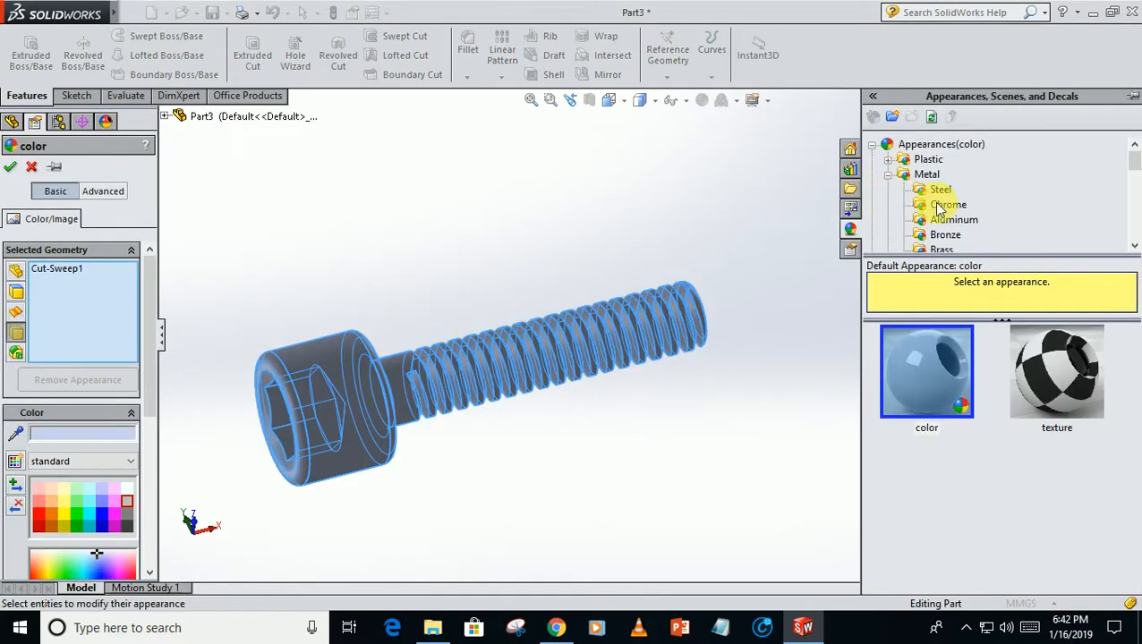
pyautogui.moveTo(940, 144)
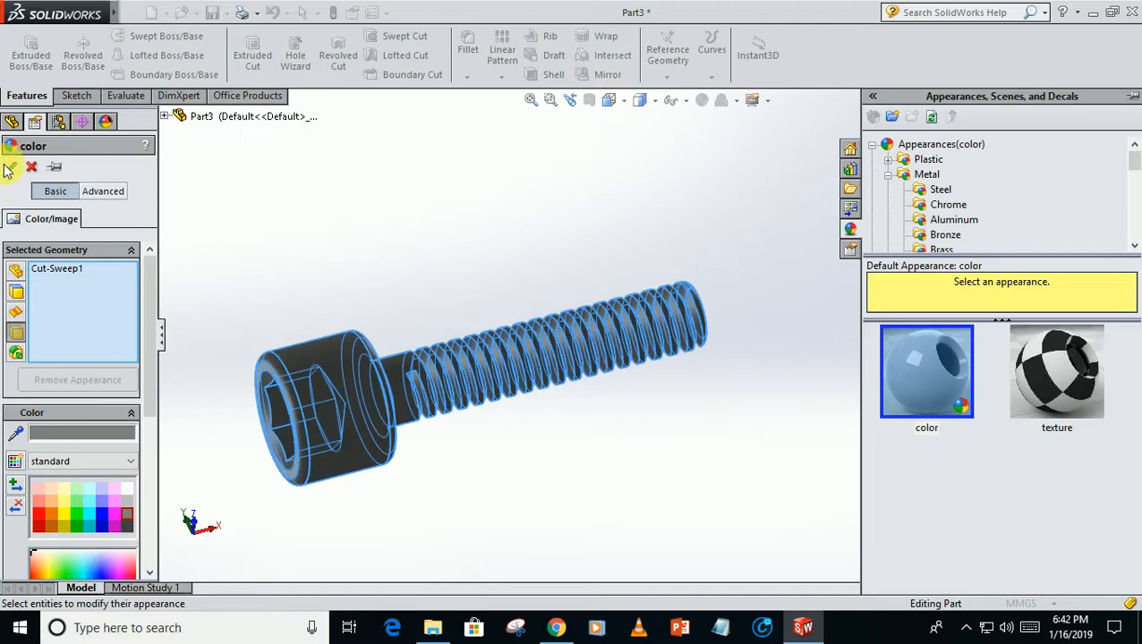
# Step: Apply a dark grey appearance colour to the whole bolt
pyautogui.click(11, 167)
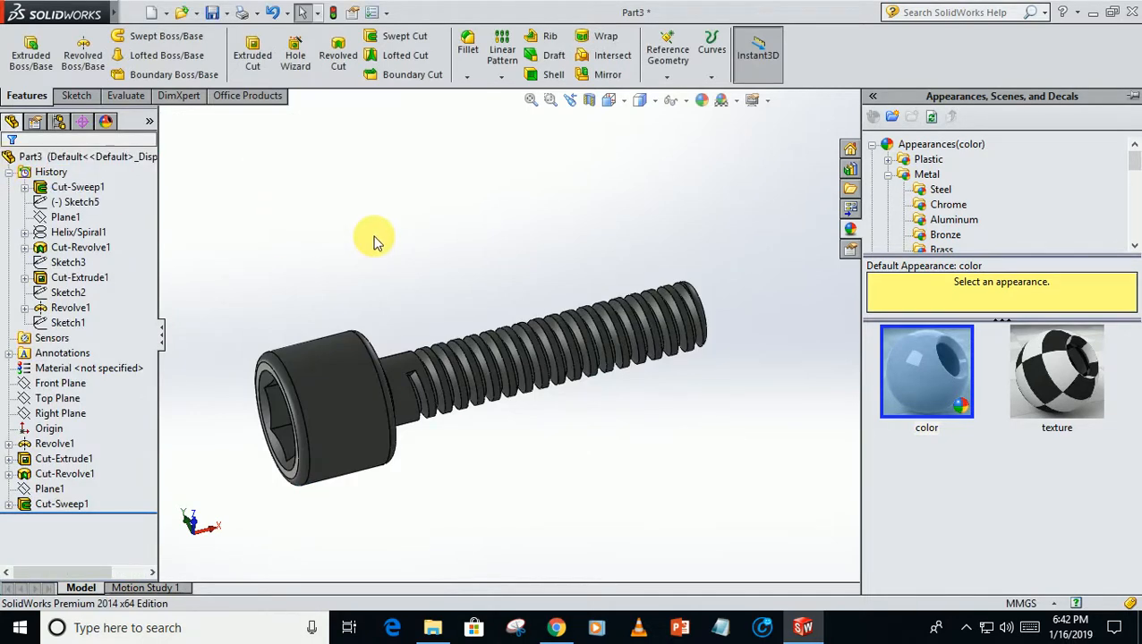